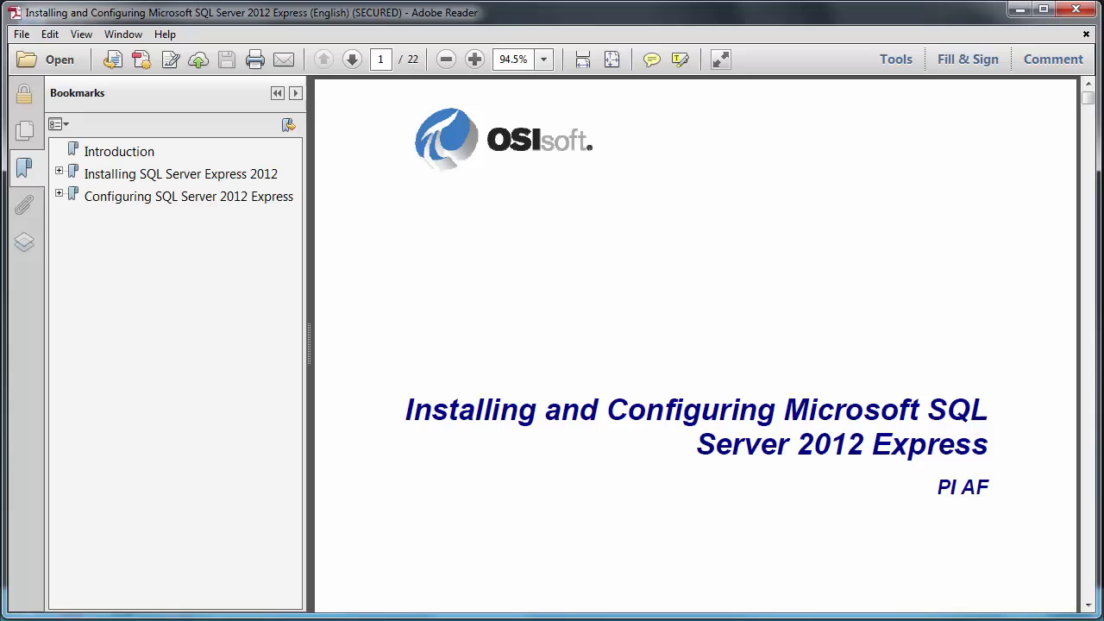
{"action": "mouse_move", "coordinate": [542, 338]}
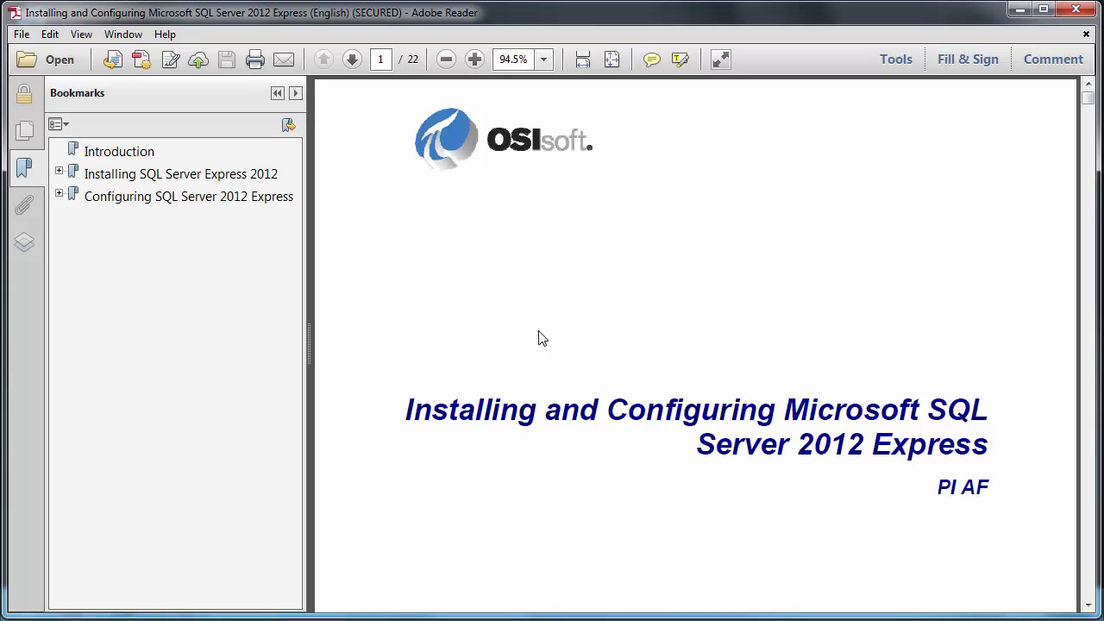
{"action": "mouse_move", "coordinate": [773, 238]}
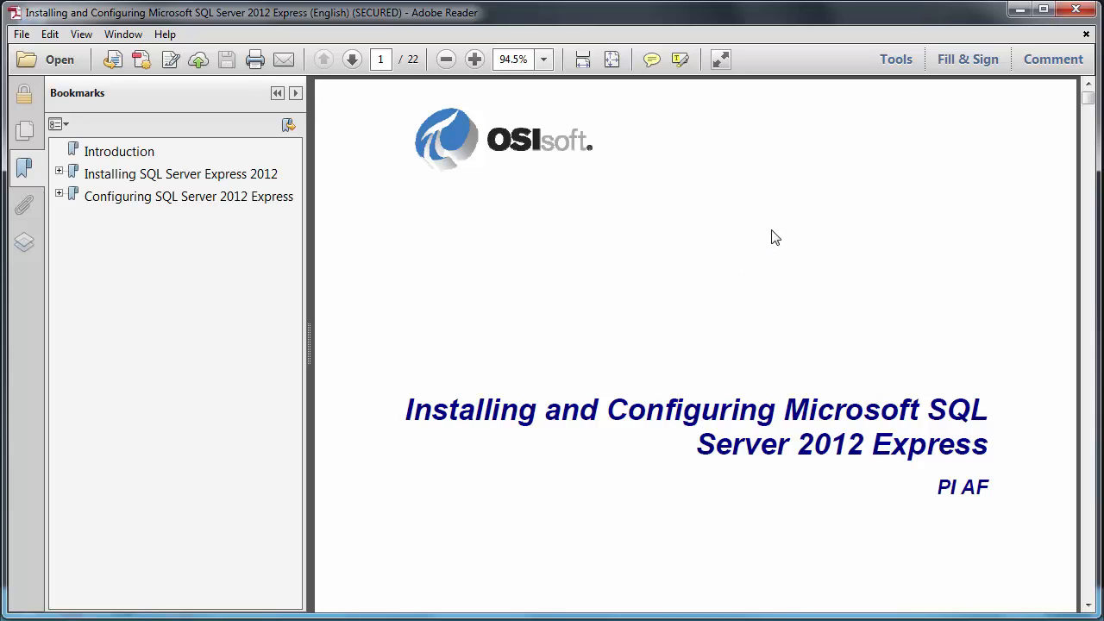
Scroll the installation guide to page 5, the SQL Server Express 2012 Prerequisites section.
{"action": "scroll", "scroll_direction": "down", "scroll_amount": 3}
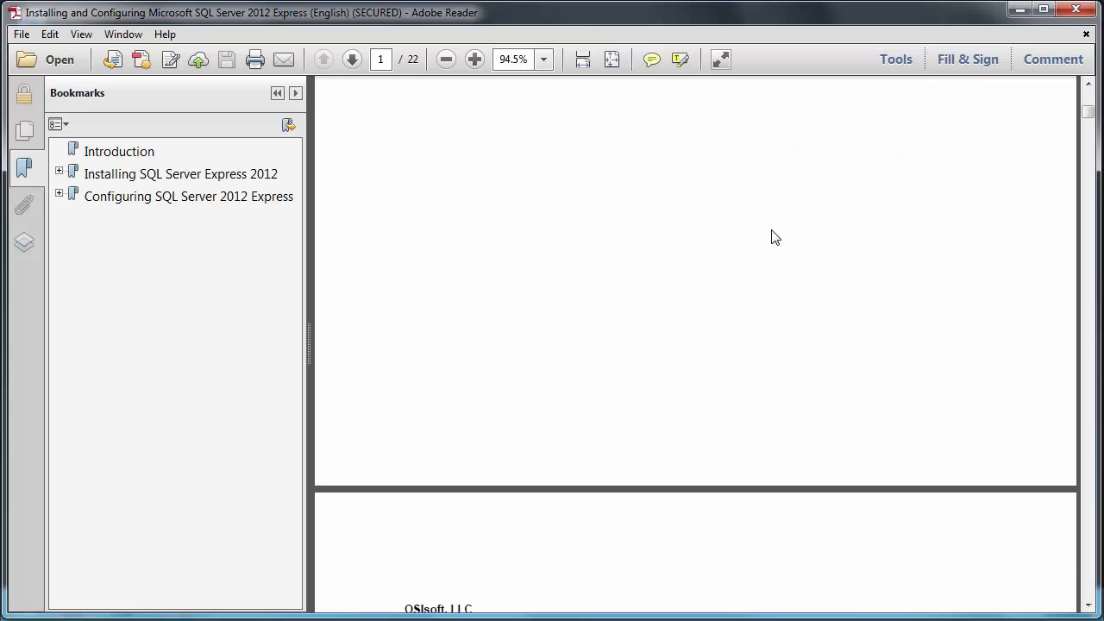
{"action": "scroll", "scroll_direction": "down", "scroll_amount": 3}
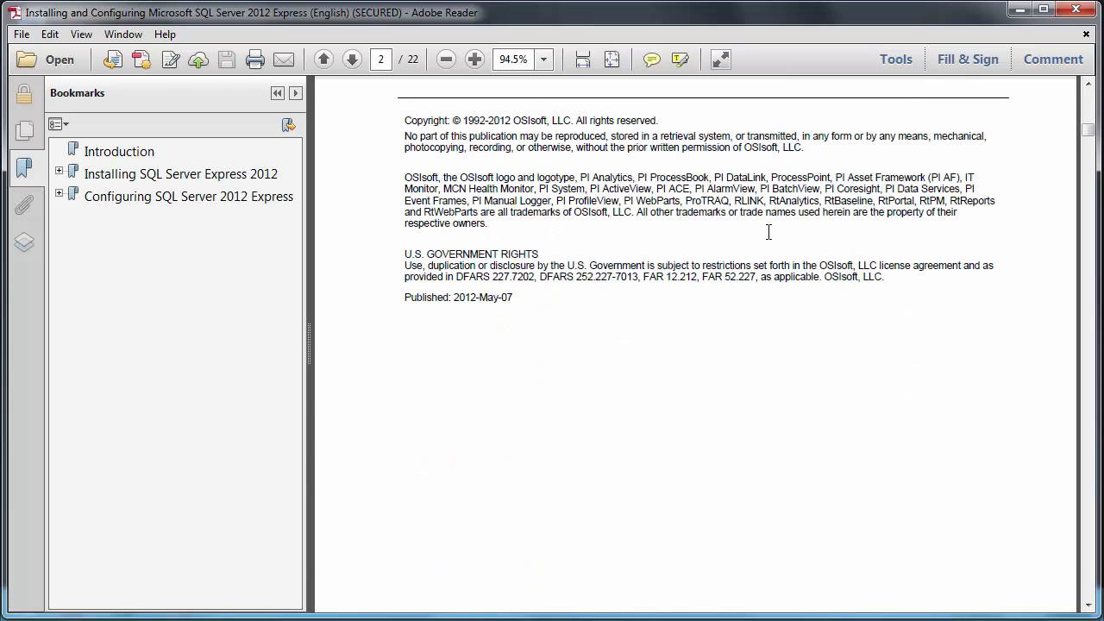
{"action": "left_click", "coordinate": [351, 59]}
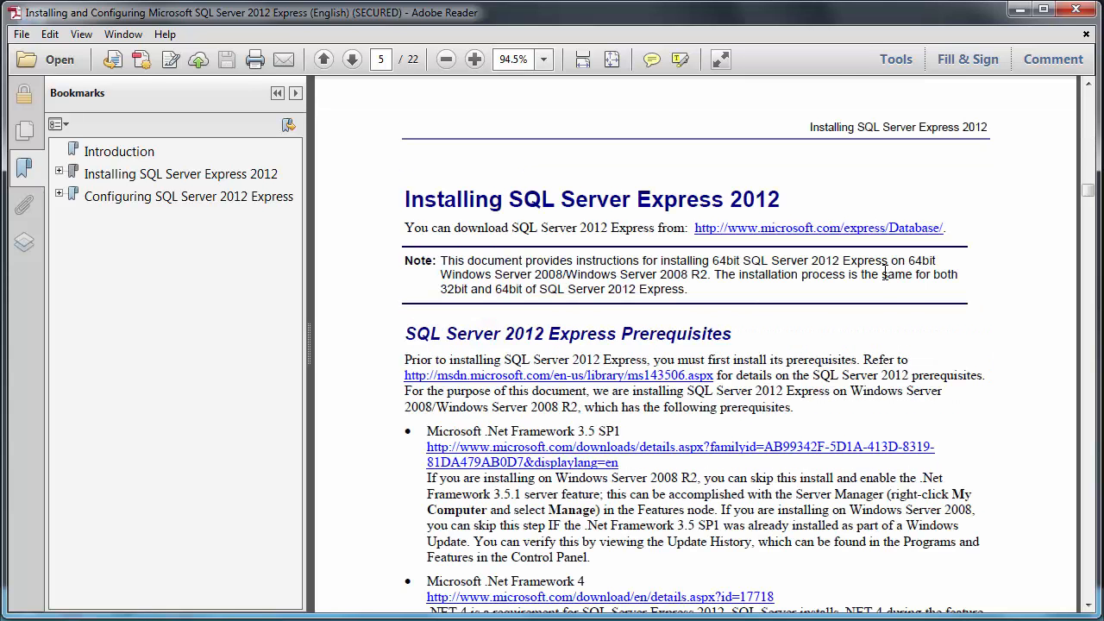
{"action": "scroll", "scroll_direction": "down", "scroll_amount": 3}
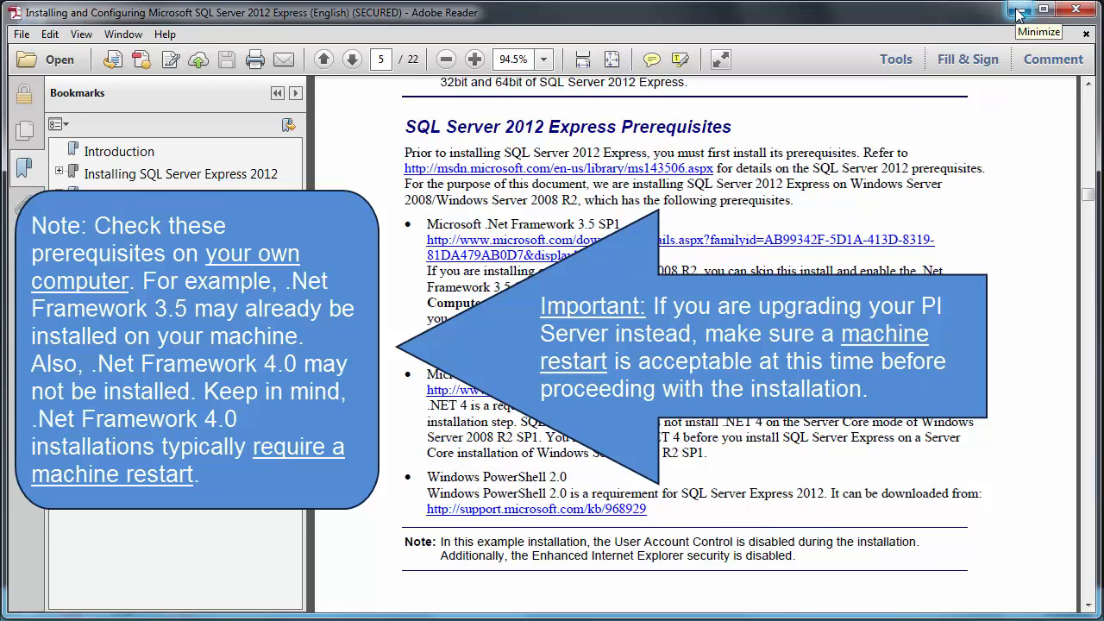
Minimize Adobe Reader, bring up Server Manager, and check its Manage menu.
{"action": "left_click", "coordinate": [1045, 9]}
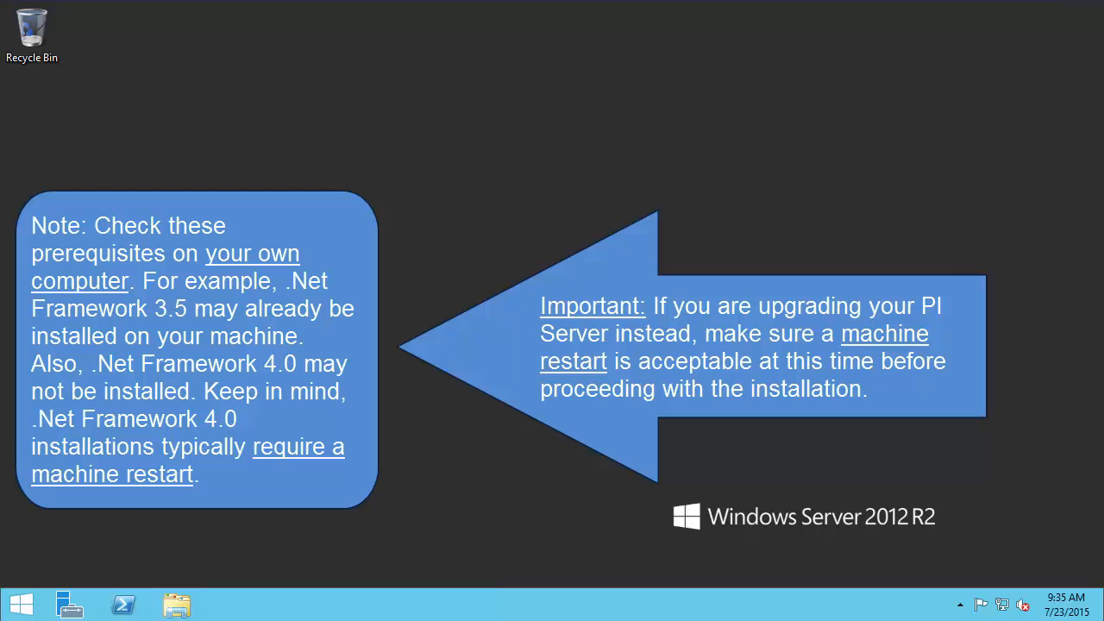
{"action": "left_click", "coordinate": [71, 604]}
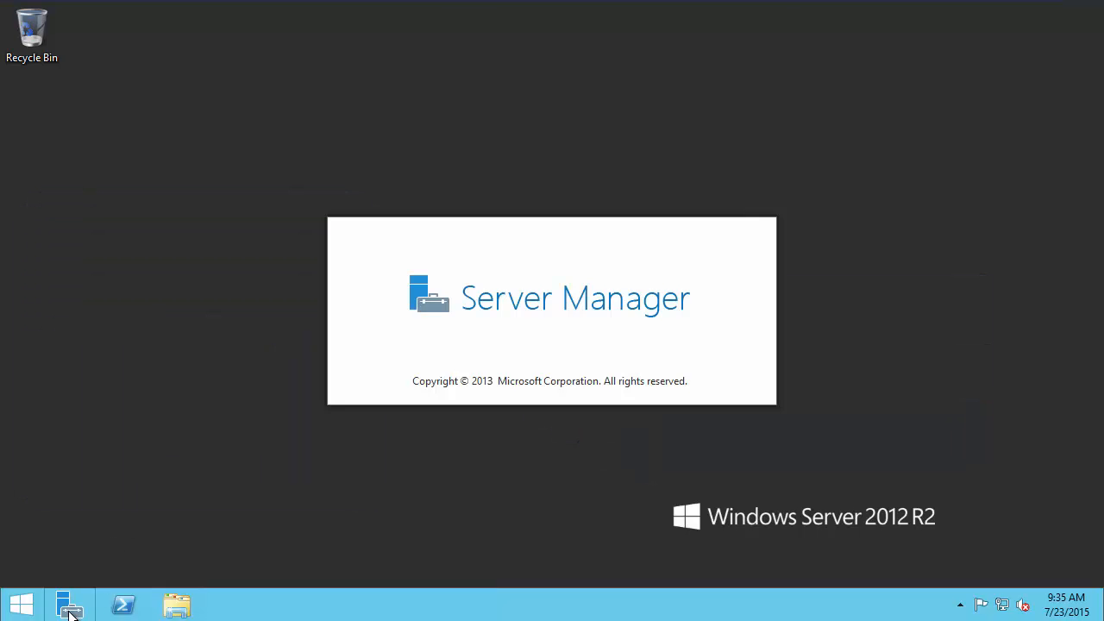
{"action": "left_click", "coordinate": [71, 604]}
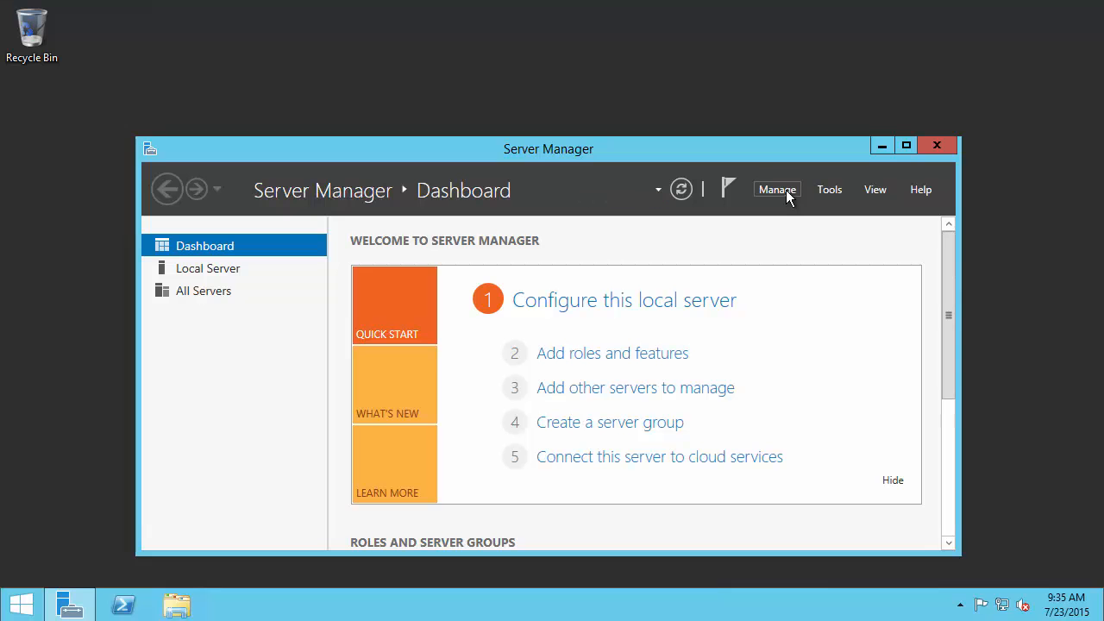
{"action": "left_click", "coordinate": [777, 189]}
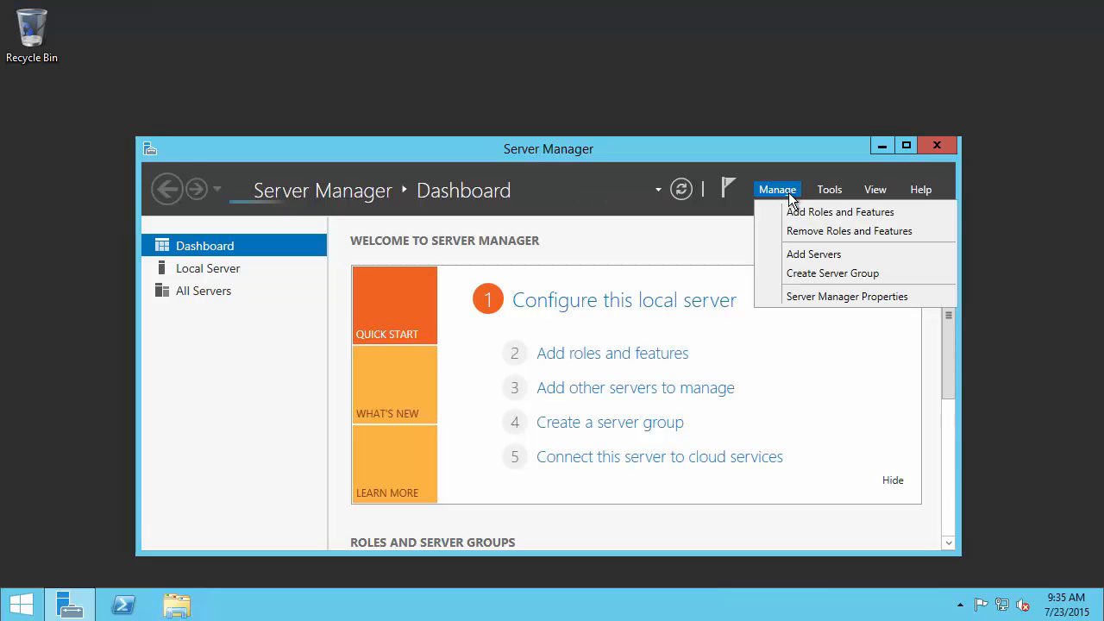
{"action": "mouse_move", "coordinate": [840, 211]}
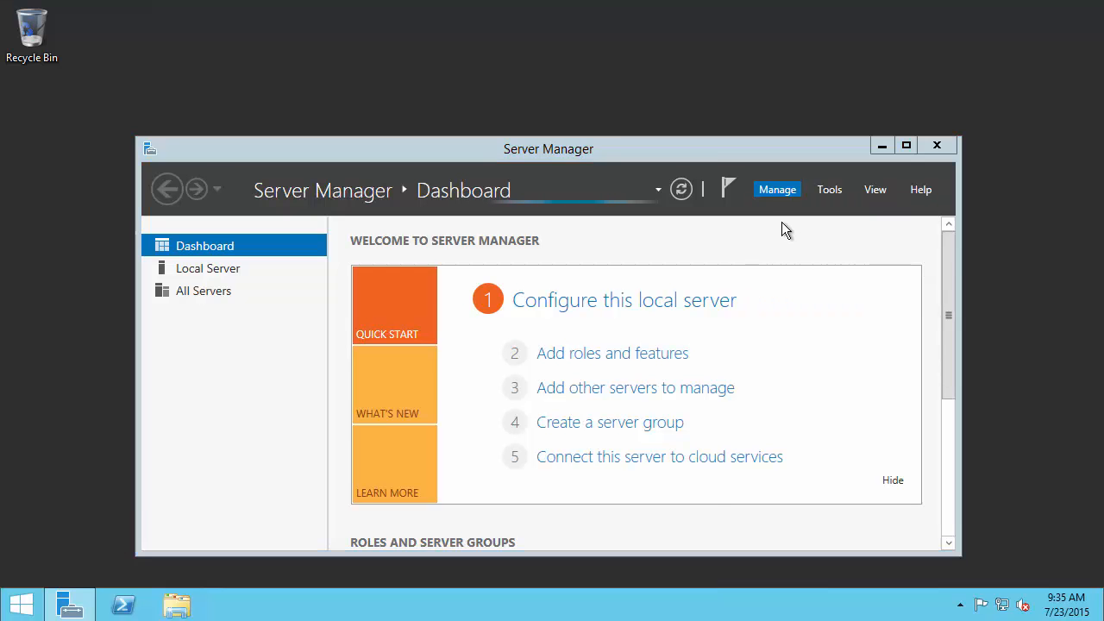
Run Add Roles and Features for the local server, selecting .NET Framework 3.5 Features.
{"action": "left_click", "coordinate": [613, 353]}
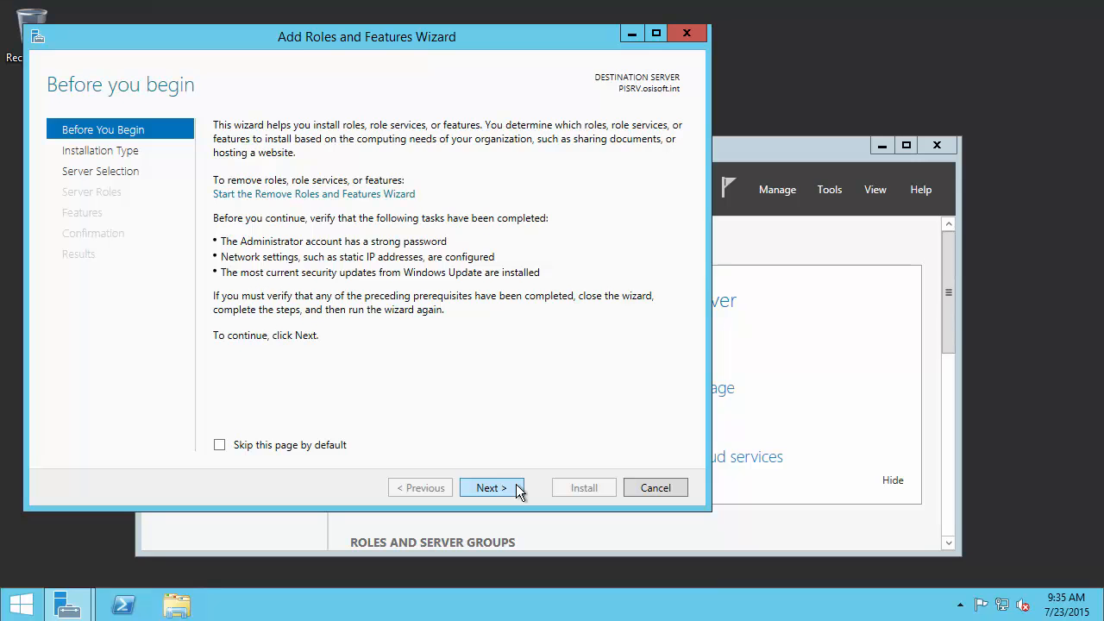
{"action": "left_click", "coordinate": [492, 487]}
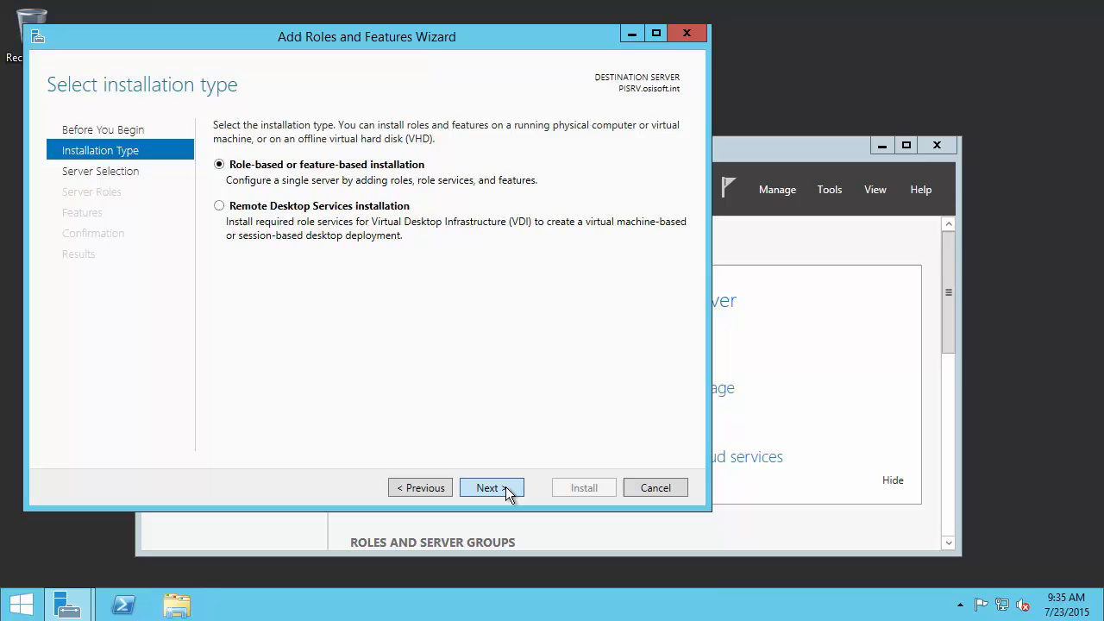
{"action": "left_click", "coordinate": [490, 487]}
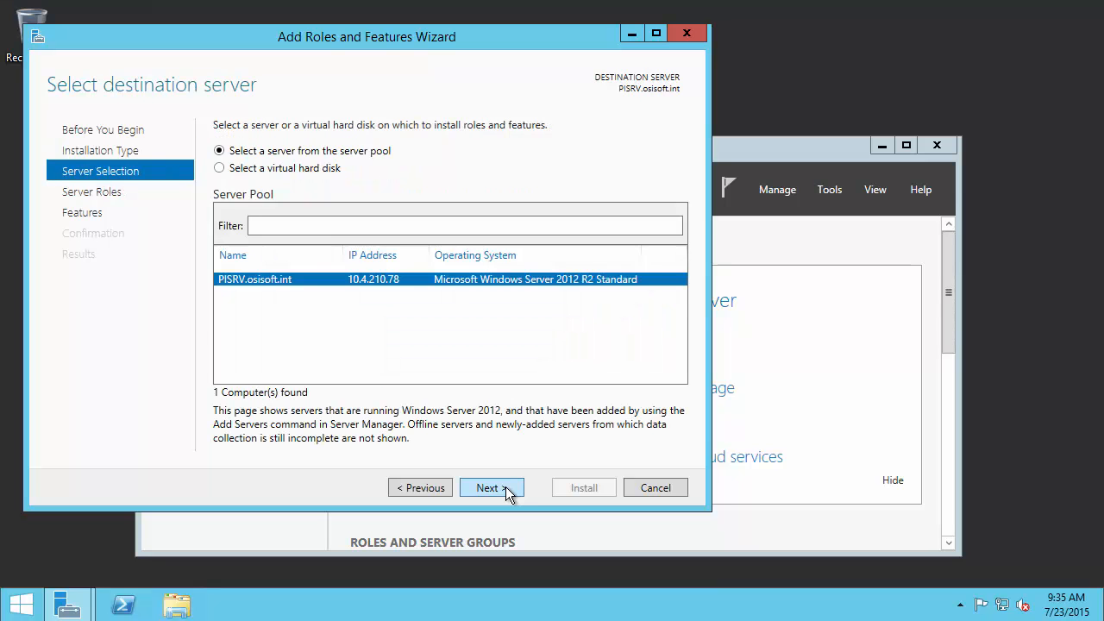
{"action": "left_click", "coordinate": [486, 487]}
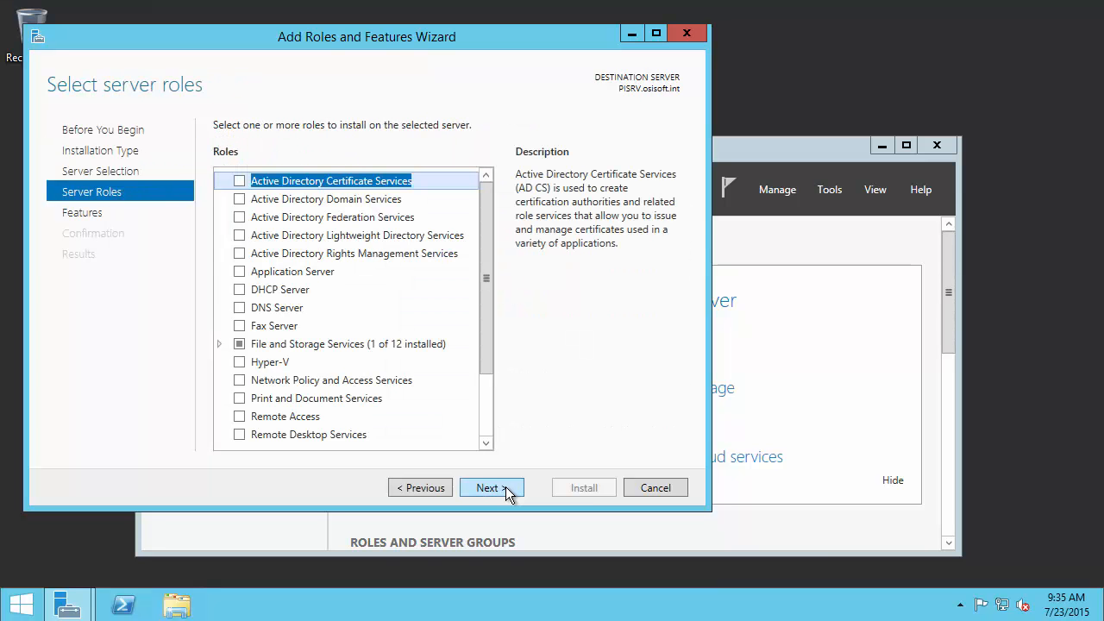
{"action": "left_click", "coordinate": [492, 488]}
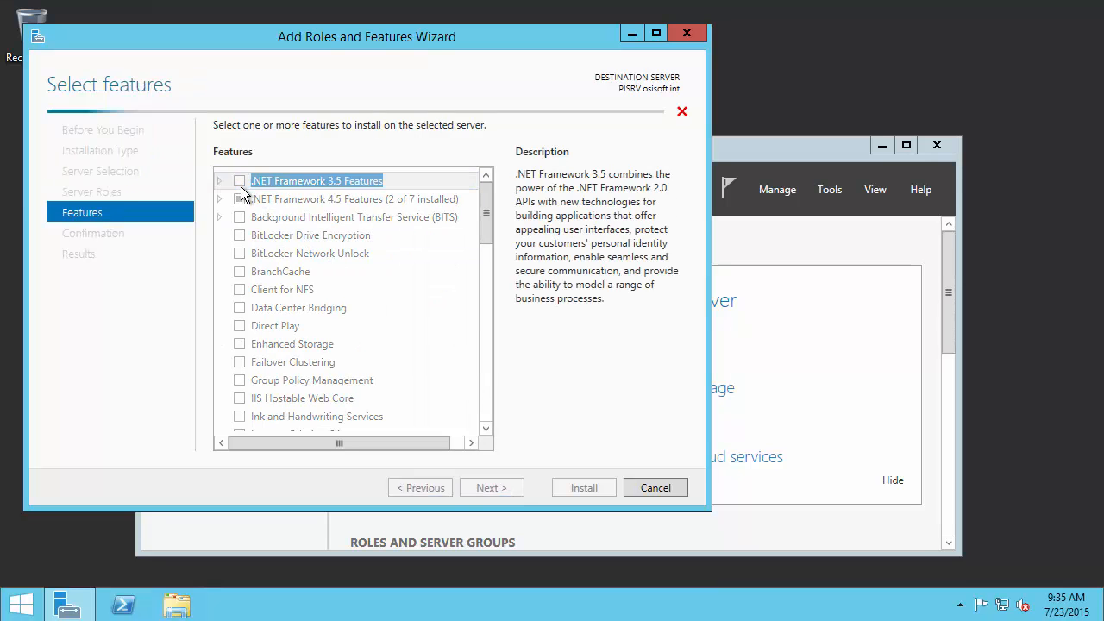
{"action": "left_click", "coordinate": [240, 180]}
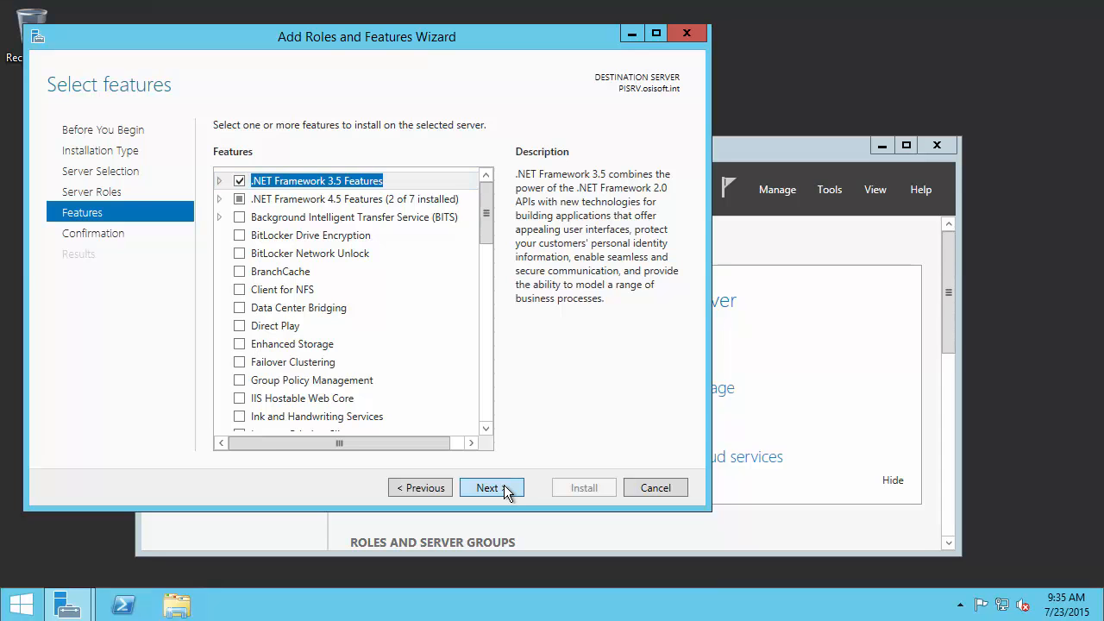
{"action": "left_click", "coordinate": [491, 487]}
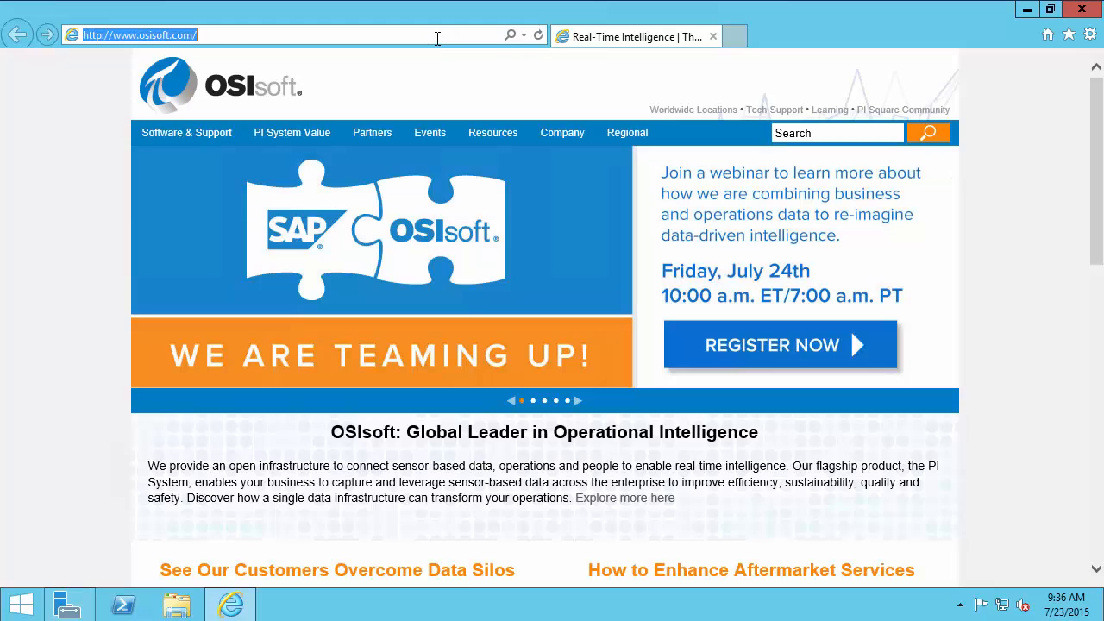
Search Microsoft for KB2734782 and scroll to its alternate source path wizard steps.
{"action": "type", "text": "microsoft+kb+2734782&src=IE-TopResult&FORM=IETR02"}
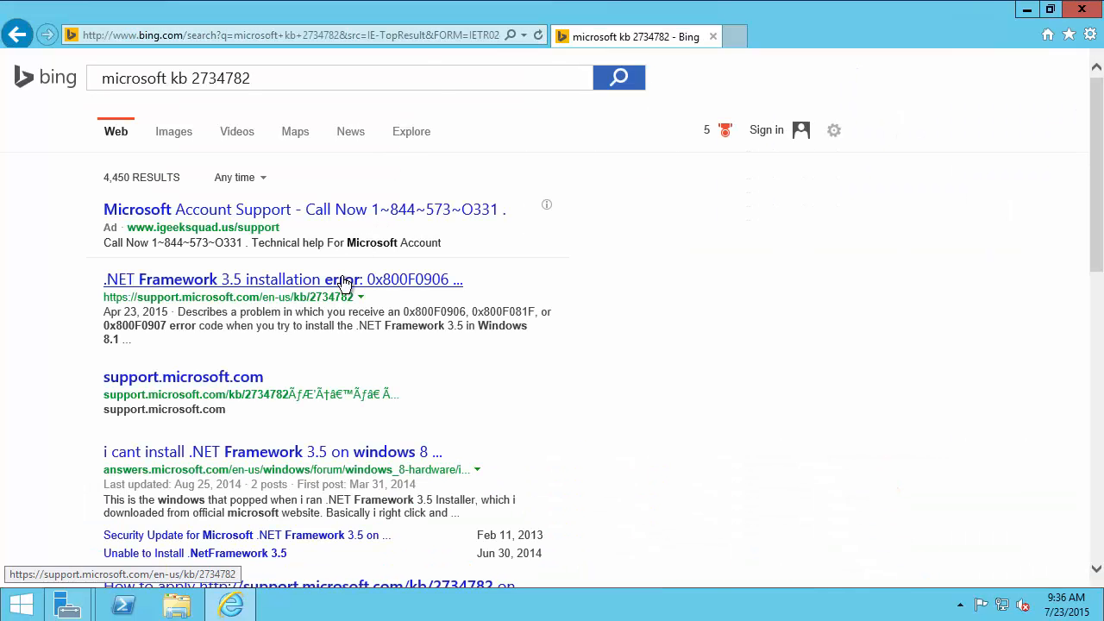
{"action": "left_click", "coordinate": [282, 279]}
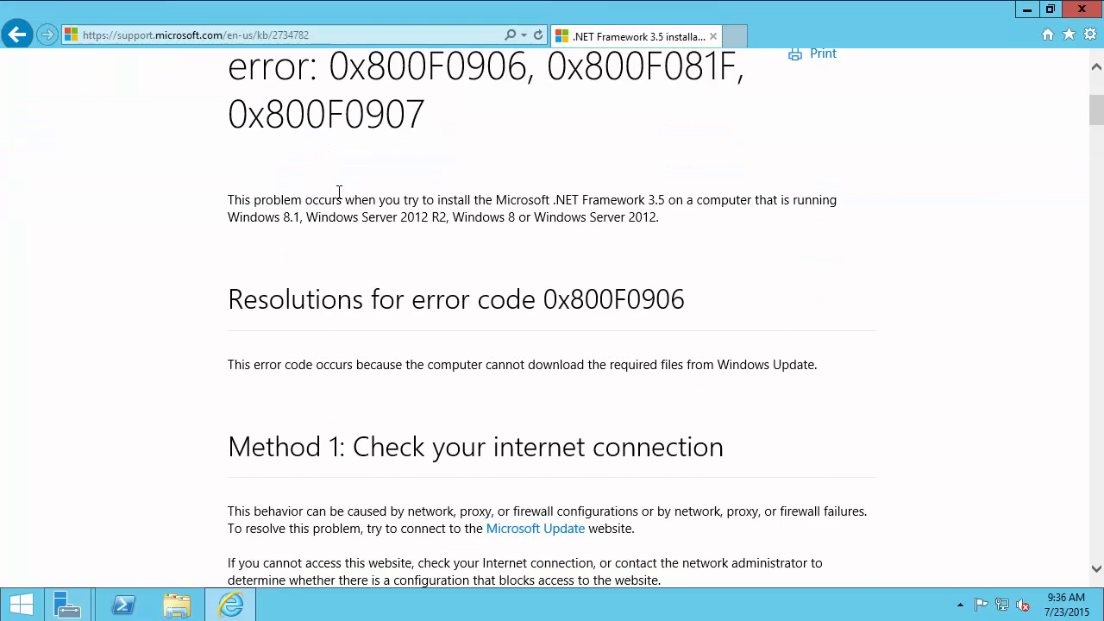
{"action": "scroll", "scroll_direction": "down", "scroll_amount": 3}
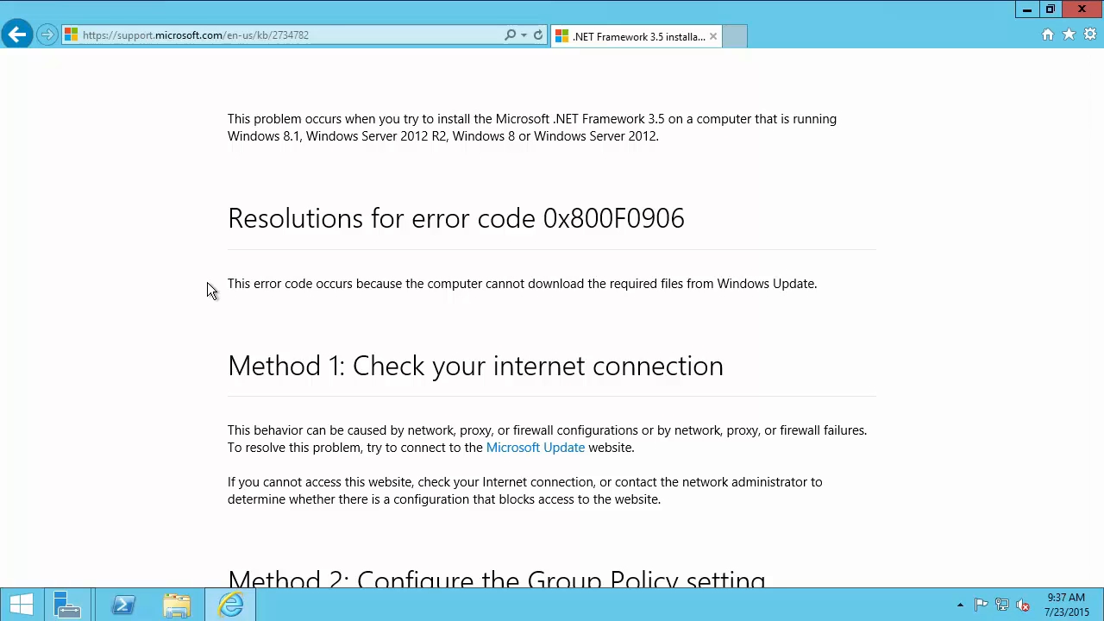
{"action": "scroll", "scroll_direction": "down", "scroll_amount": 3}
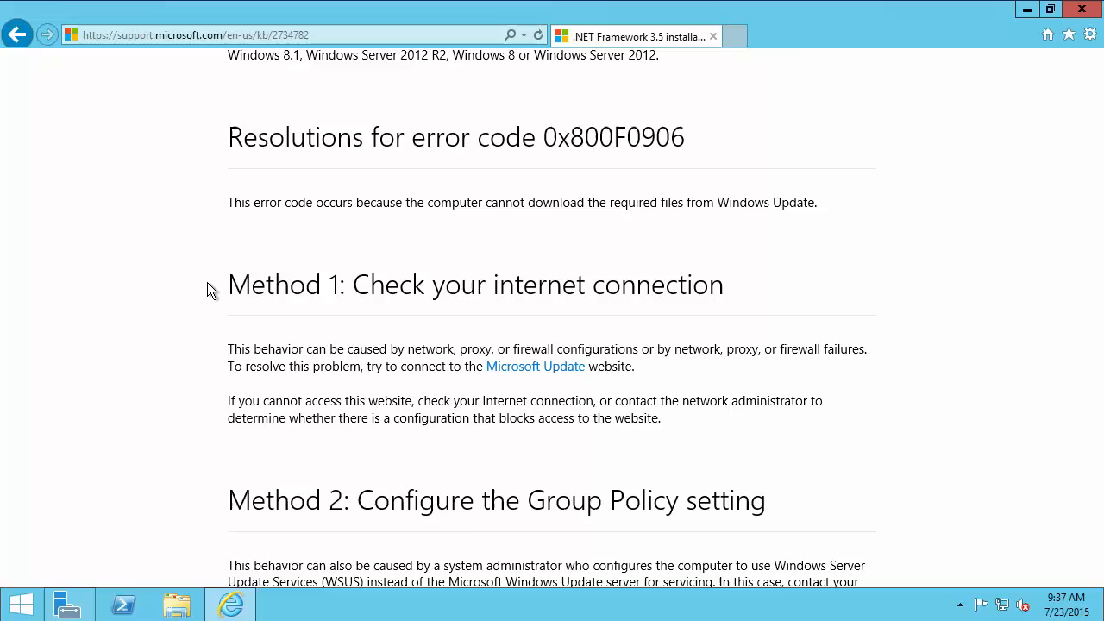
{"action": "scroll", "scroll_direction": "down", "scroll_amount": 3}
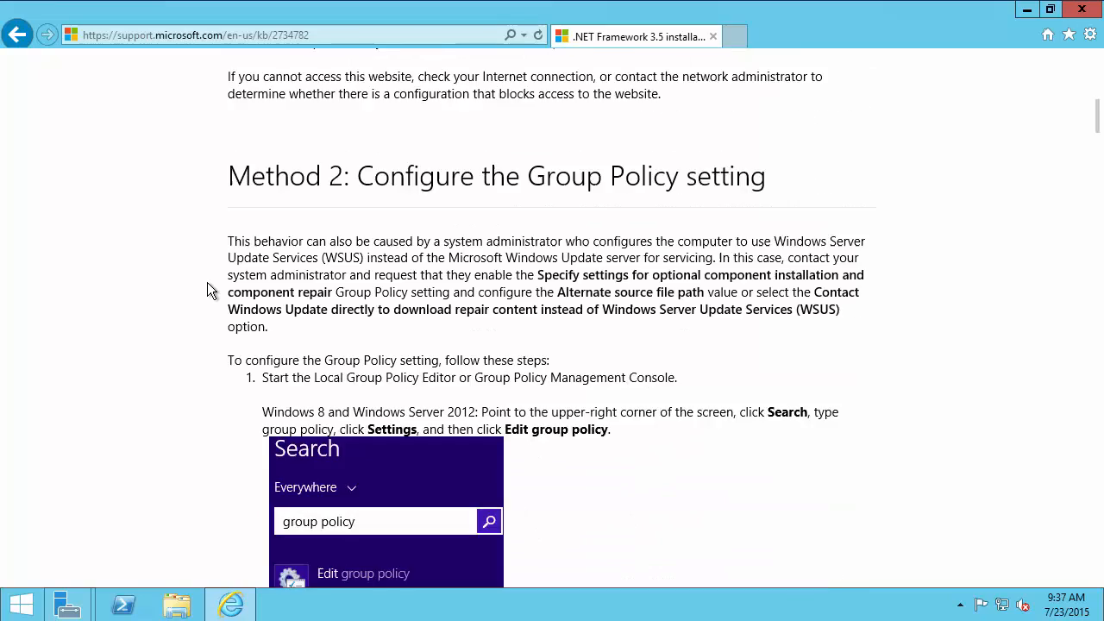
{"action": "scroll", "scroll_direction": "down", "scroll_amount": 3}
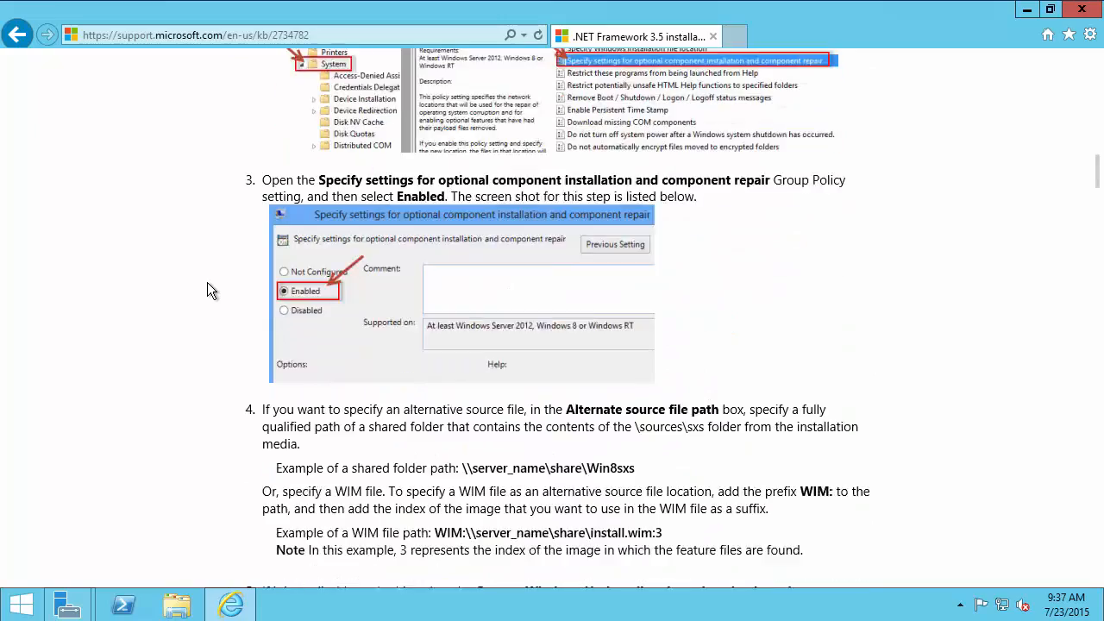
{"action": "scroll", "scroll_direction": "down", "scroll_amount": 3}
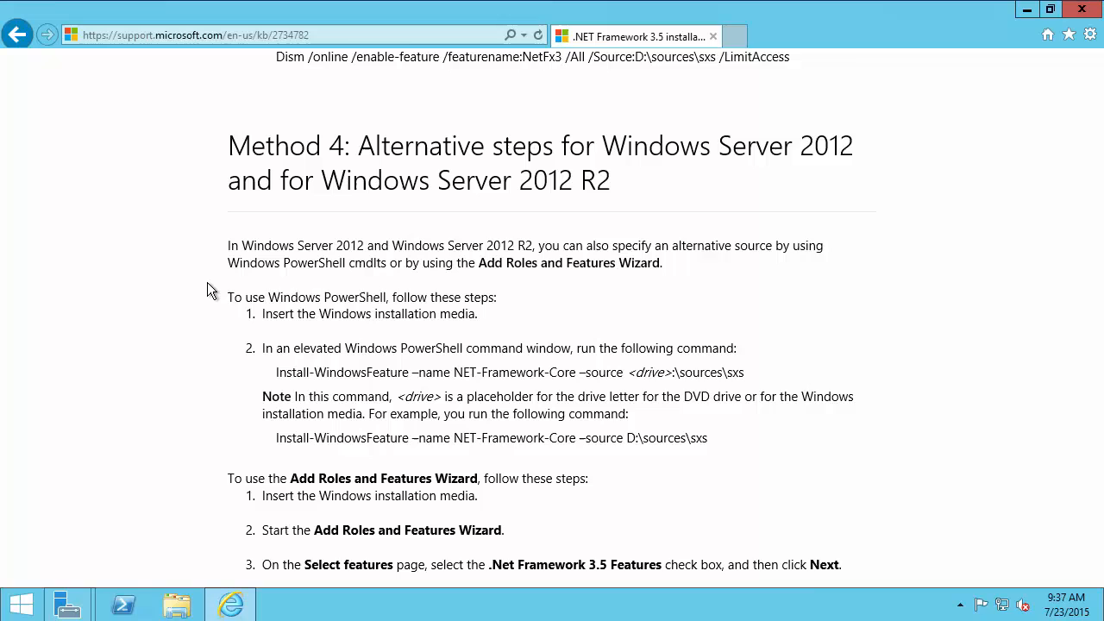
{"action": "scroll", "scroll_direction": "down", "scroll_amount": 3}
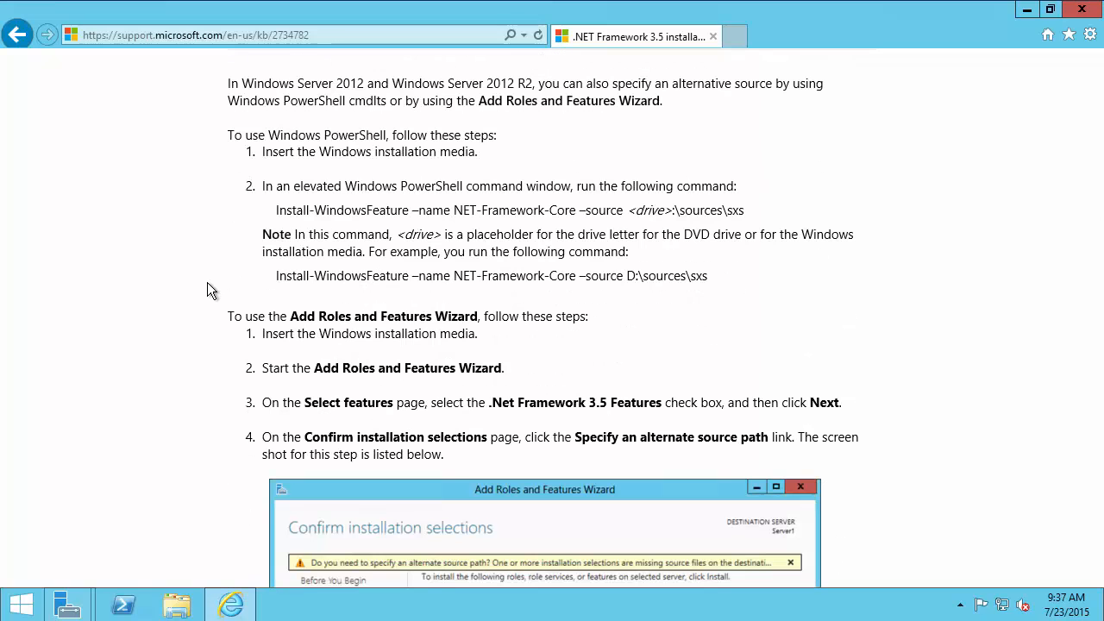
{"action": "scroll", "scroll_direction": "down", "scroll_amount": 3}
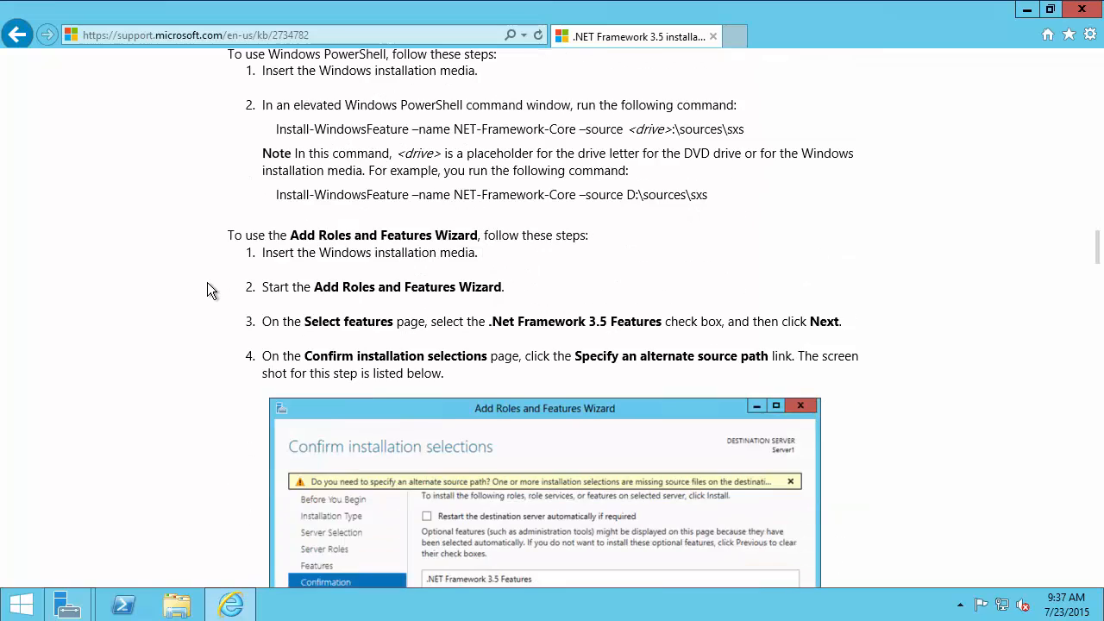
{"action": "scroll", "scroll_direction": "down", "scroll_amount": 3}
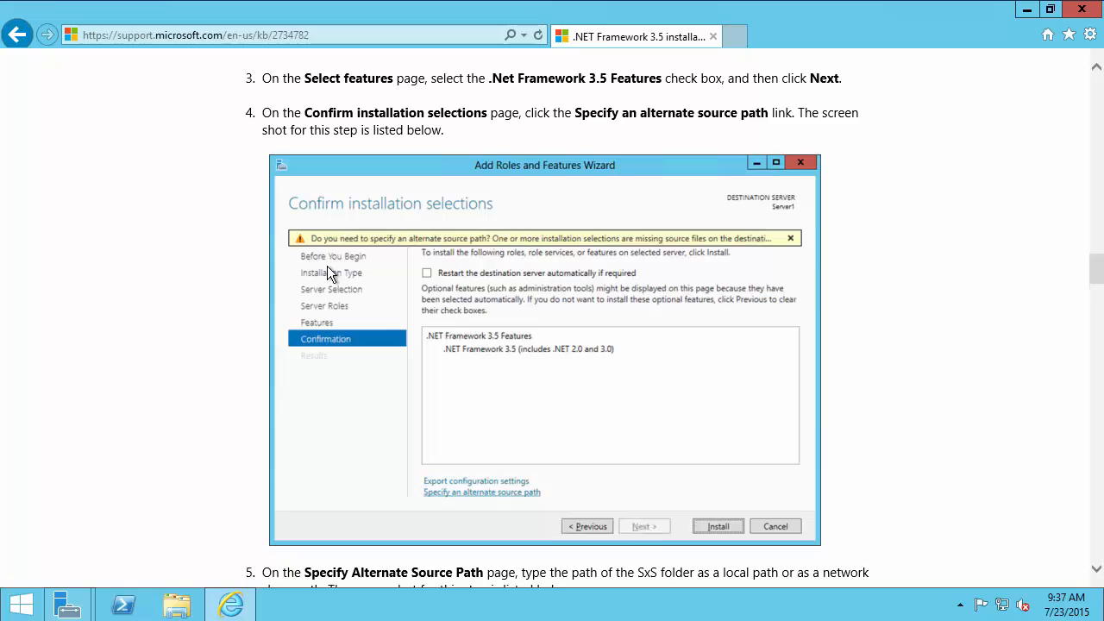
{"action": "mouse_move", "coordinate": [1026, 24]}
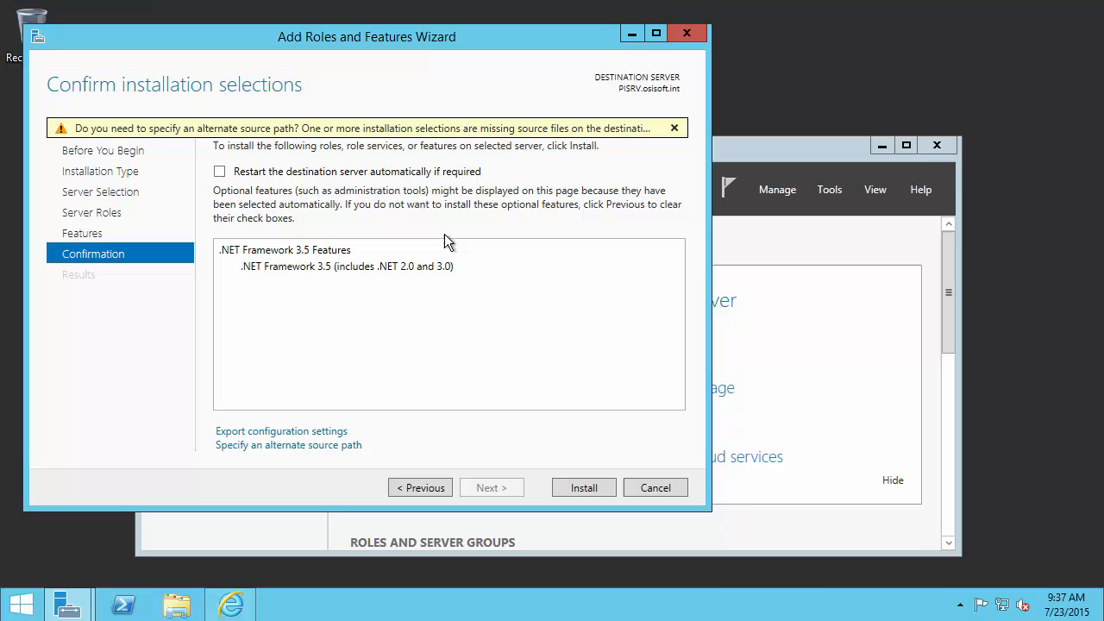
{"action": "mouse_move", "coordinate": [259, 455]}
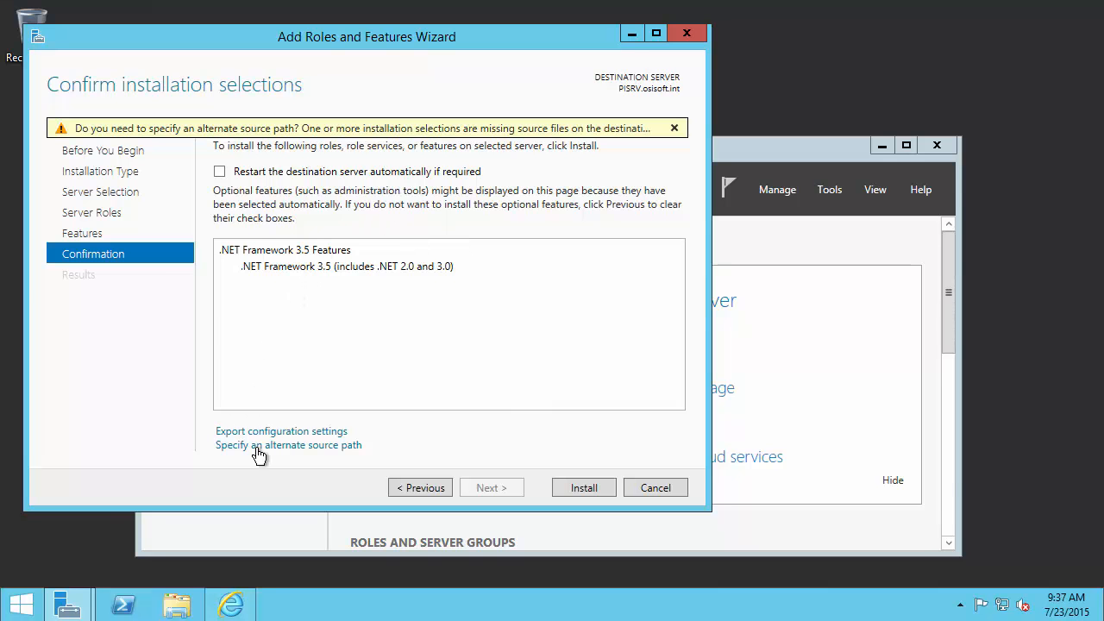
Choose 'Specify an alternate source path' in the wizard and launch File Explorer.
{"action": "left_click", "coordinate": [288, 444]}
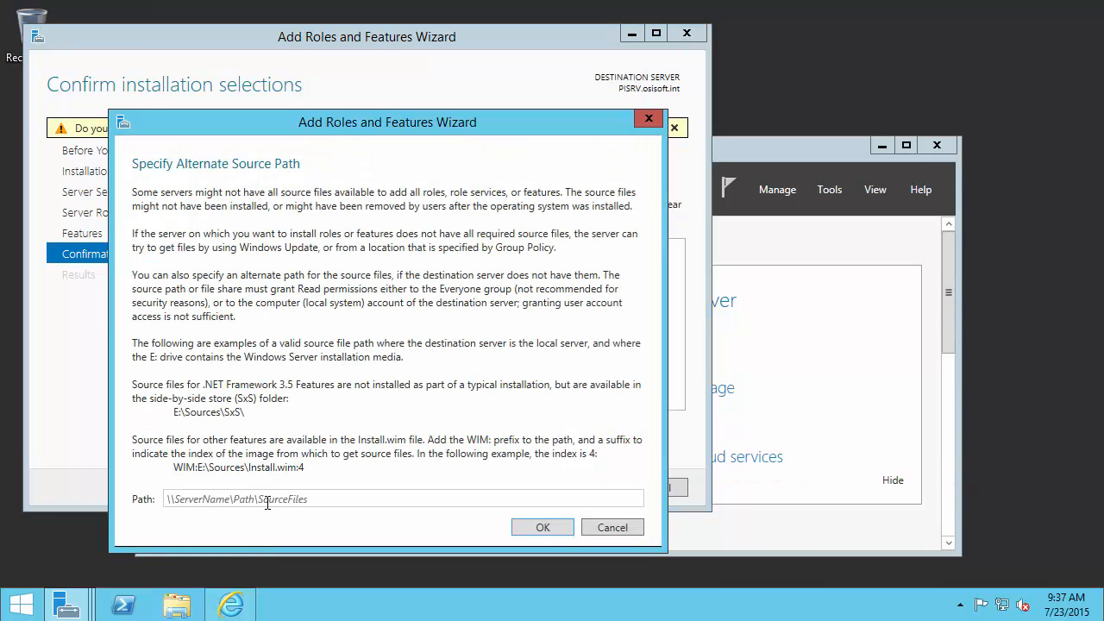
{"action": "left_click", "coordinate": [177, 604]}
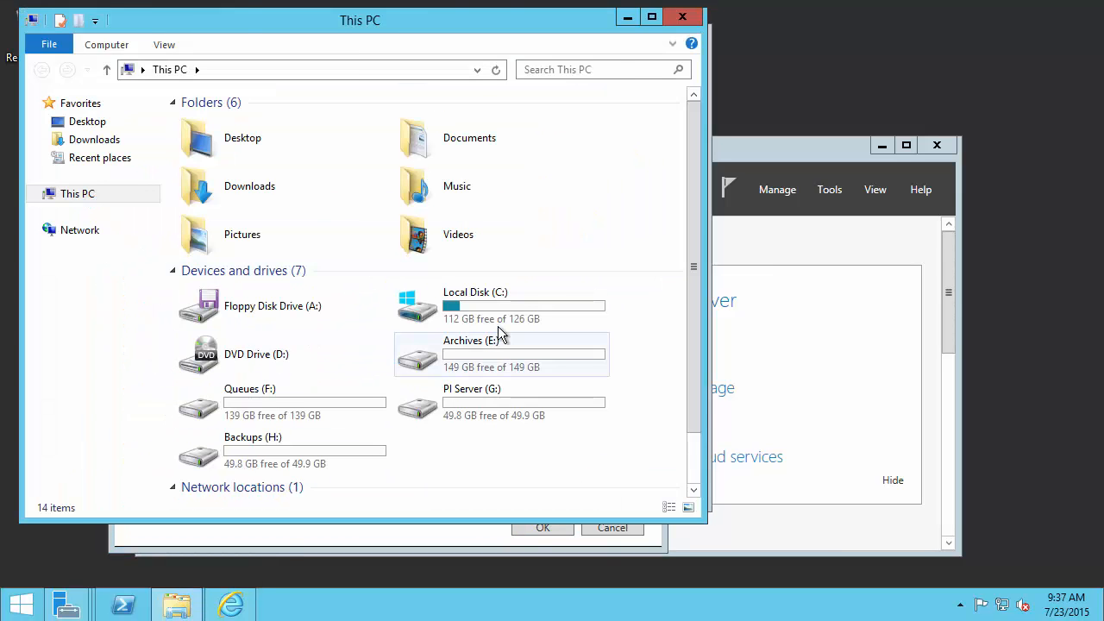
Install .NET Framework 3.5 from C:\Setup Files\sxs2012R2, then close the wizard and Server Manager.
{"action": "double_click", "coordinate": [476, 305]}
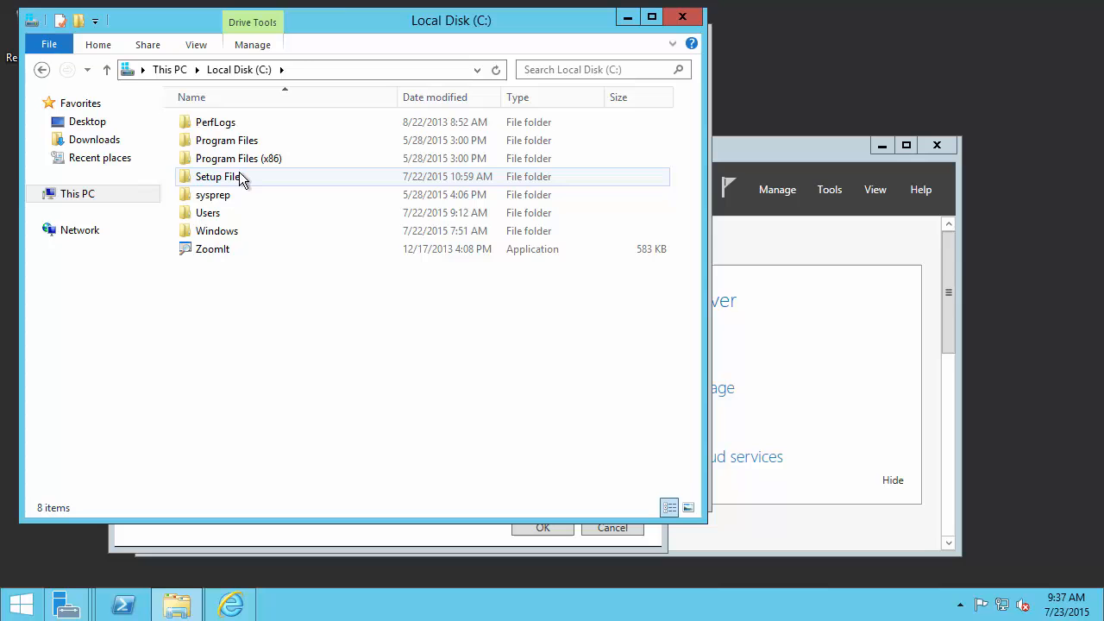
{"action": "double_click", "coordinate": [217, 176]}
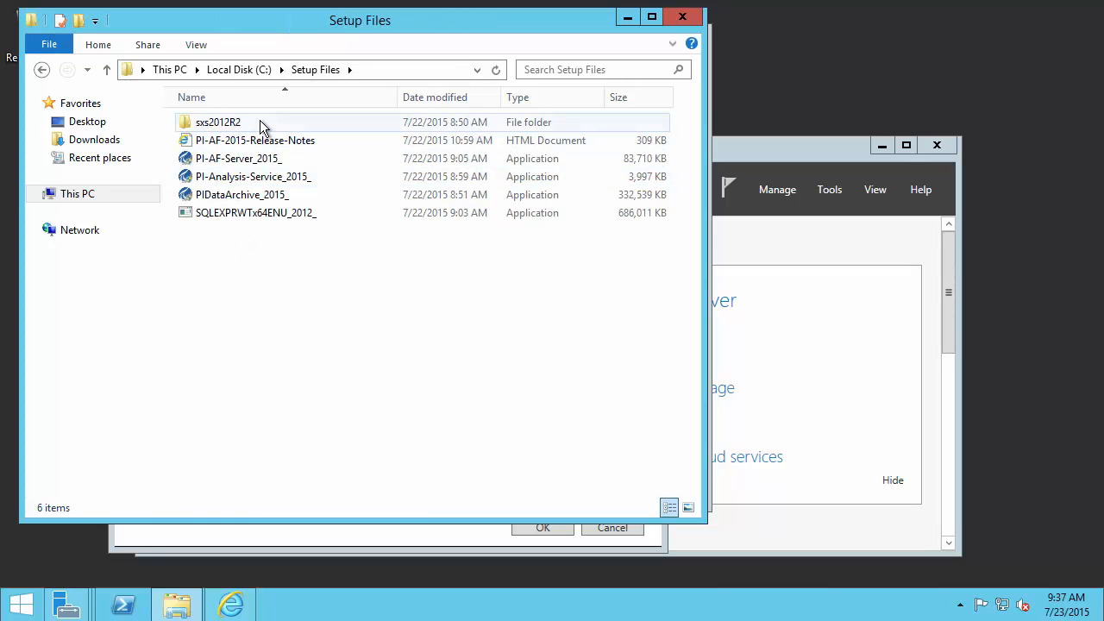
{"action": "double_click", "coordinate": [218, 122]}
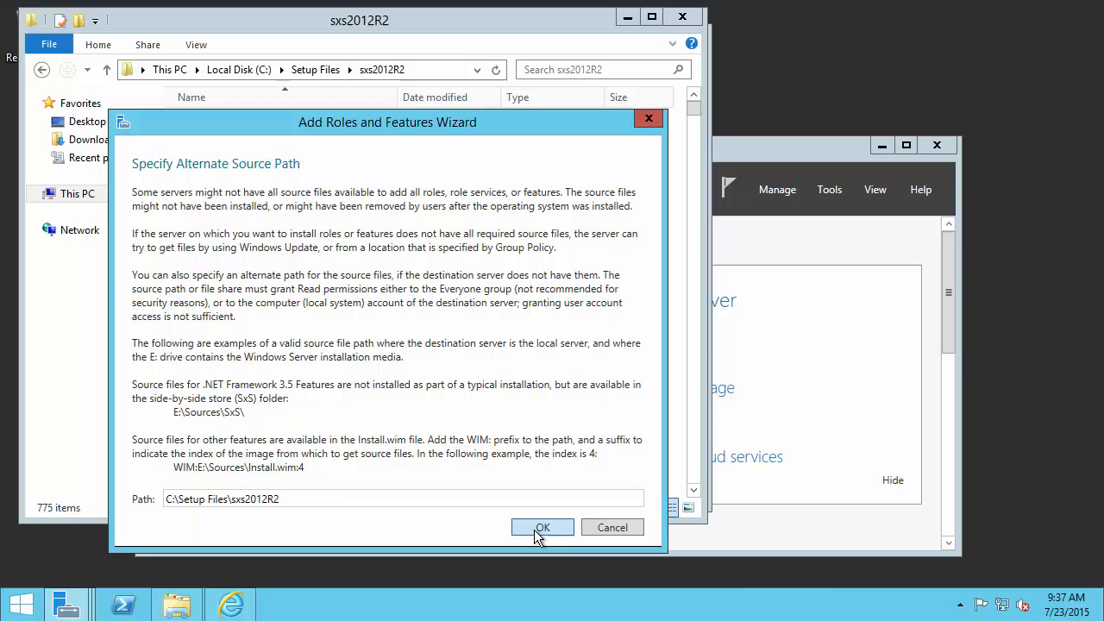
{"action": "left_click", "coordinate": [542, 527]}
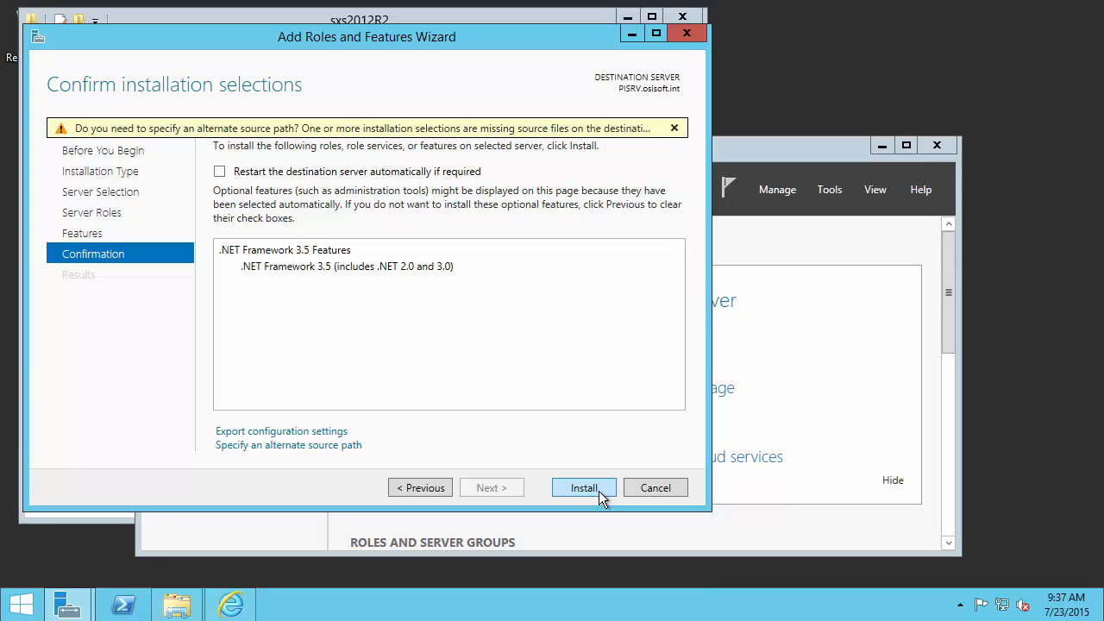
{"action": "left_click", "coordinate": [584, 487]}
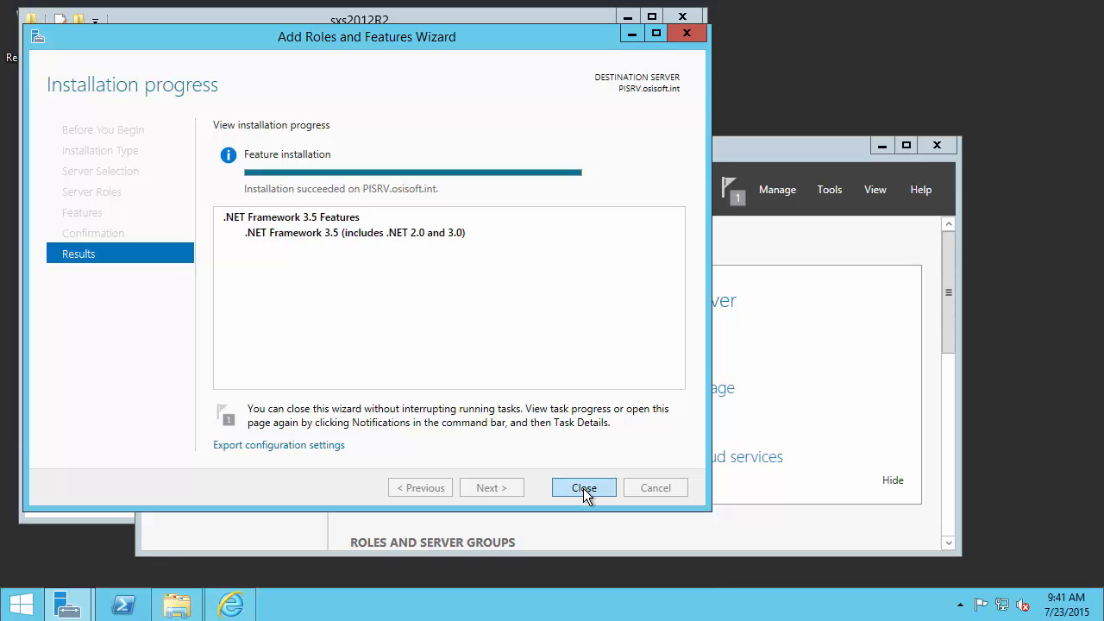
{"action": "left_click", "coordinate": [583, 487]}
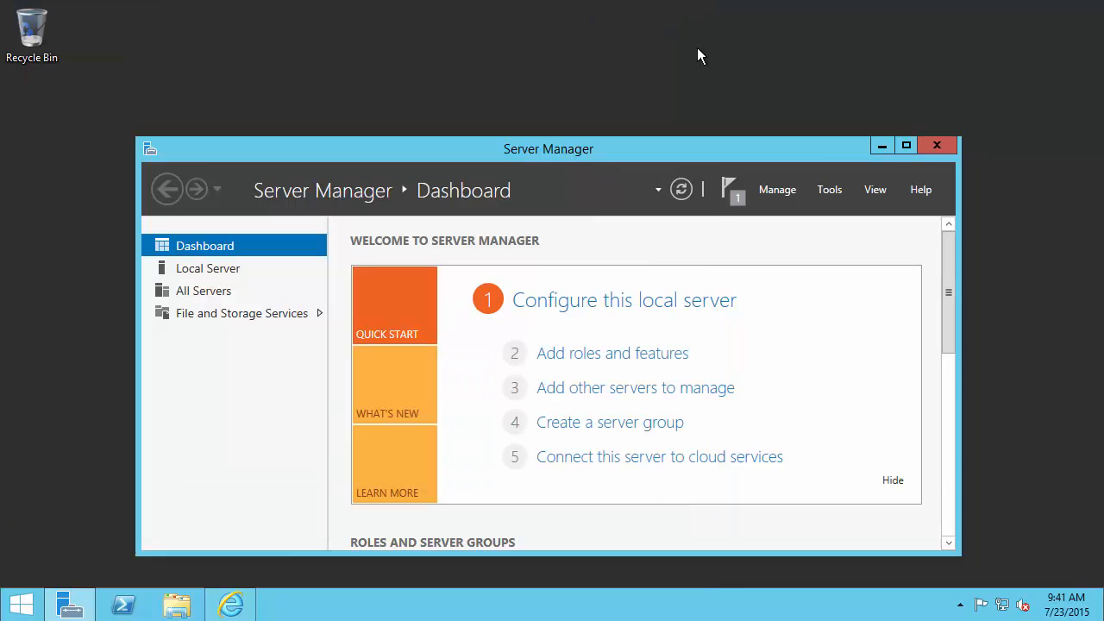
{"action": "mouse_move", "coordinate": [938, 145]}
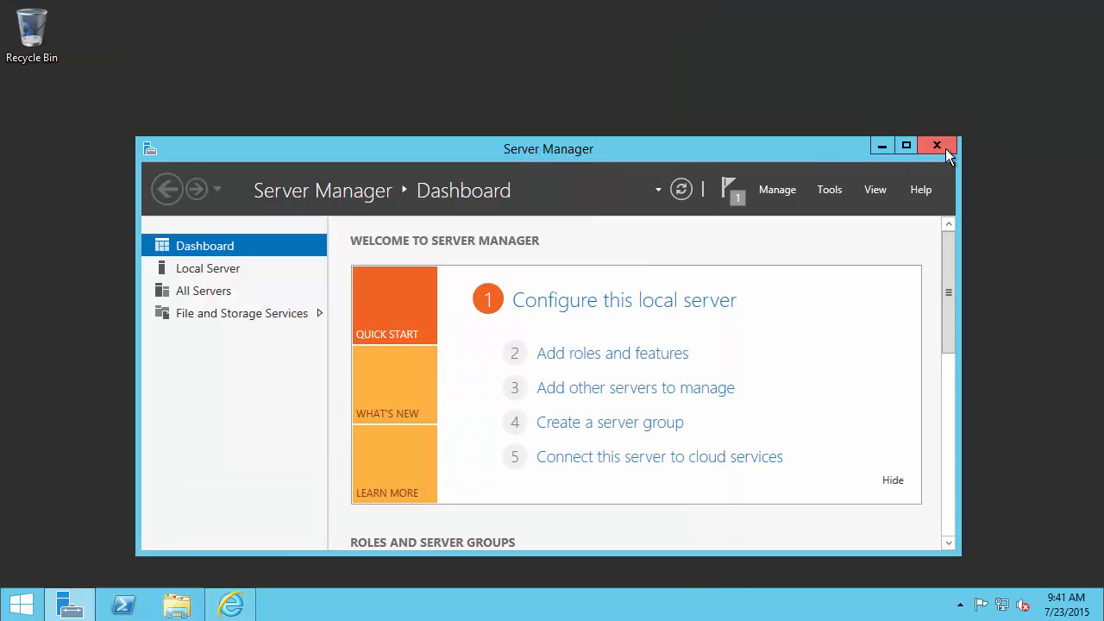
{"action": "left_click", "coordinate": [937, 144]}
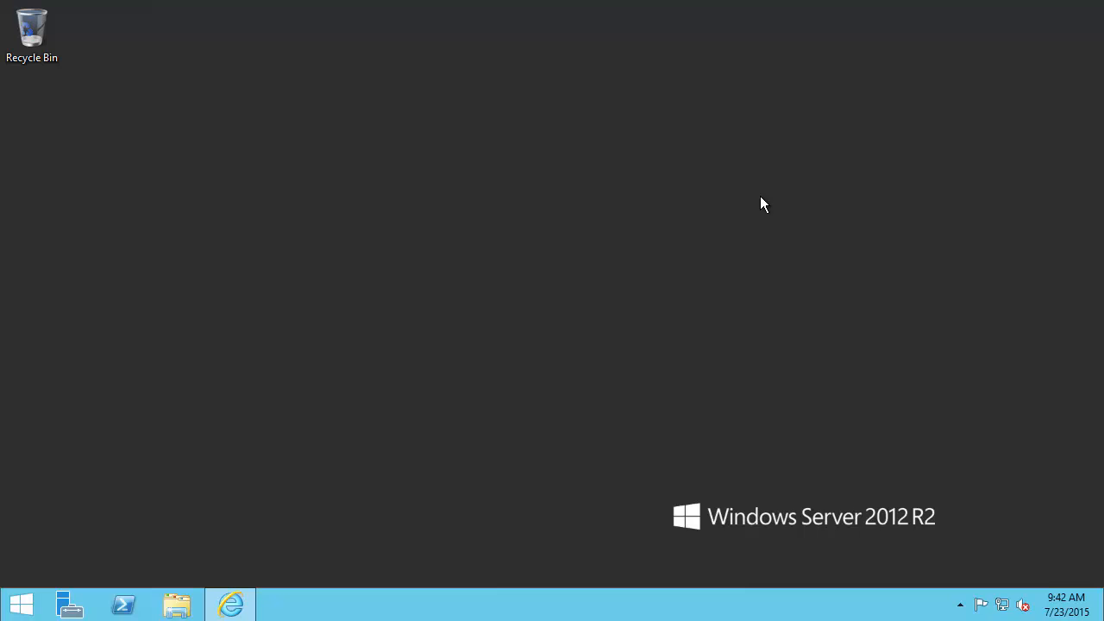
{"action": "mouse_move", "coordinate": [302, 244]}
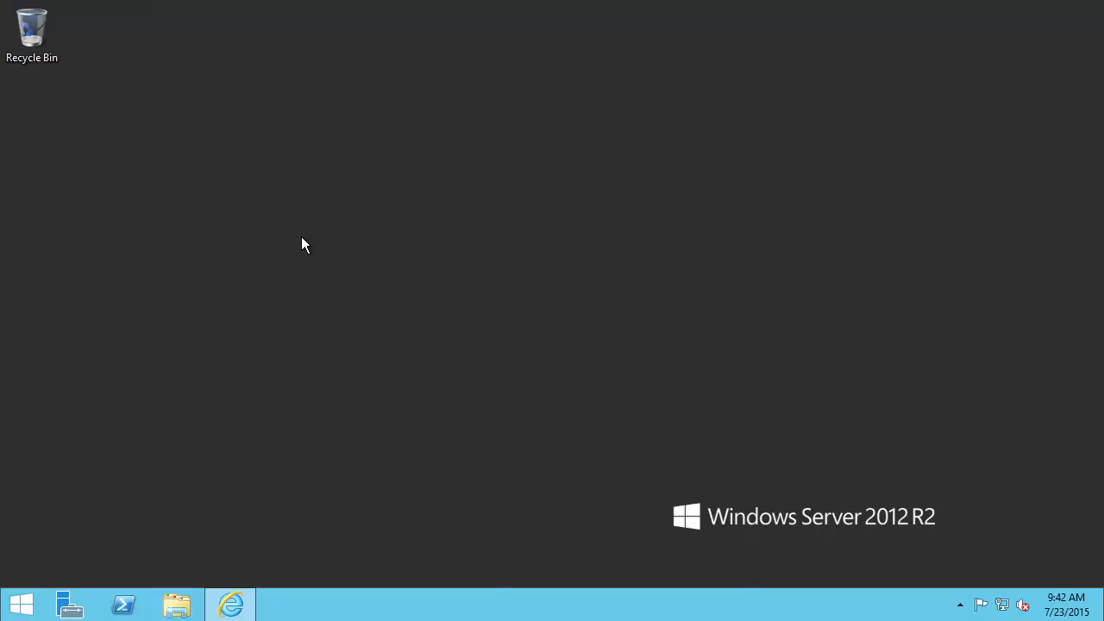
{"action": "mouse_move", "coordinate": [309, 250]}
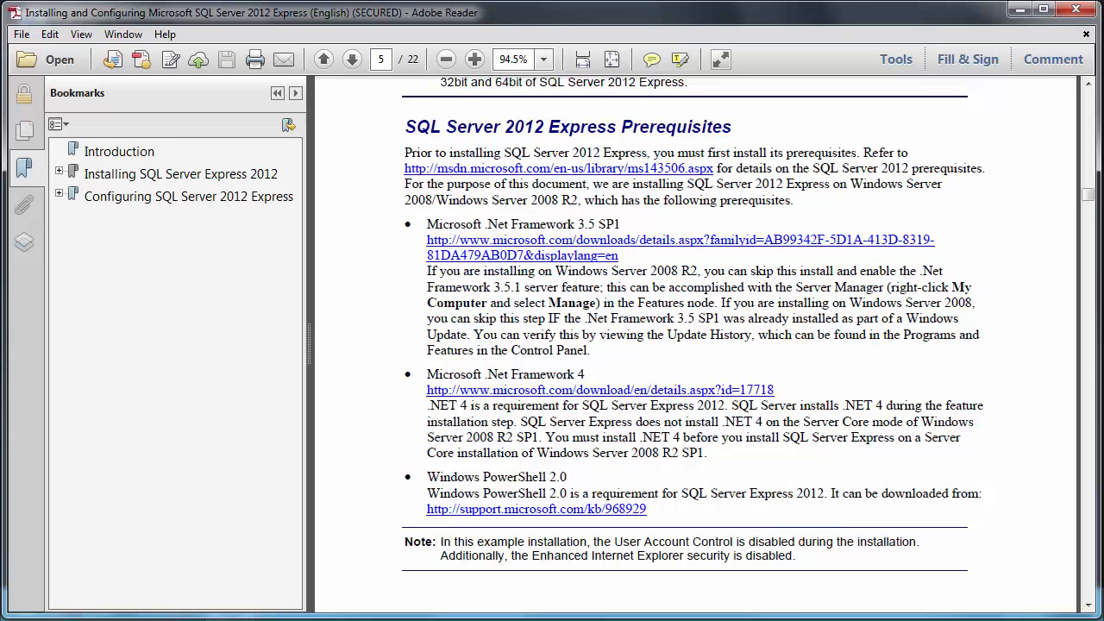
{"action": "scroll", "scroll_direction": "down", "scroll_amount": 3}
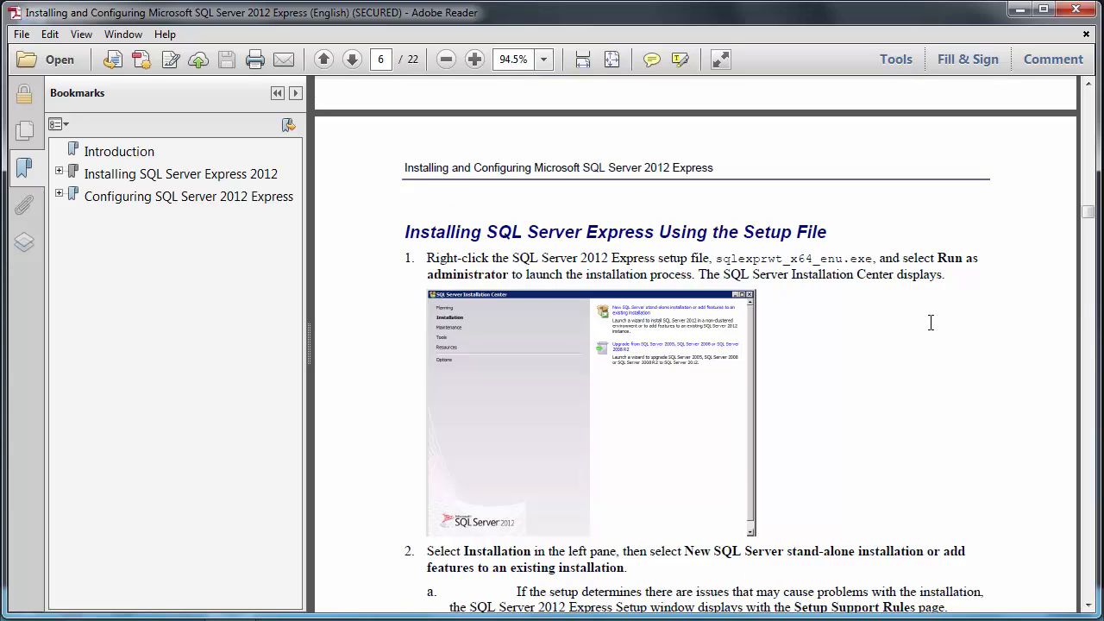
{"action": "mouse_move", "coordinate": [763, 284]}
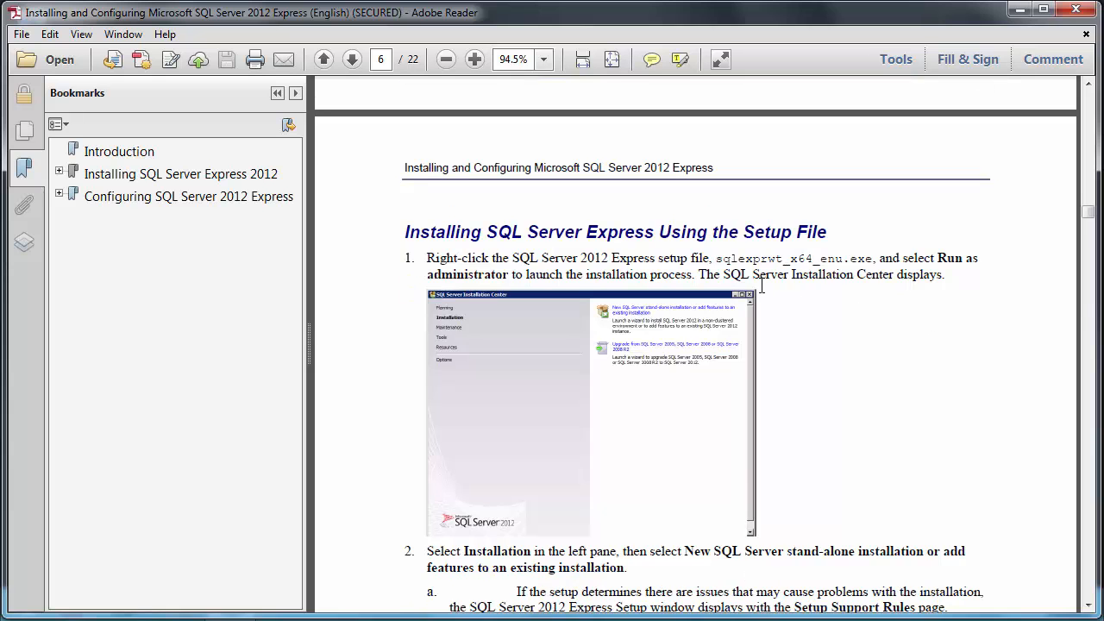
{"action": "mouse_move", "coordinate": [873, 242]}
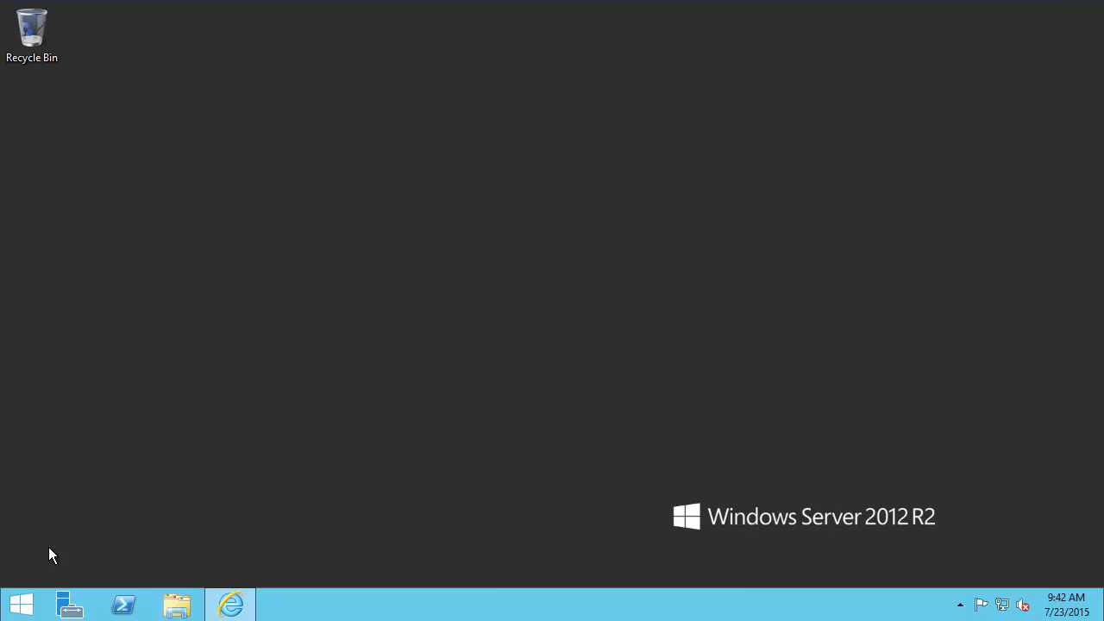
{"action": "left_click", "coordinate": [21, 604]}
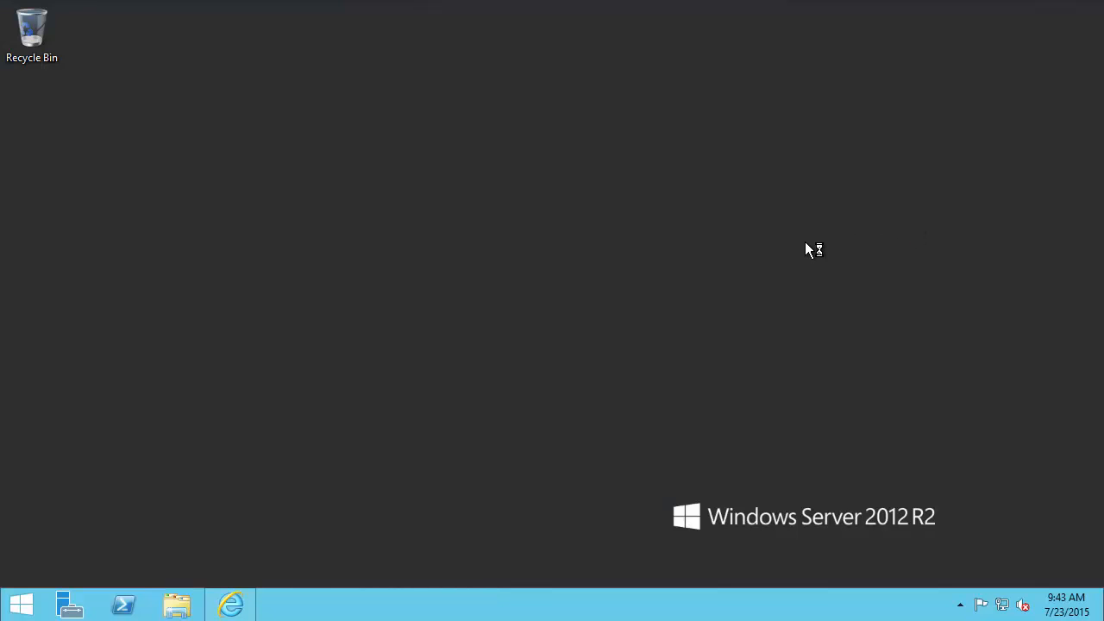
{"action": "mouse_move", "coordinate": [816, 274]}
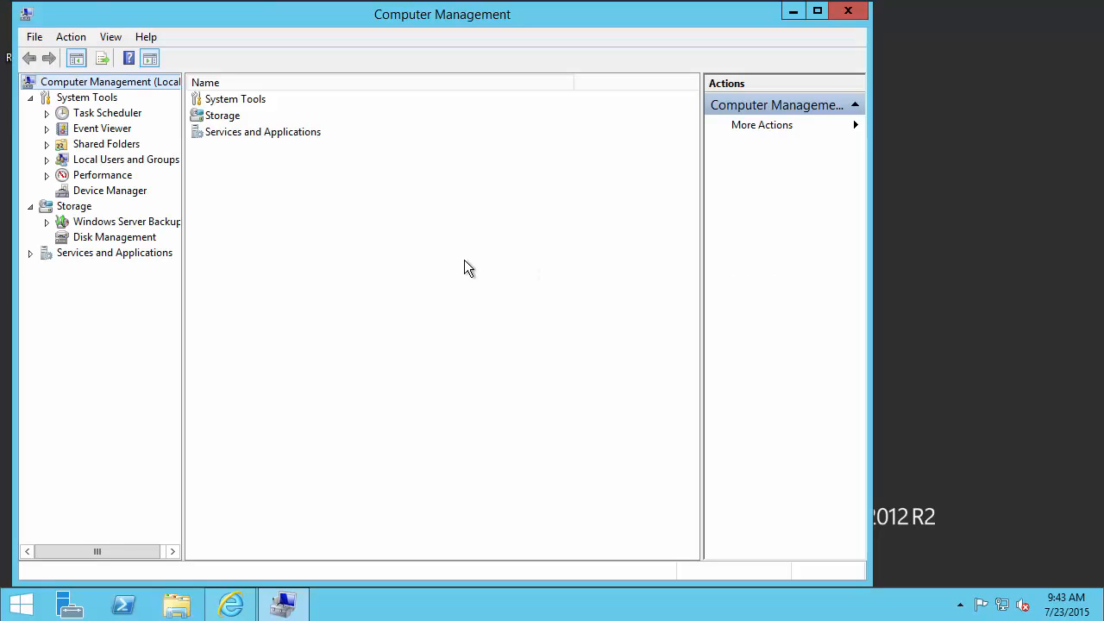
Review the Administrators group members under Local Users and Groups, then close Computer Management.
{"action": "left_click", "coordinate": [46, 159]}
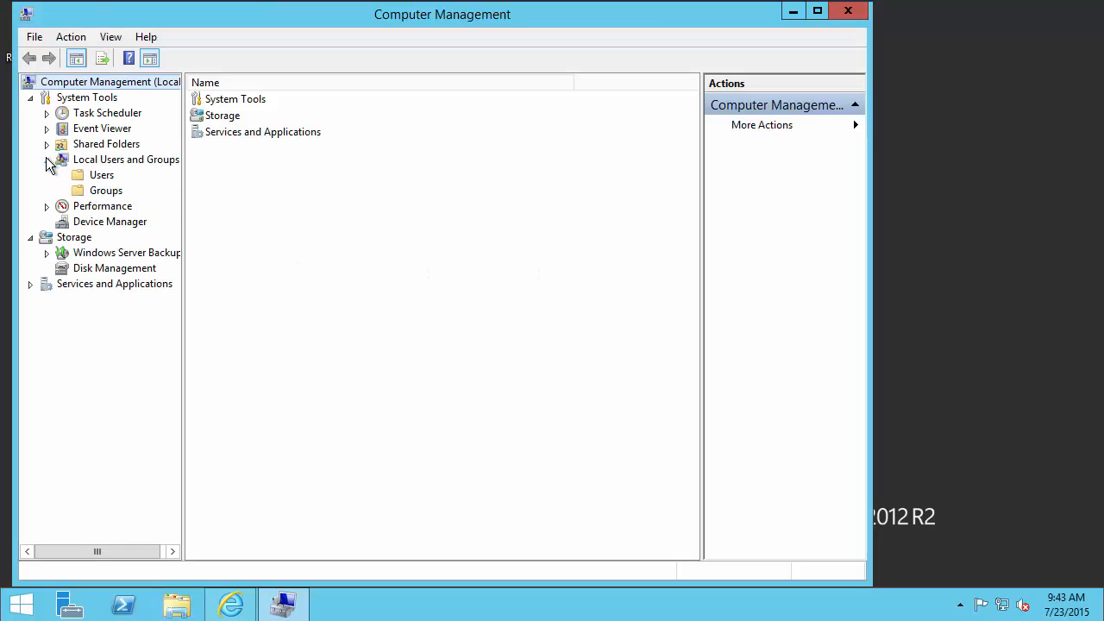
{"action": "left_click", "coordinate": [106, 190]}
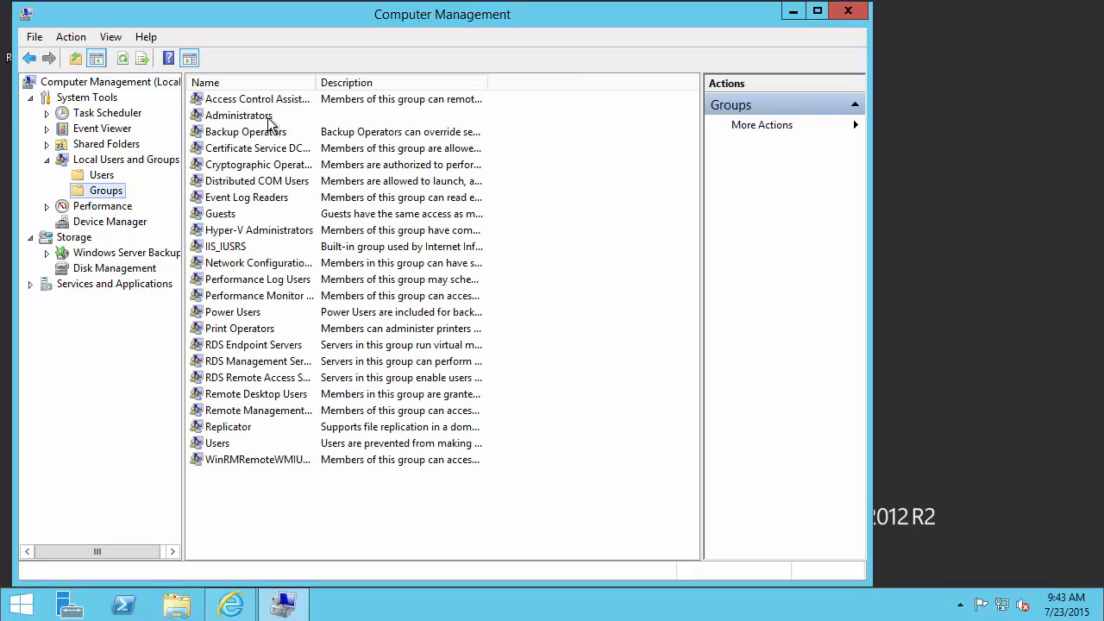
{"action": "double_click", "coordinate": [240, 115]}
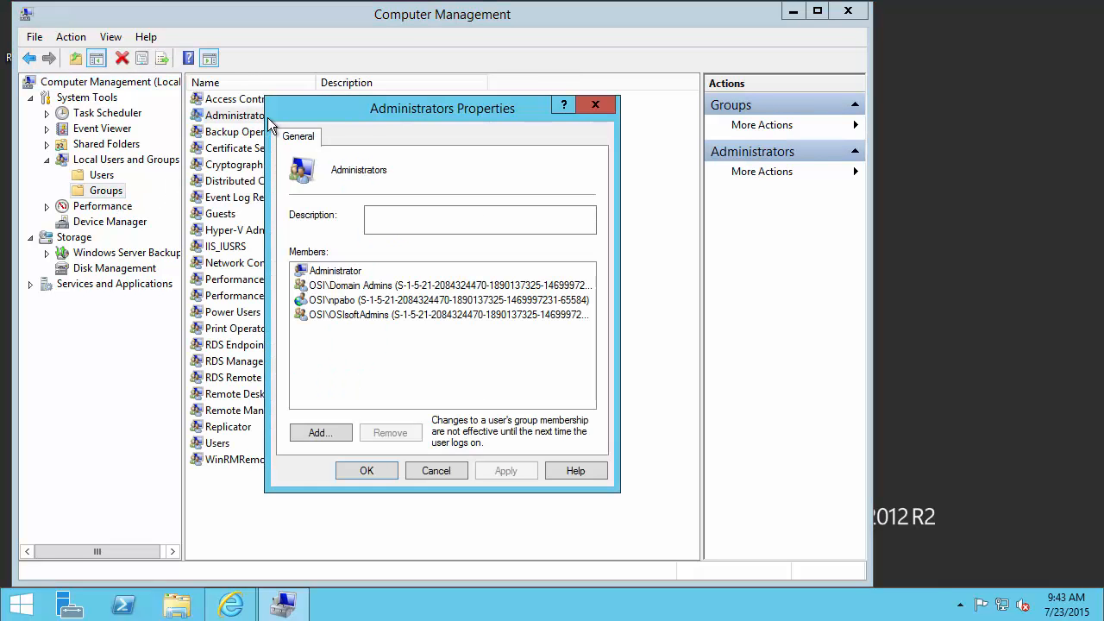
{"action": "left_click", "coordinate": [442, 299]}
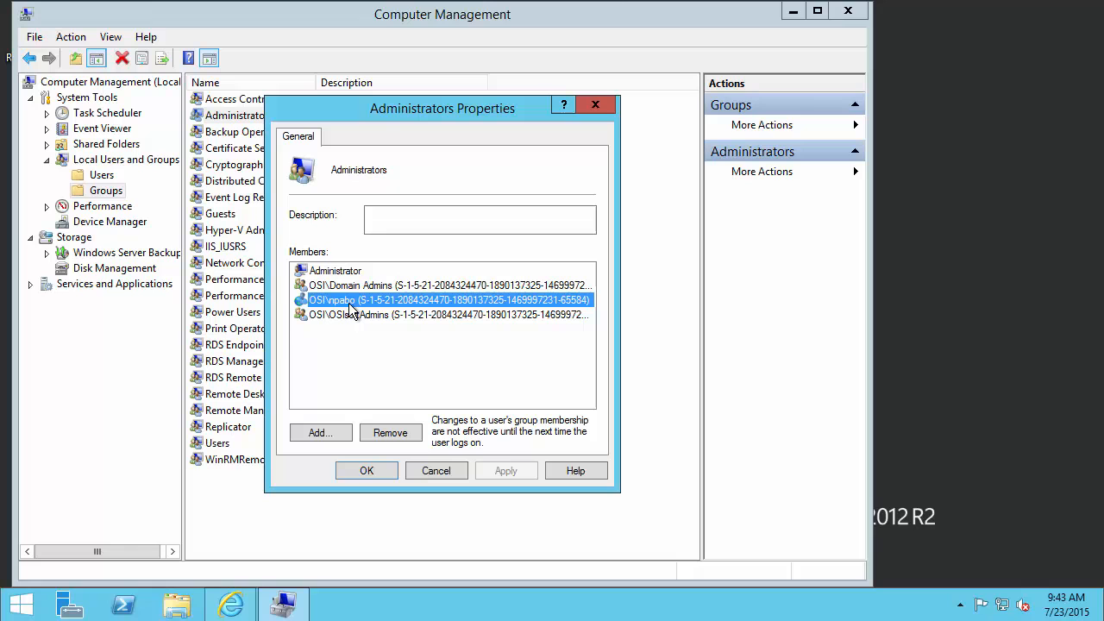
{"action": "mouse_move", "coordinate": [356, 313]}
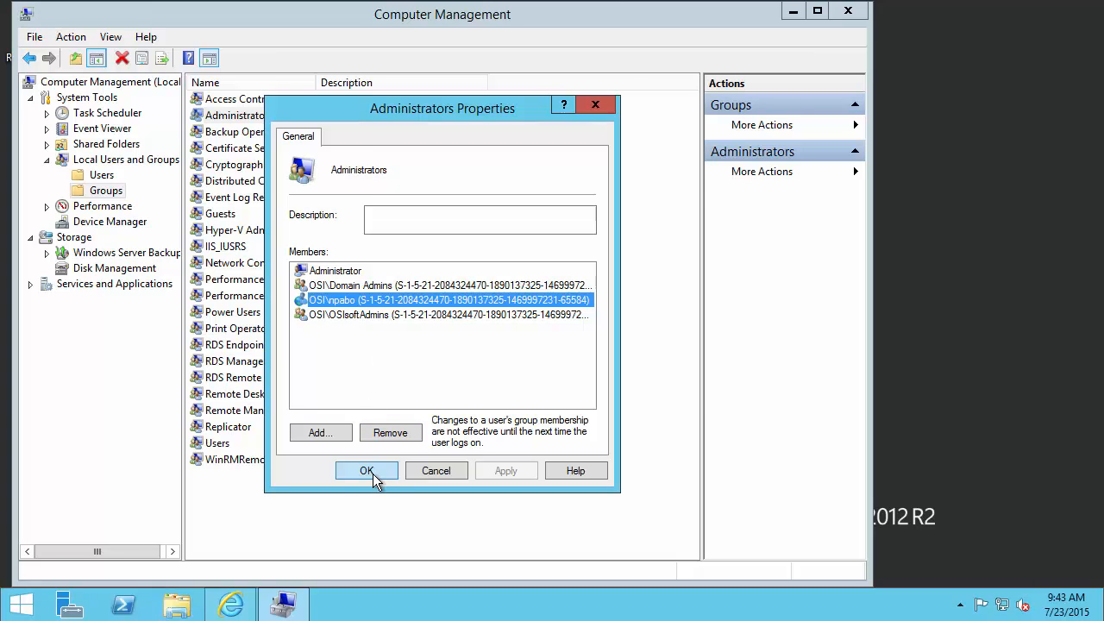
{"action": "left_click", "coordinate": [367, 470]}
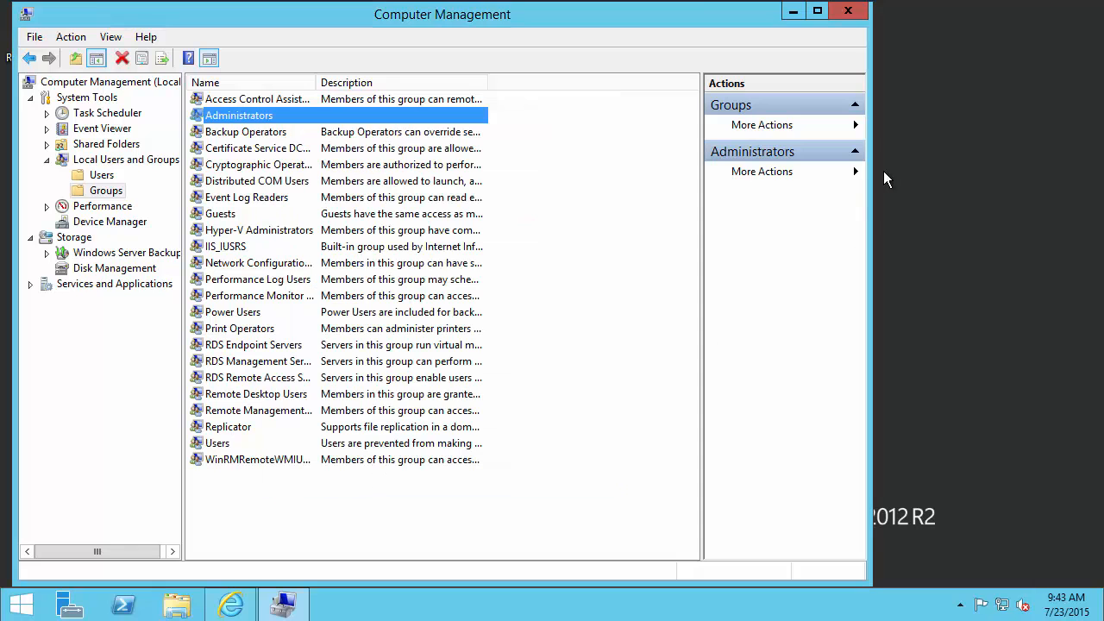
{"action": "left_click", "coordinate": [847, 11]}
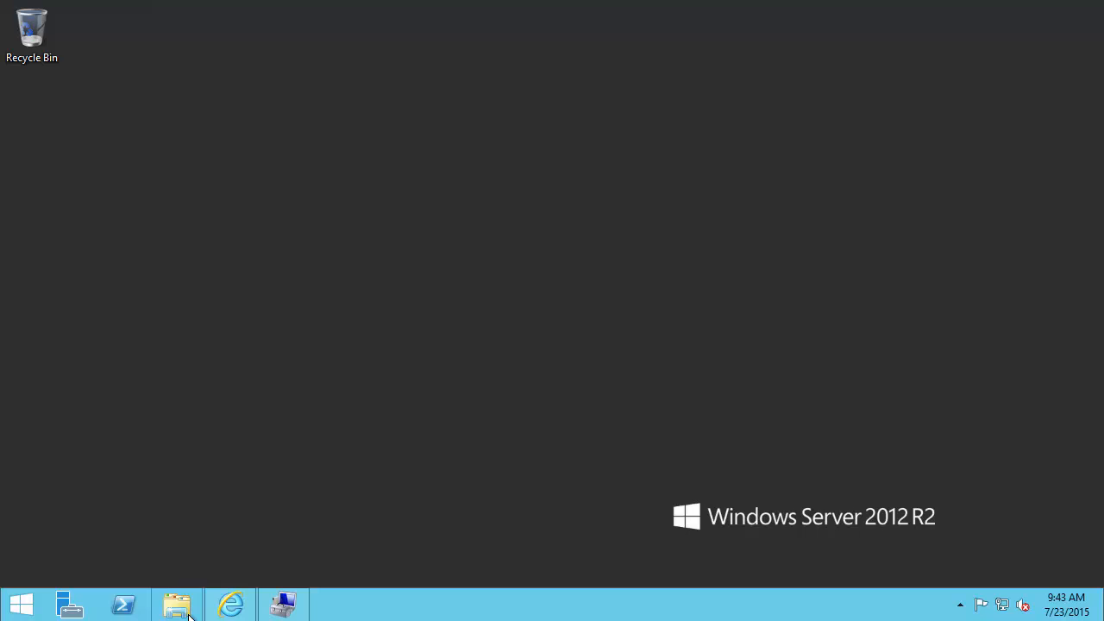
Launch the SQLEXPRWTx64ENU_2012_ package from C:\Setup Files.
{"action": "left_click", "coordinate": [177, 604]}
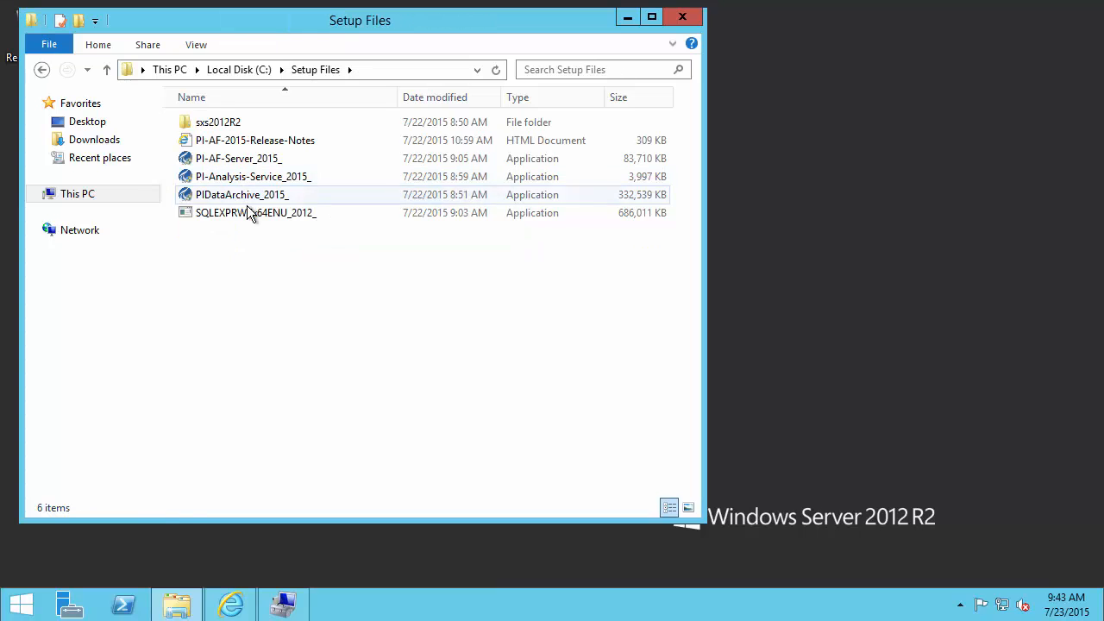
{"action": "right_click", "coordinate": [250, 213]}
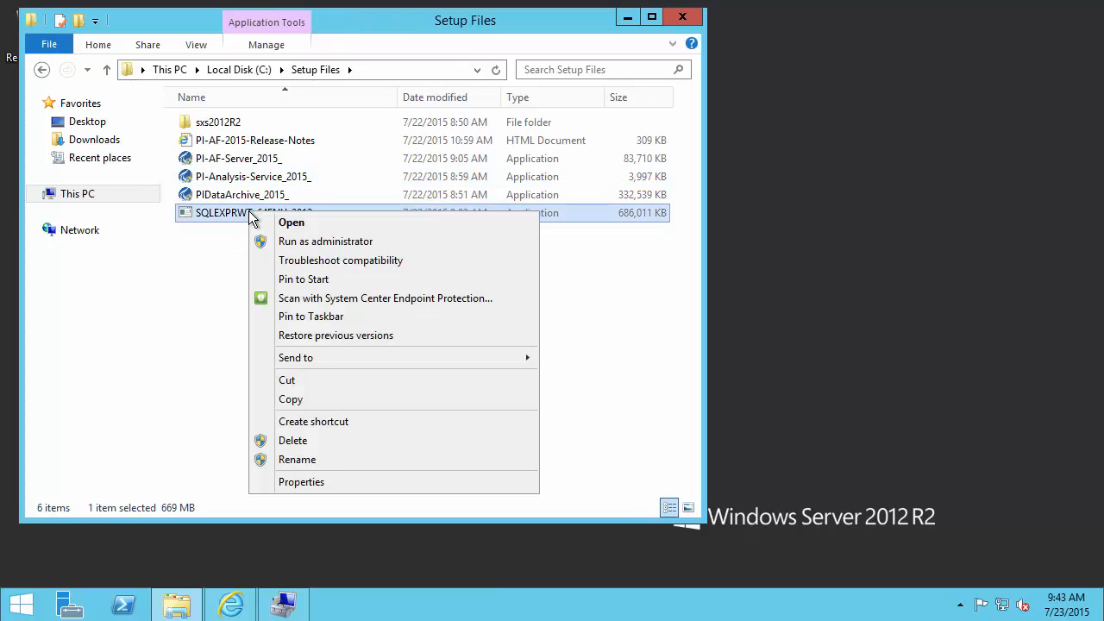
{"action": "mouse_move", "coordinate": [325, 241]}
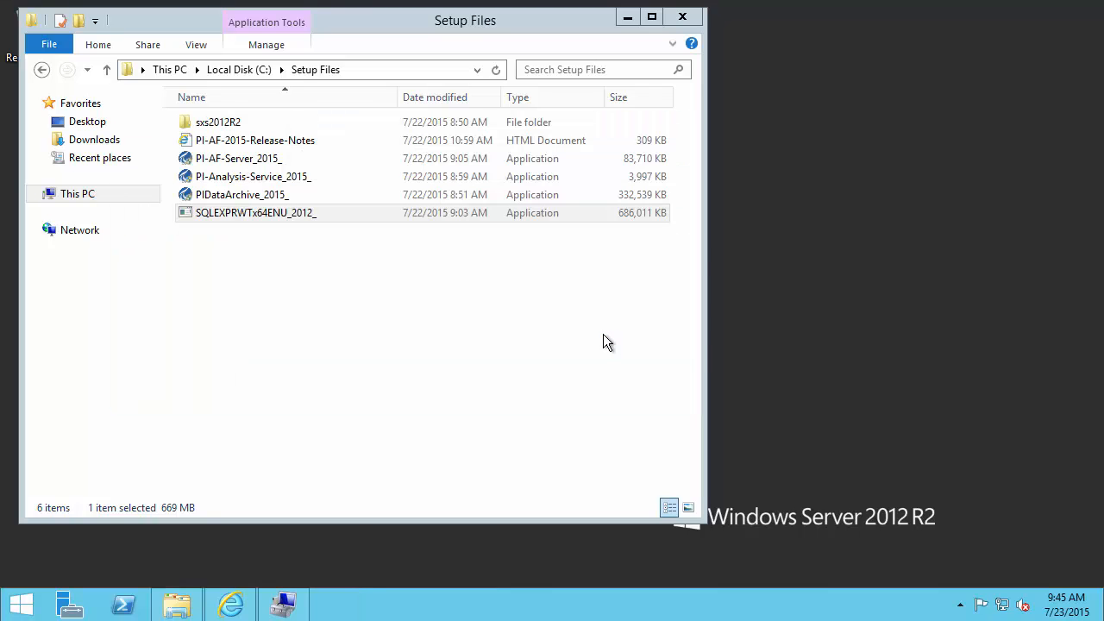
{"action": "double_click", "coordinate": [256, 213]}
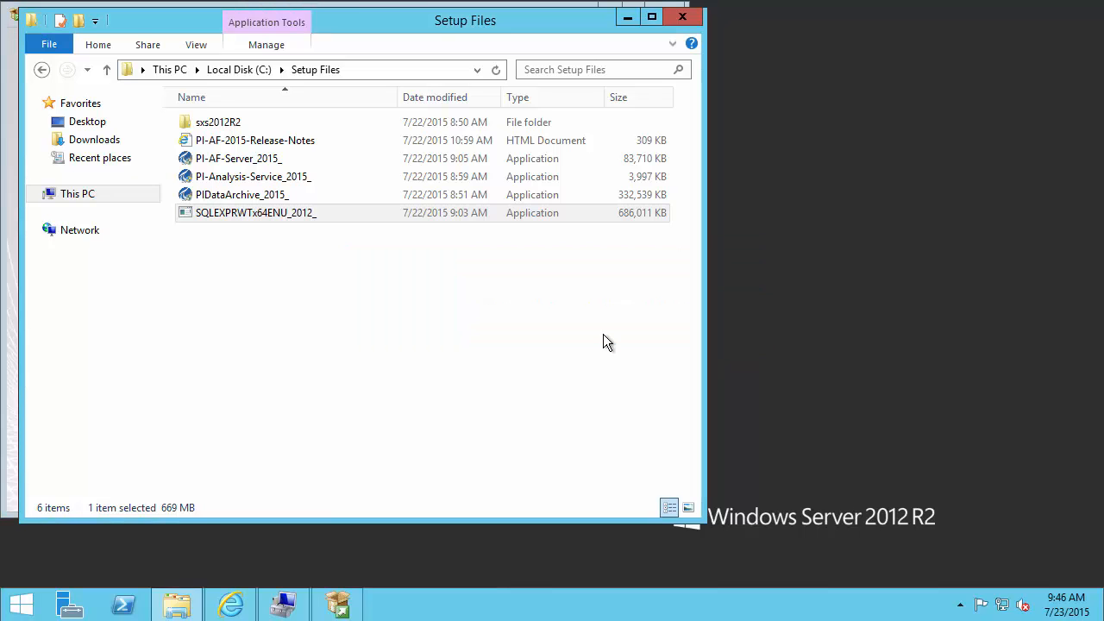
{"action": "mouse_move", "coordinate": [637, 48]}
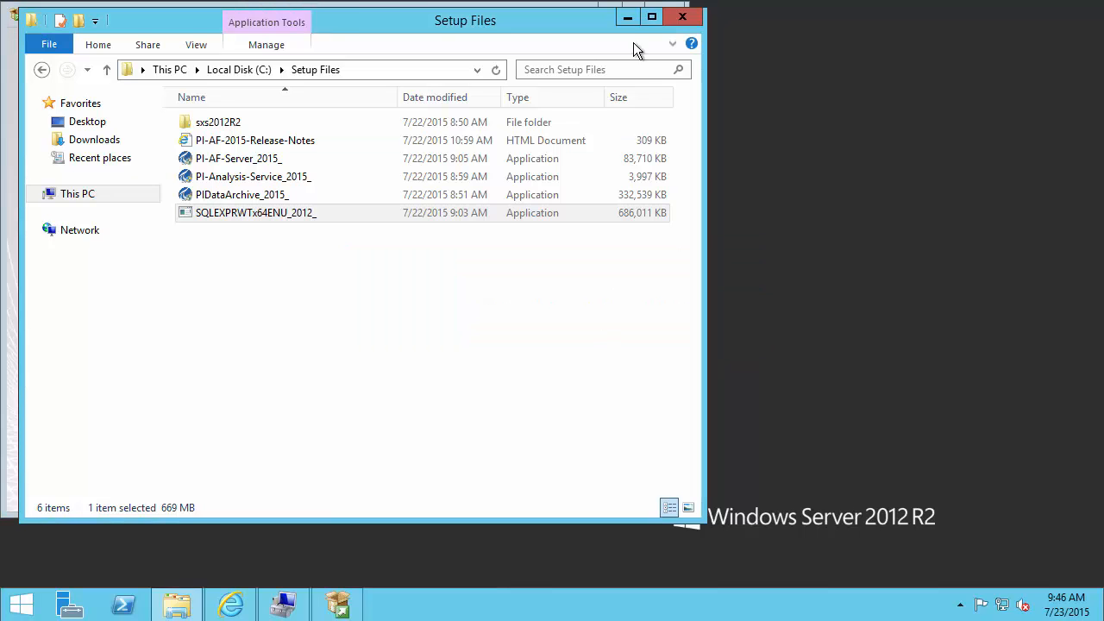
Choose 'New SQL Server stand-alone installation or add features' in the Installation Center.
{"action": "double_click", "coordinate": [255, 213]}
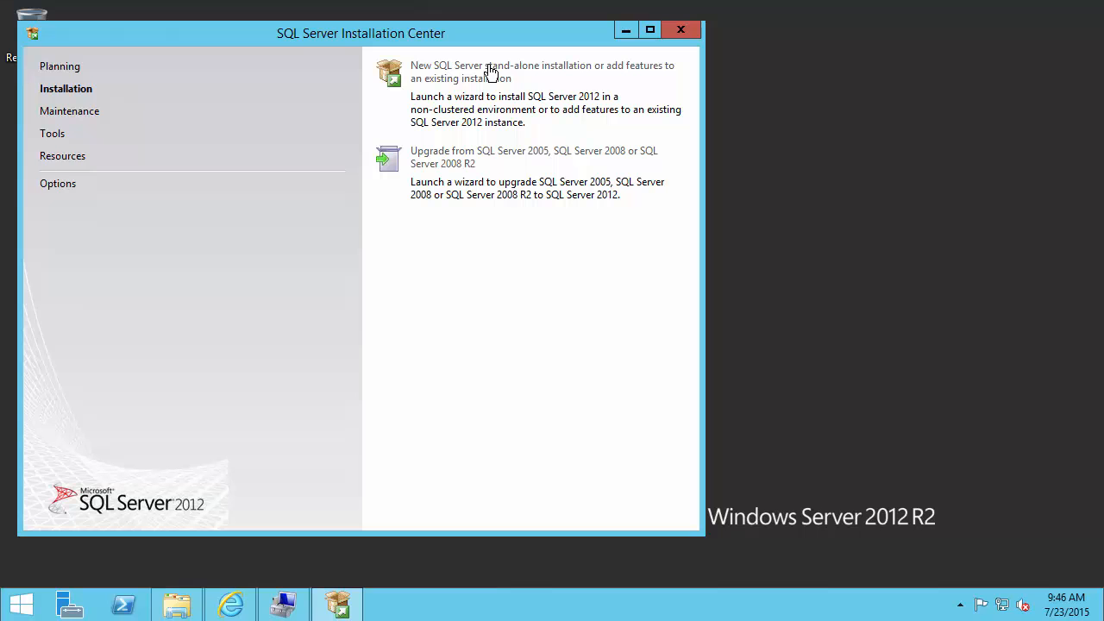
{"action": "left_click", "coordinate": [542, 72]}
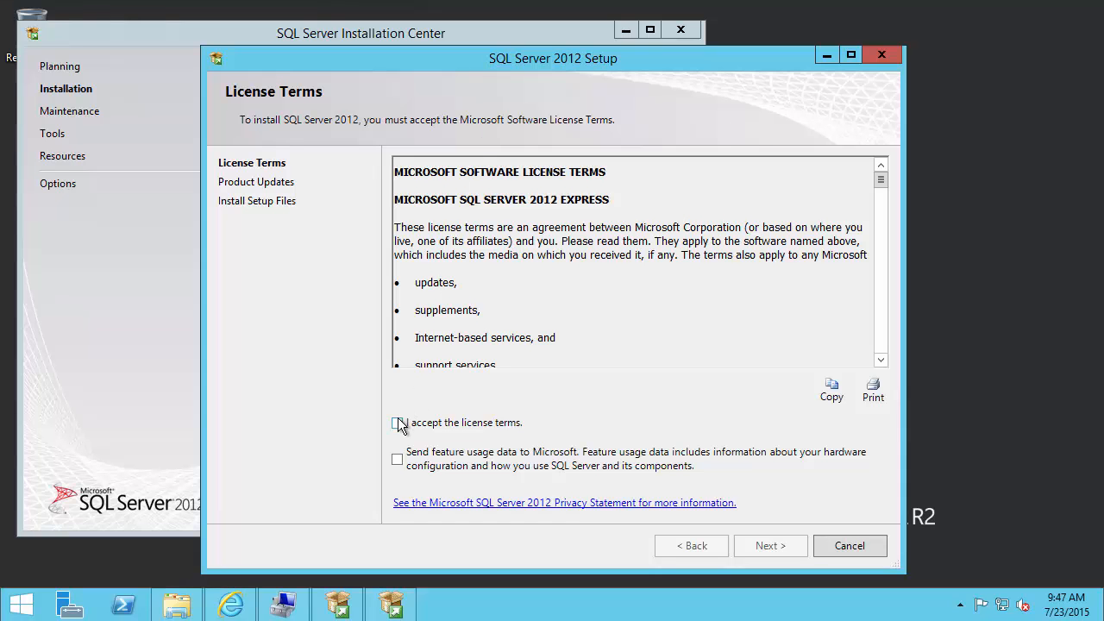
Accept the license terms, keep the SP1 product update included, and install the setup files.
{"action": "left_click", "coordinate": [398, 422]}
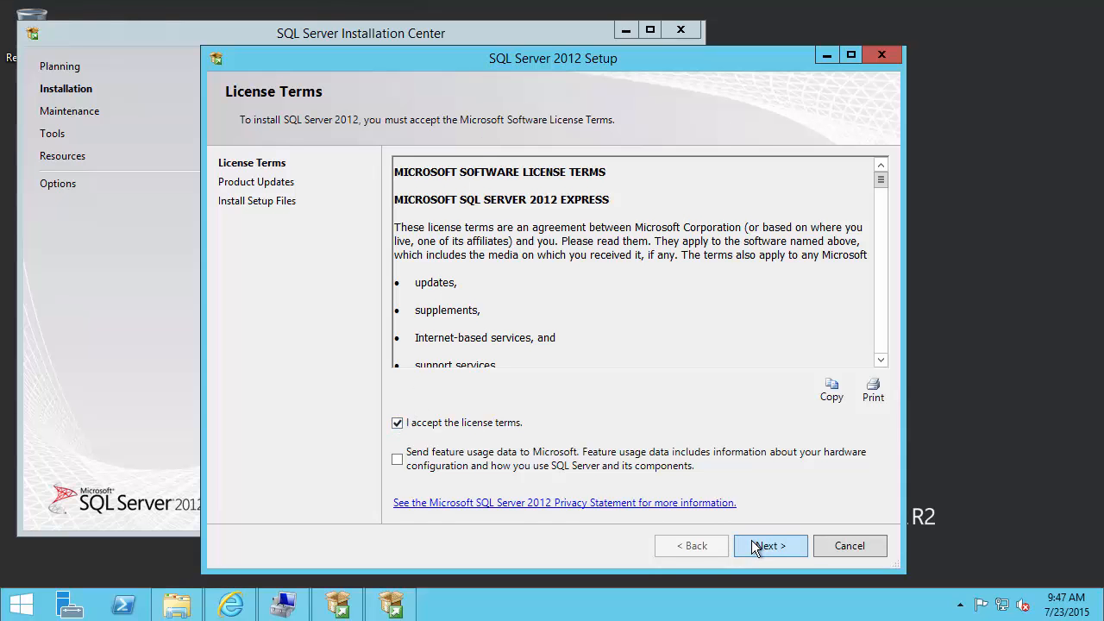
{"action": "left_click", "coordinate": [768, 545]}
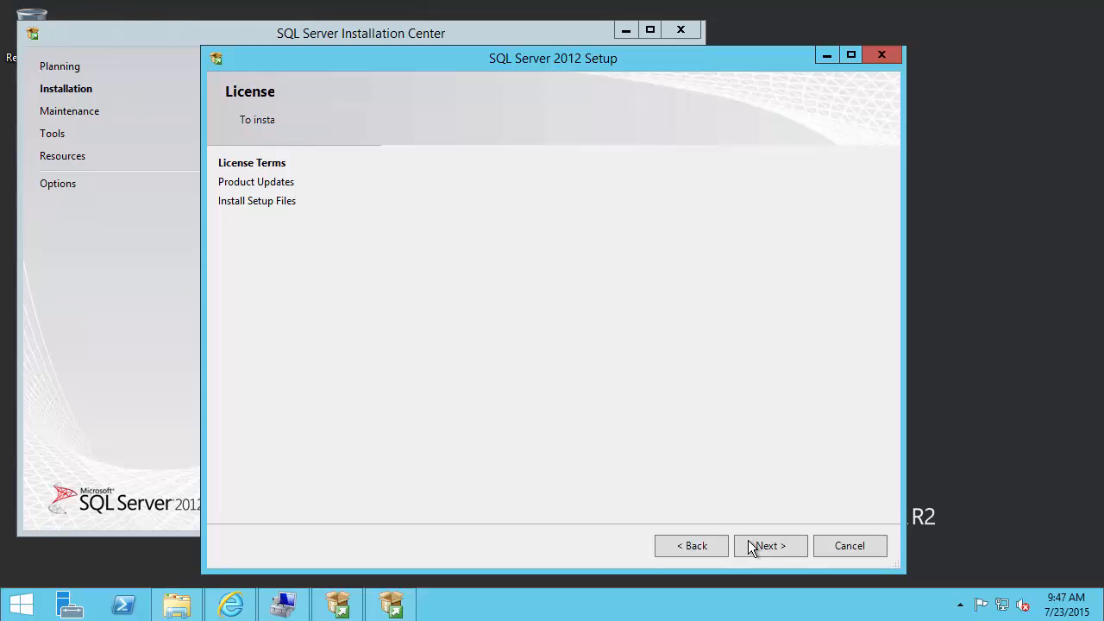
{"action": "left_click", "coordinate": [768, 545]}
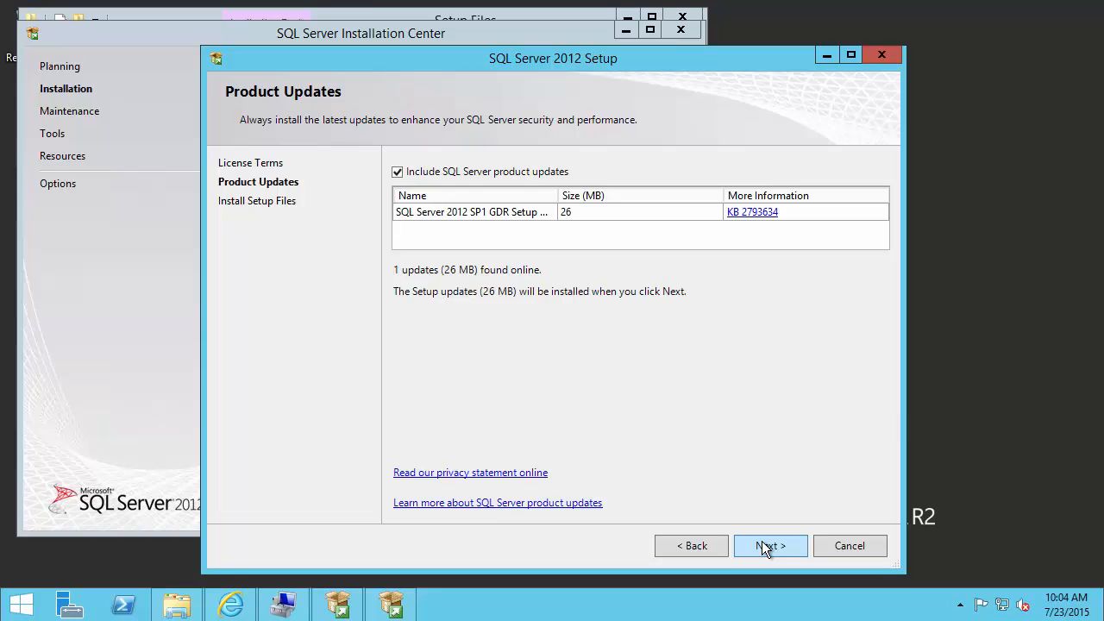
{"action": "left_click", "coordinate": [769, 545]}
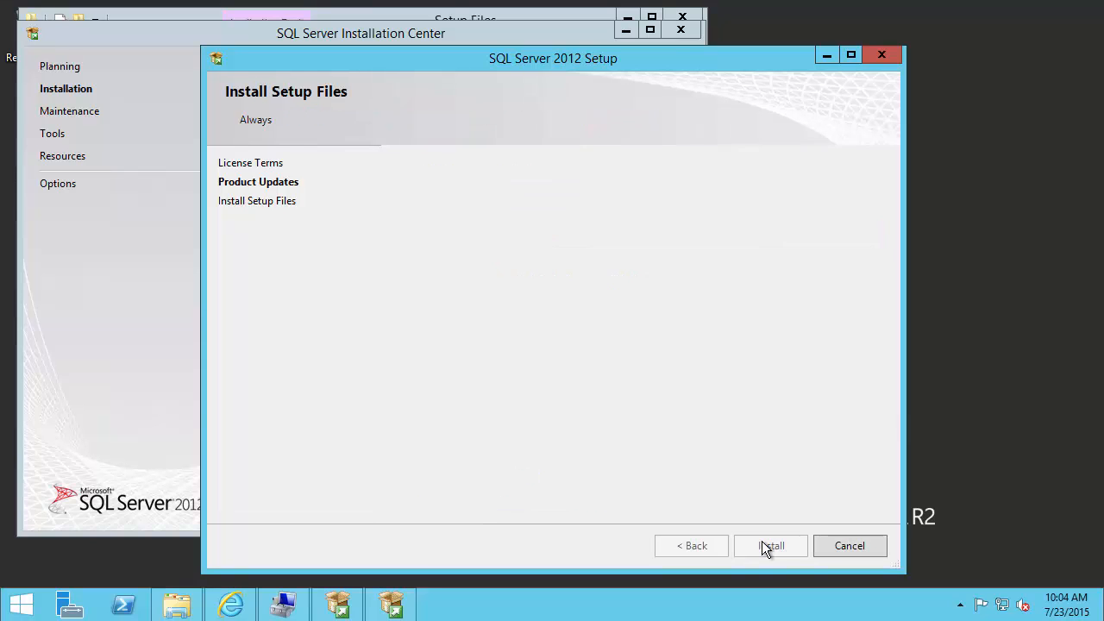
{"action": "left_click", "coordinate": [770, 545]}
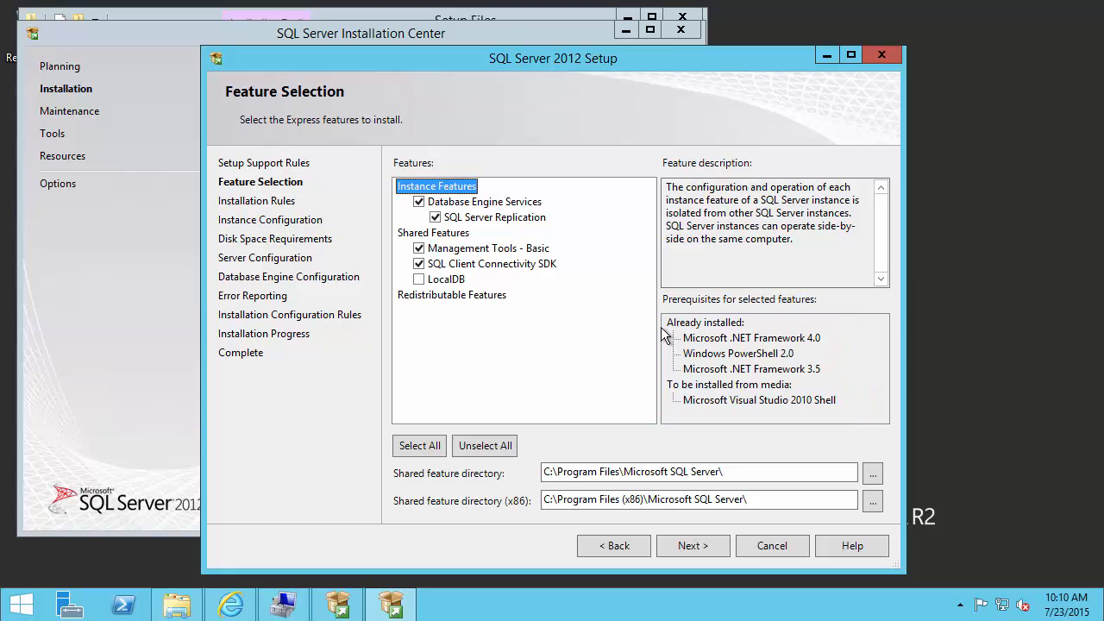
{"action": "mouse_move", "coordinate": [660, 337]}
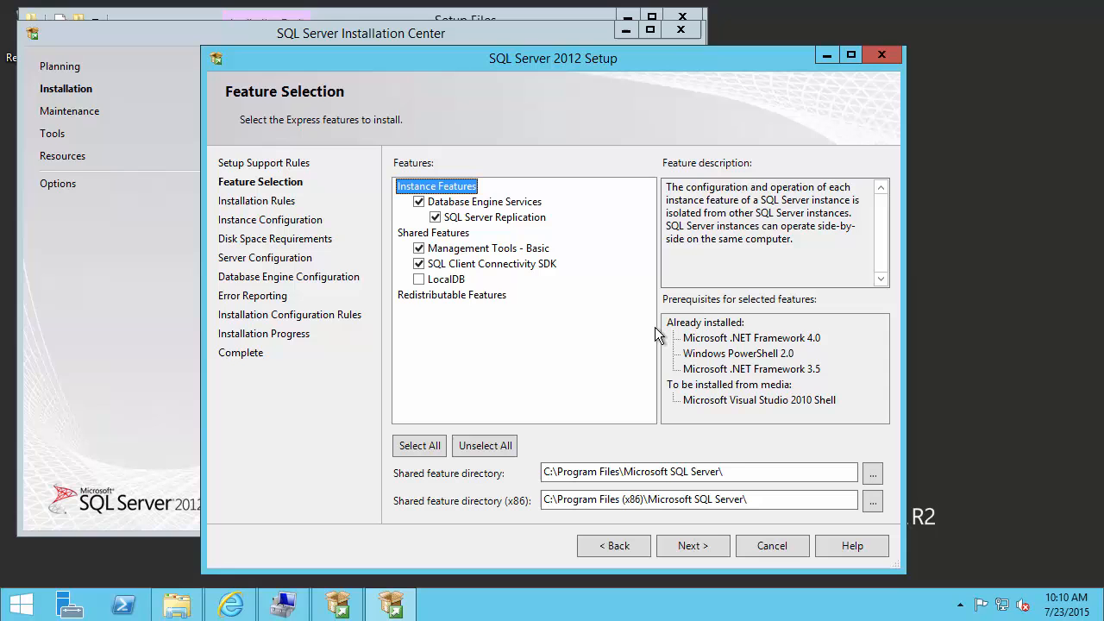
{"action": "mouse_move", "coordinate": [677, 533]}
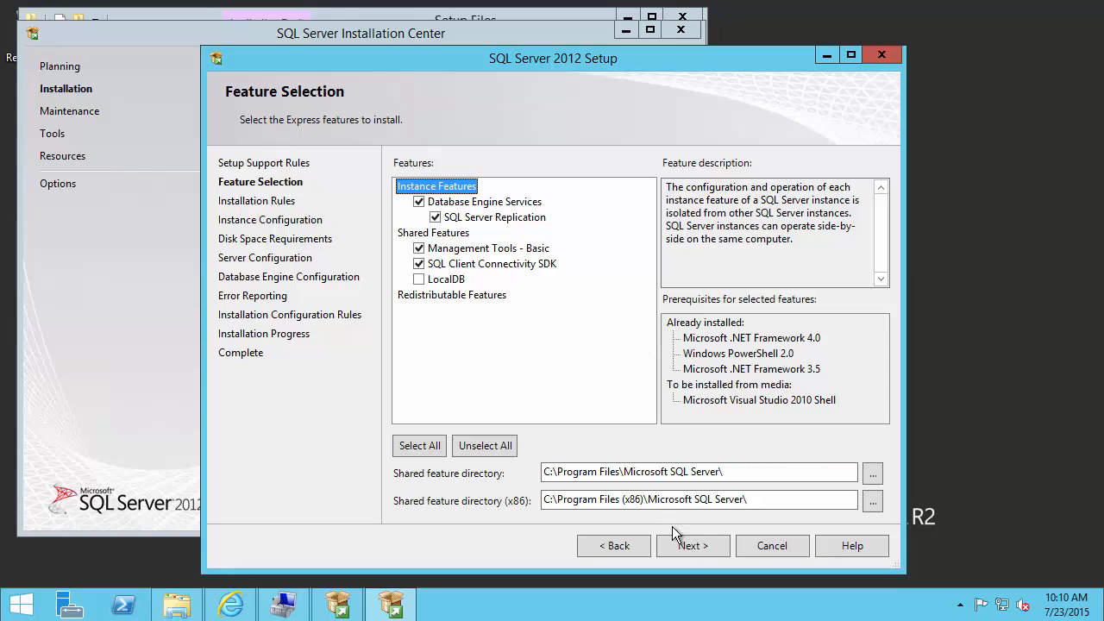
Accept Database Engine, Replication, Management Tools and Client SDK on Feature Selection.
{"action": "left_click", "coordinate": [692, 545]}
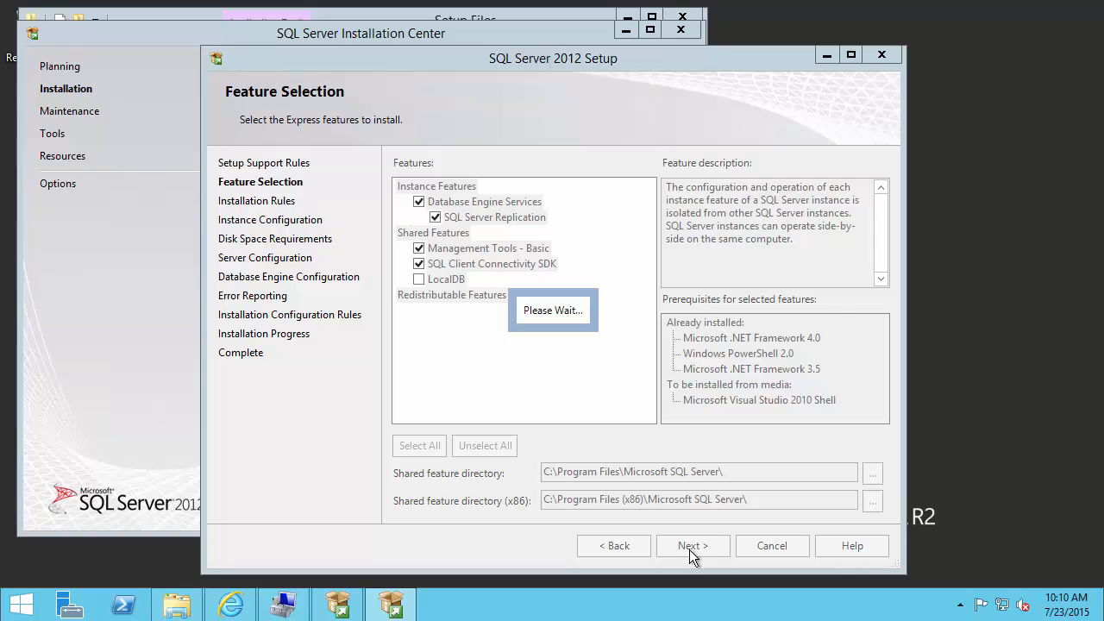
Advance through Instance Configuration keeping named instance SQLExpress with ID SQLEXPRESS.
{"action": "left_click", "coordinate": [693, 546]}
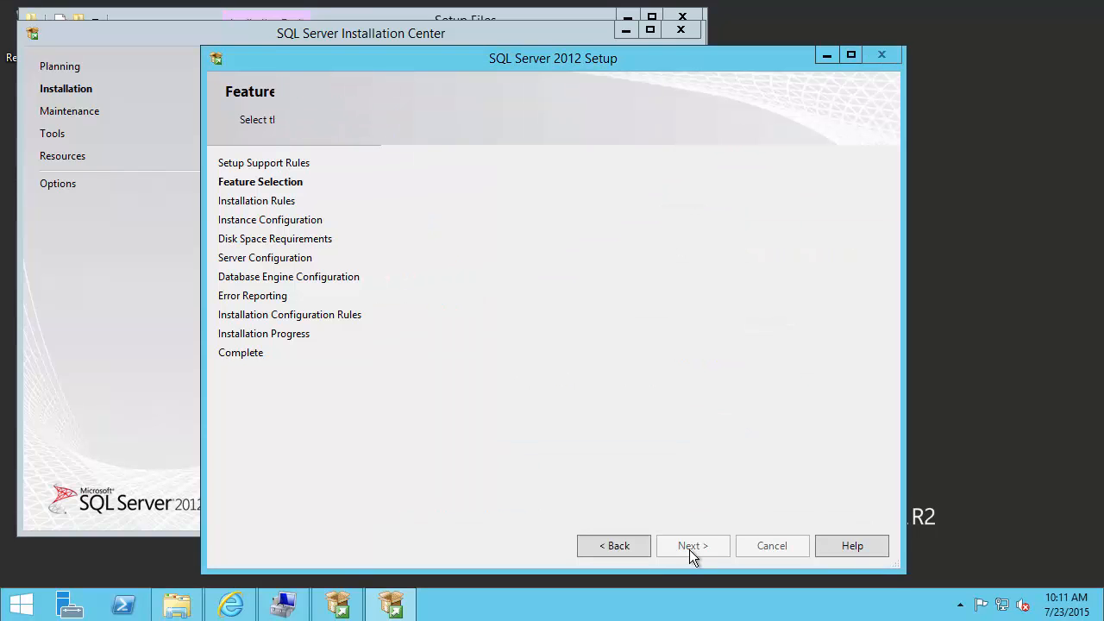
{"action": "left_click", "coordinate": [693, 545]}
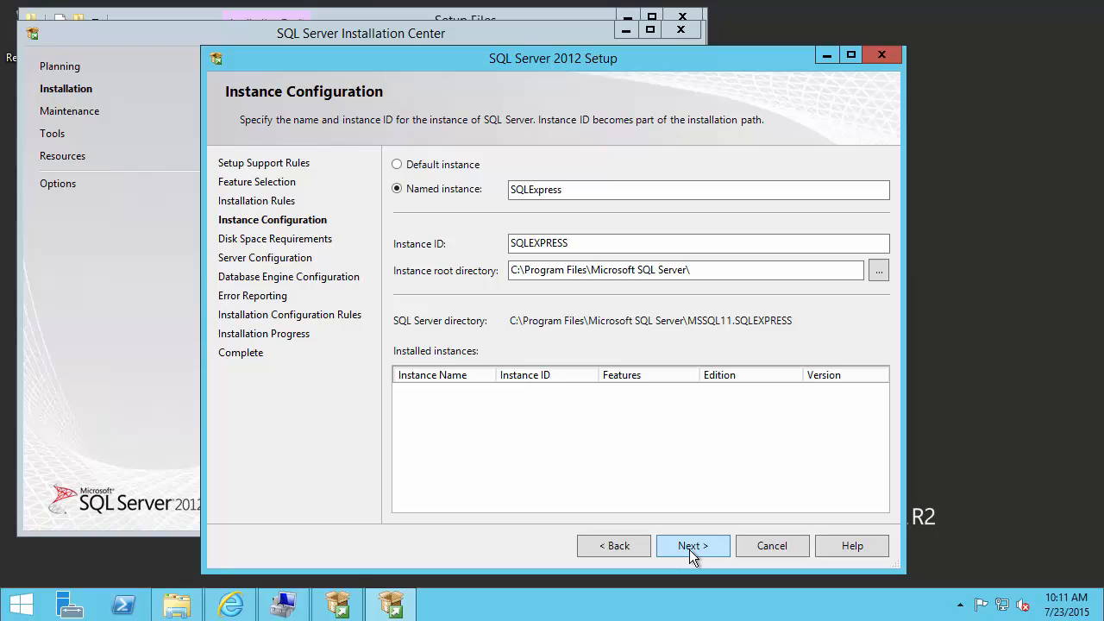
{"action": "left_click", "coordinate": [692, 545]}
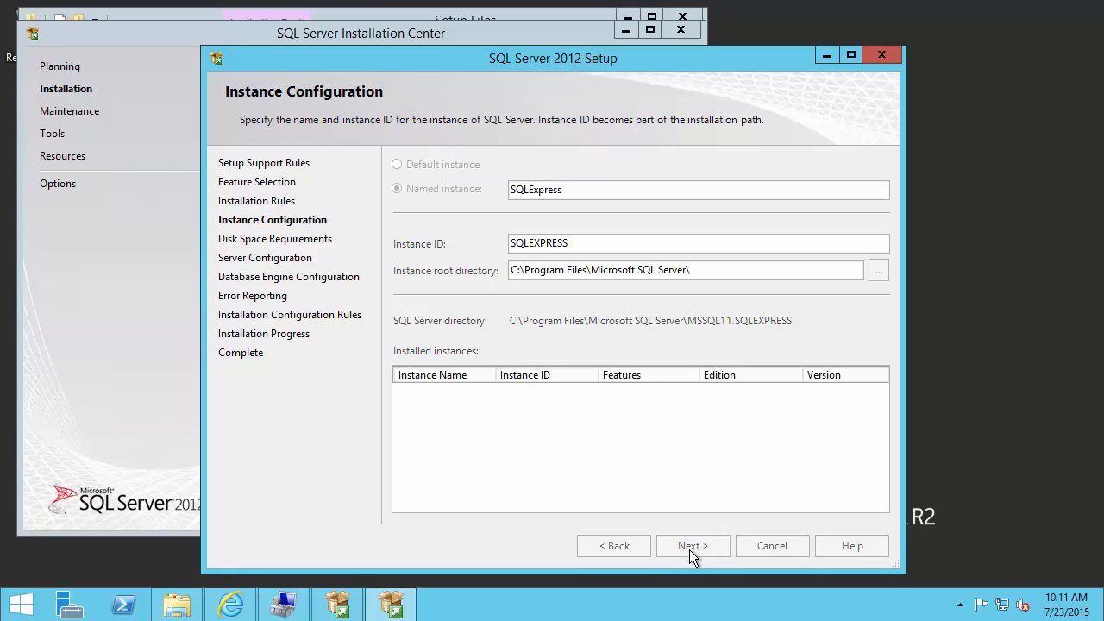
Review default service accounts and SQL_Latin1_General_CP1_CI_AS collation, then continue past Server Configuration.
{"action": "left_click", "coordinate": [693, 545]}
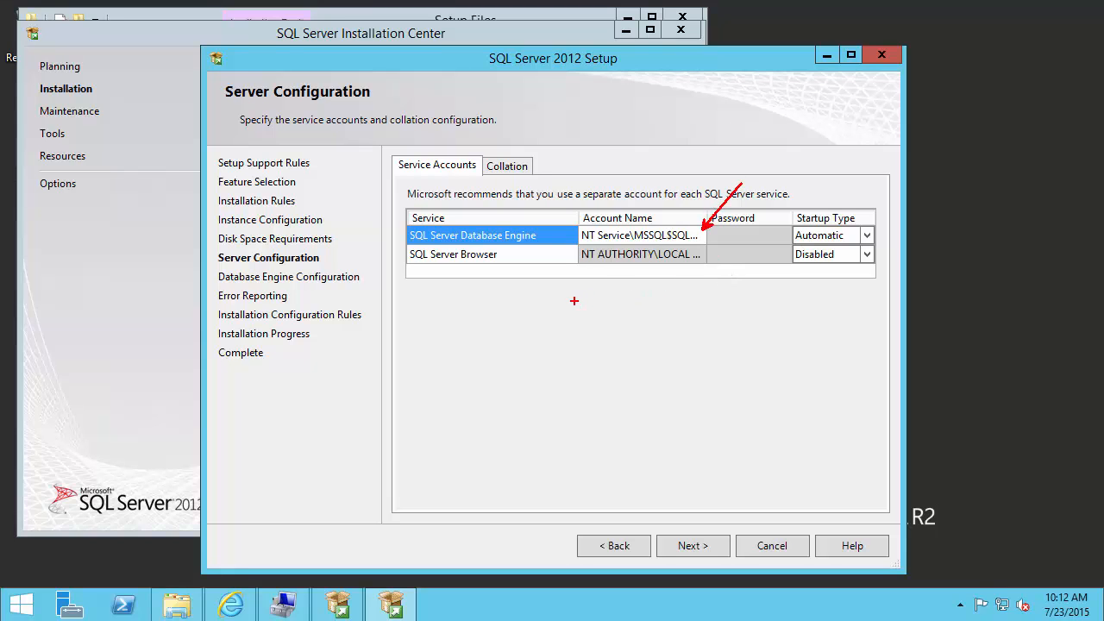
{"action": "mouse_move", "coordinate": [565, 300]}
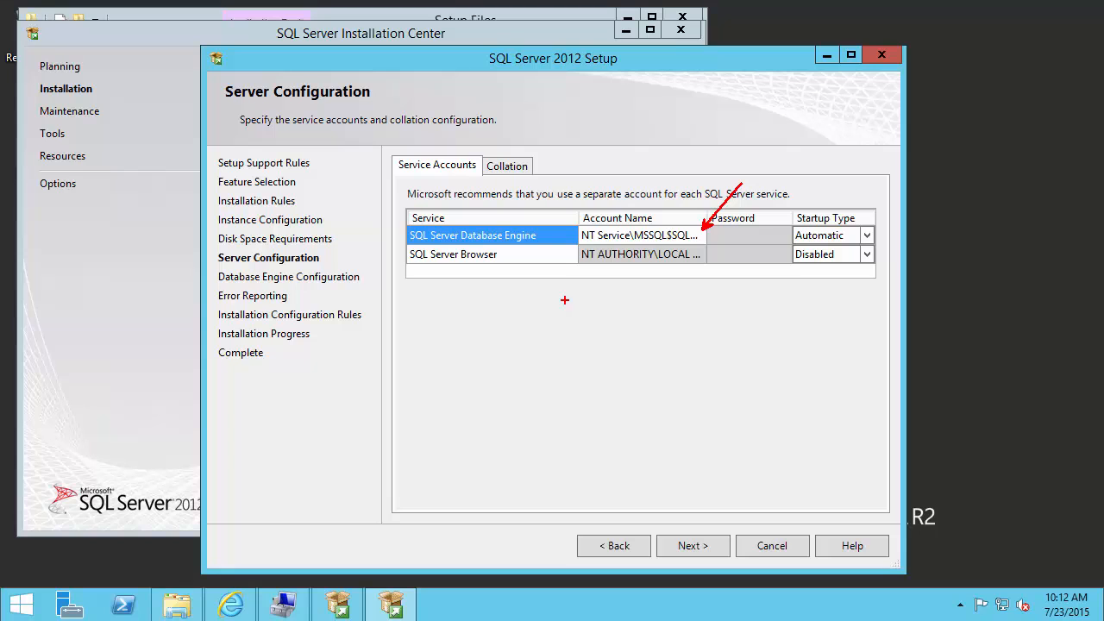
{"action": "mouse_move", "coordinate": [821, 274]}
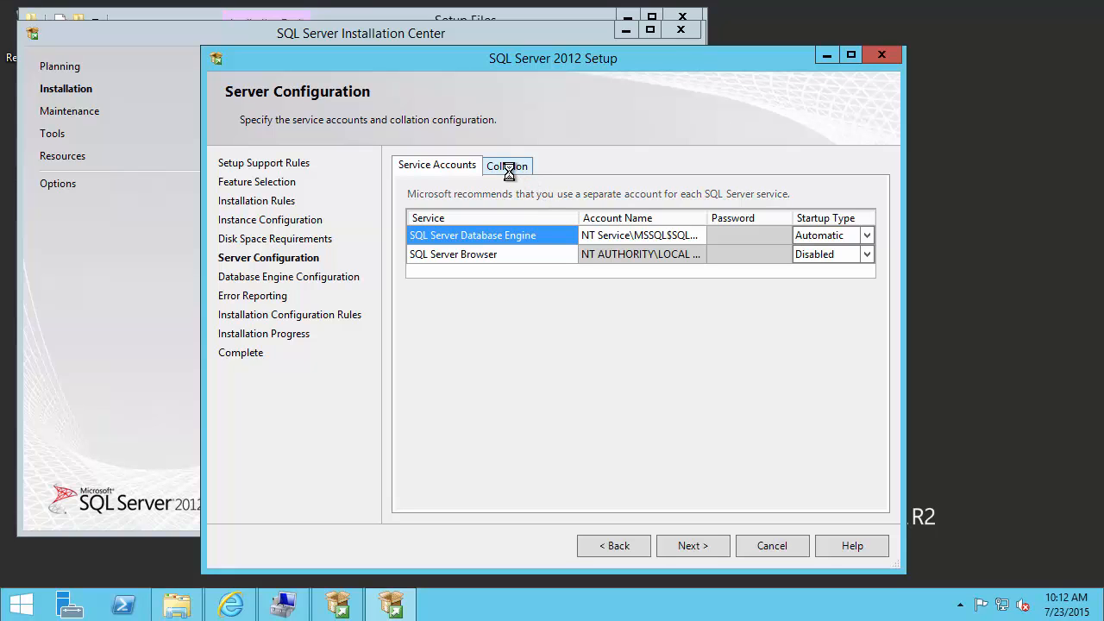
{"action": "left_click", "coordinate": [507, 166]}
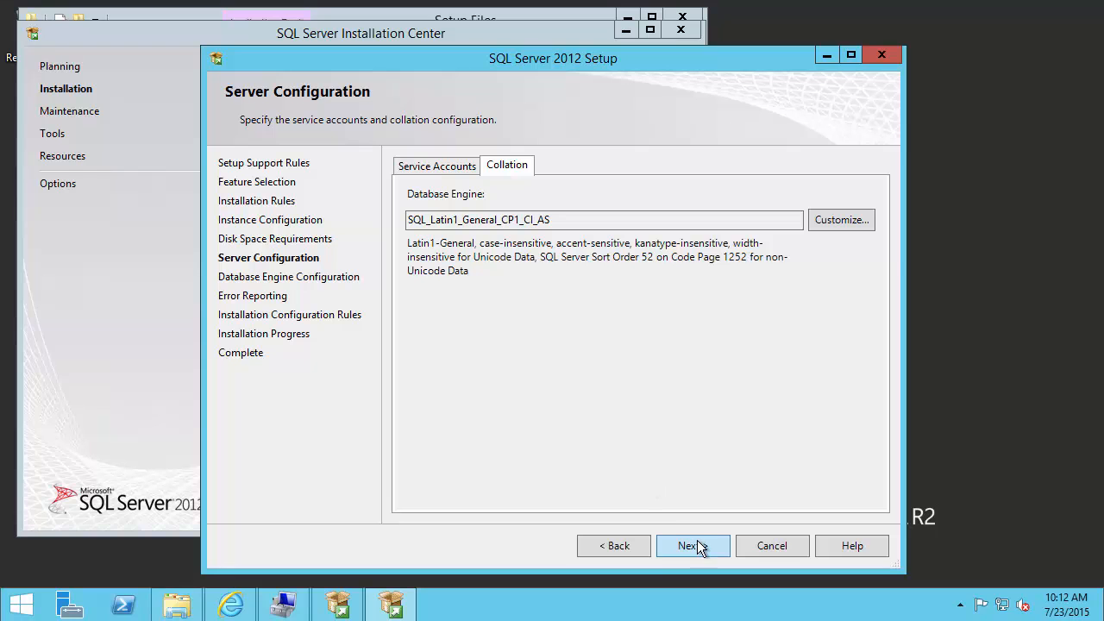
{"action": "left_click", "coordinate": [688, 545]}
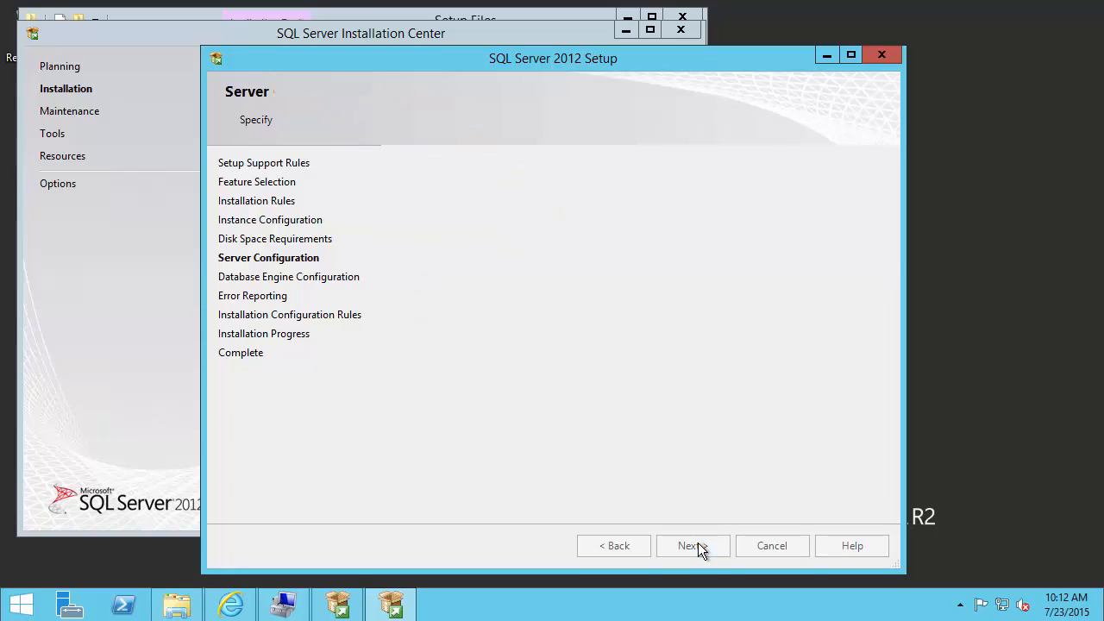
{"action": "left_click", "coordinate": [693, 545]}
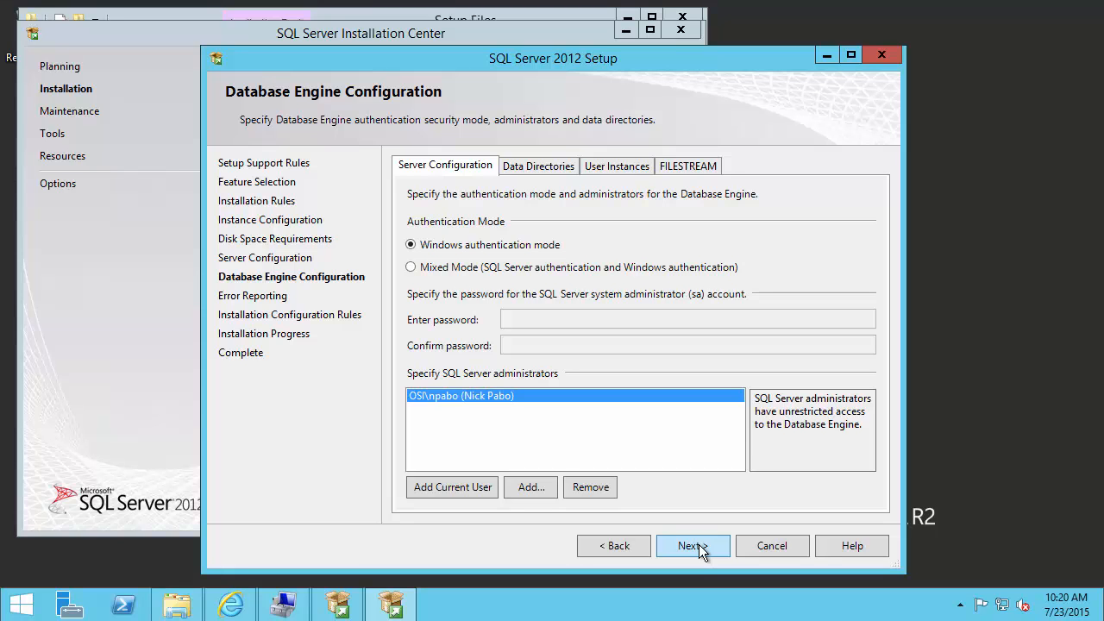
{"action": "mouse_move", "coordinate": [550, 413]}
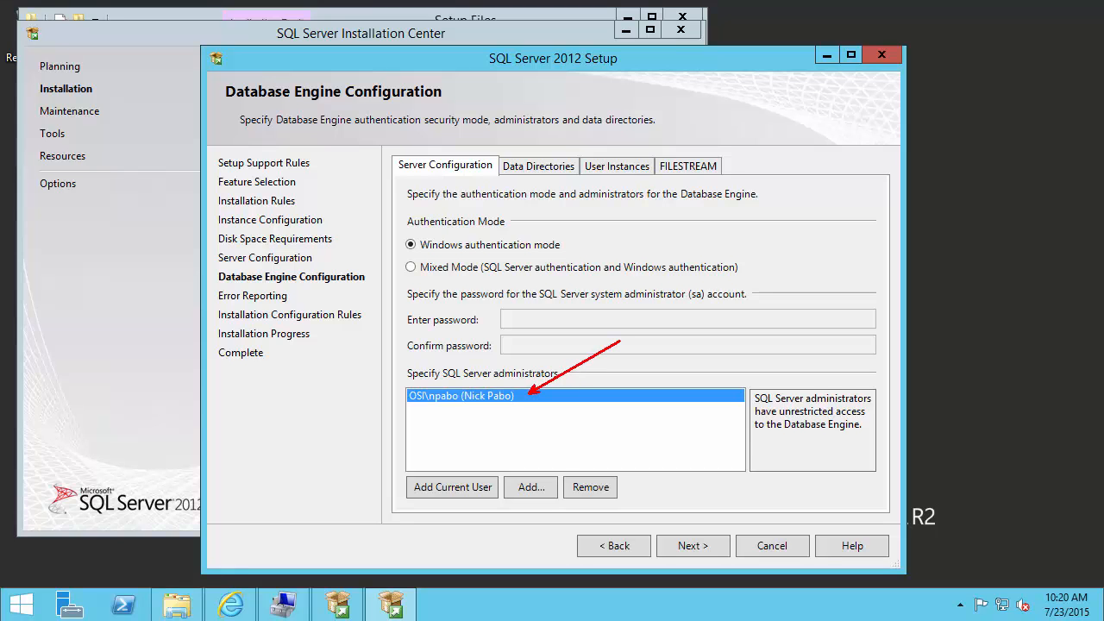
{"action": "mouse_move", "coordinate": [626, 338]}
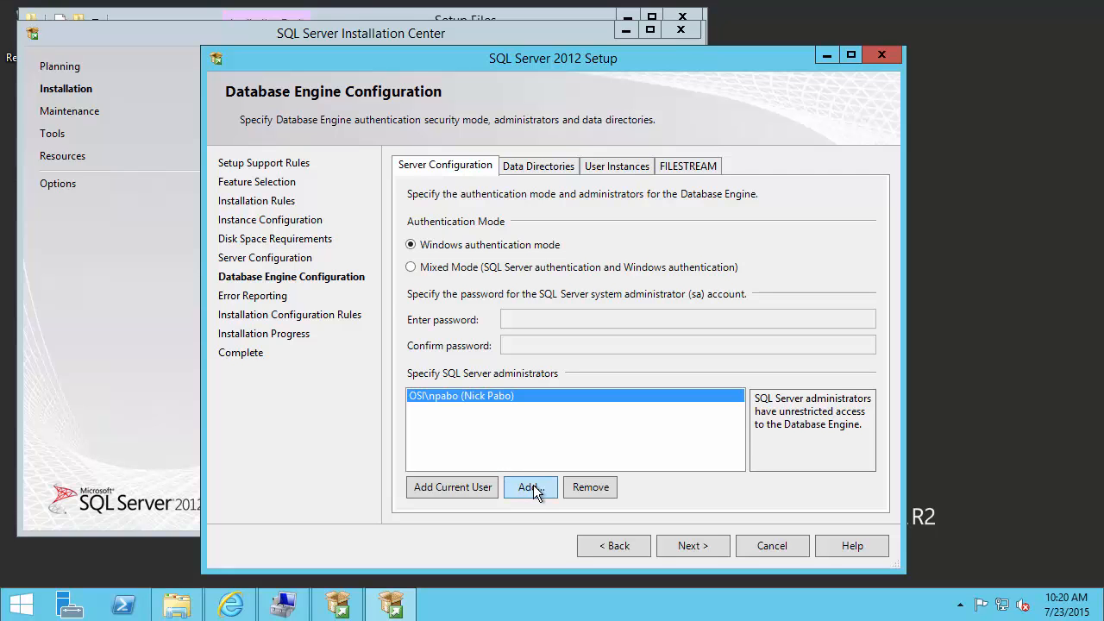
Add BUILTIN\Administrators from location PISRV as SQL administrator and remove the domain user.
{"action": "left_click", "coordinate": [530, 487]}
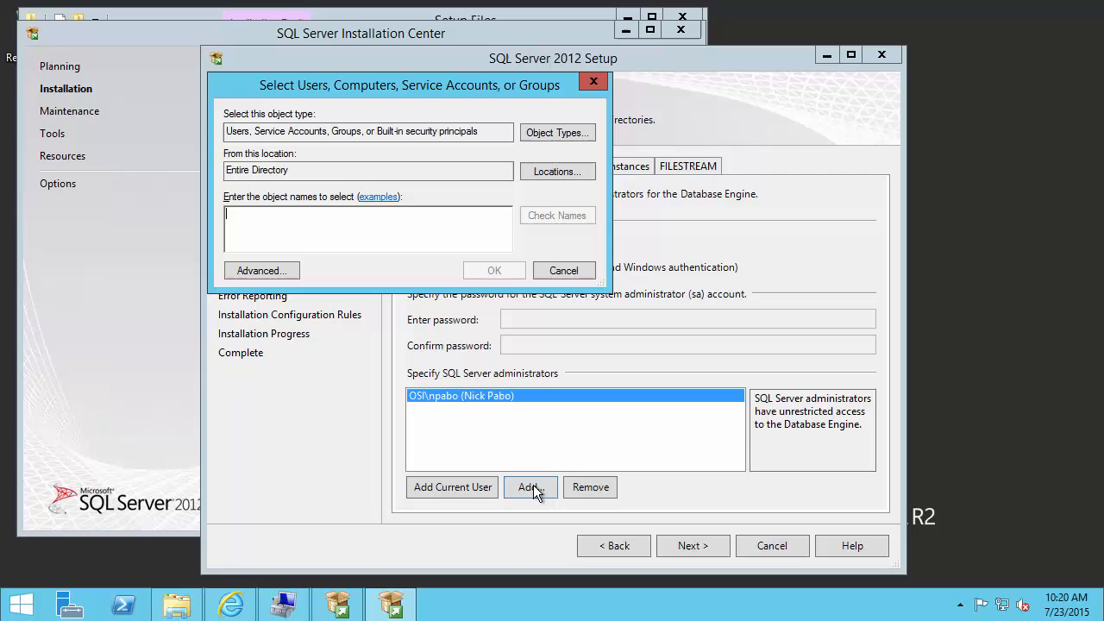
{"action": "mouse_move", "coordinate": [558, 171]}
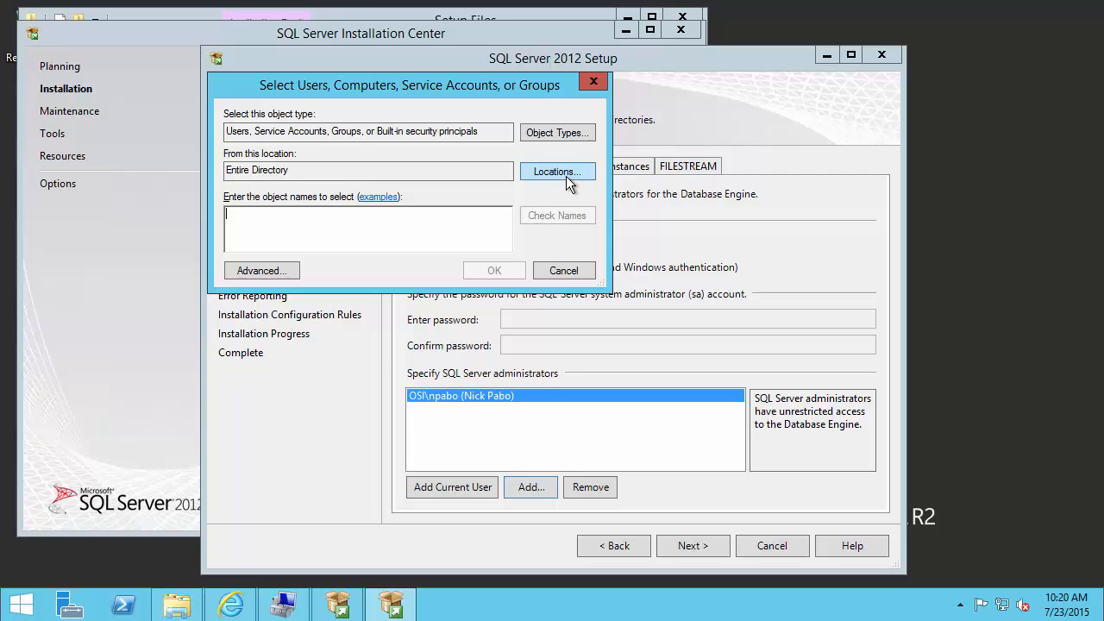
{"action": "left_click", "coordinate": [556, 171]}
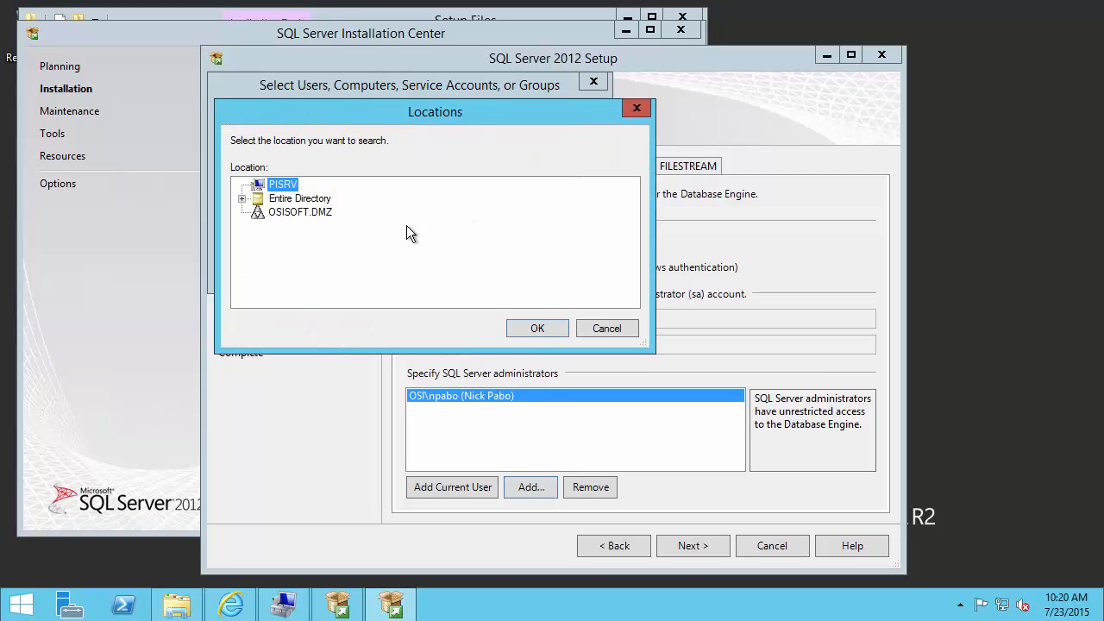
{"action": "left_click", "coordinate": [537, 328]}
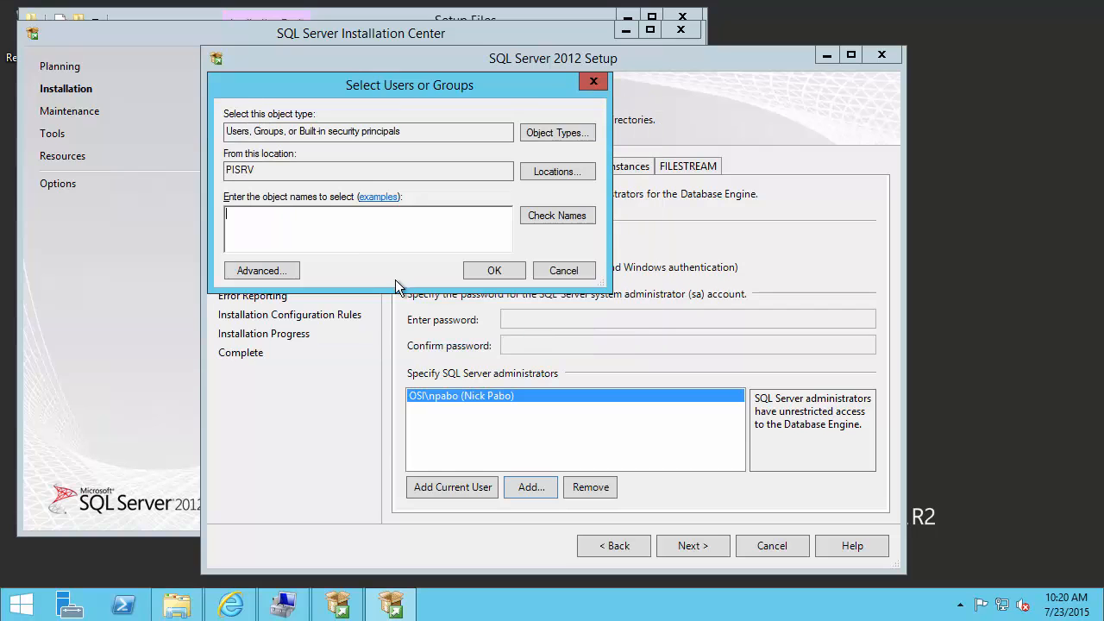
{"action": "type", "text": "administrators"}
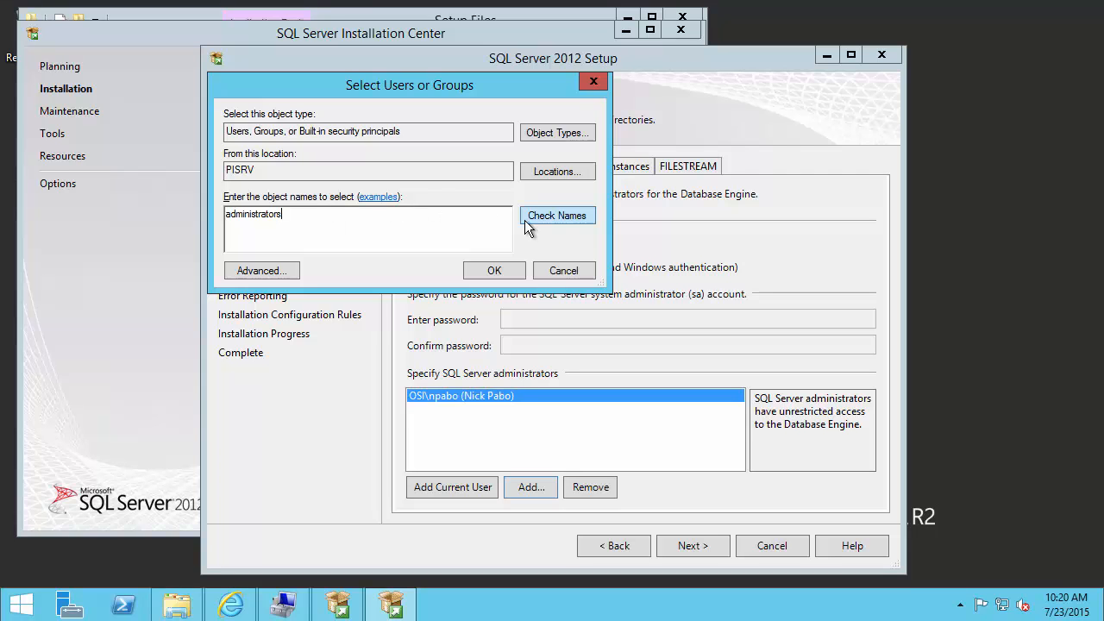
{"action": "left_click", "coordinate": [558, 215]}
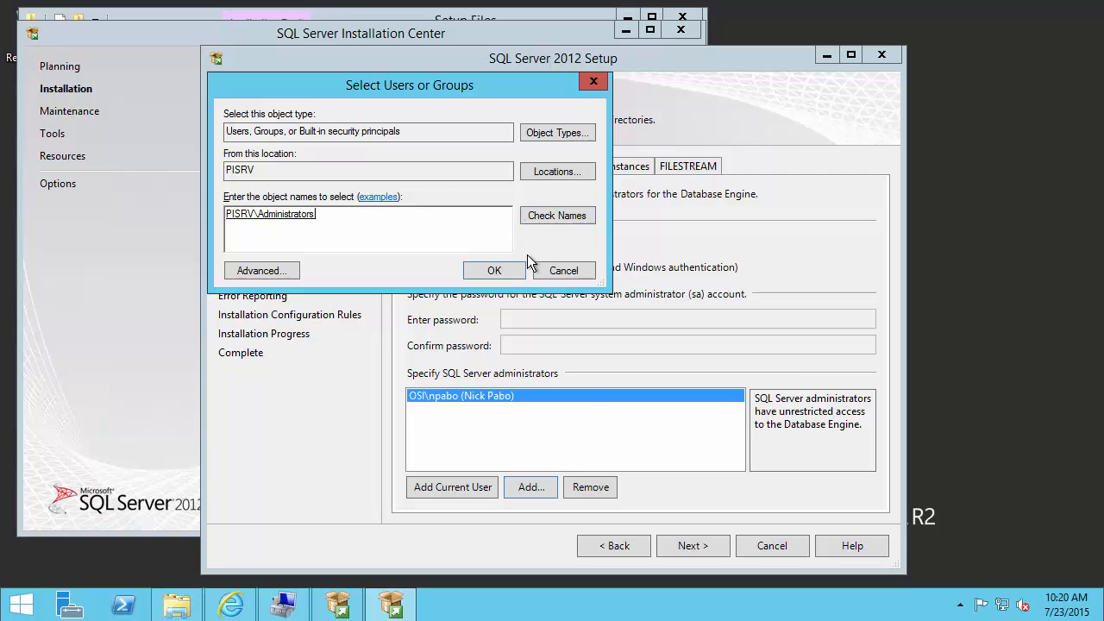
{"action": "left_click", "coordinate": [494, 270]}
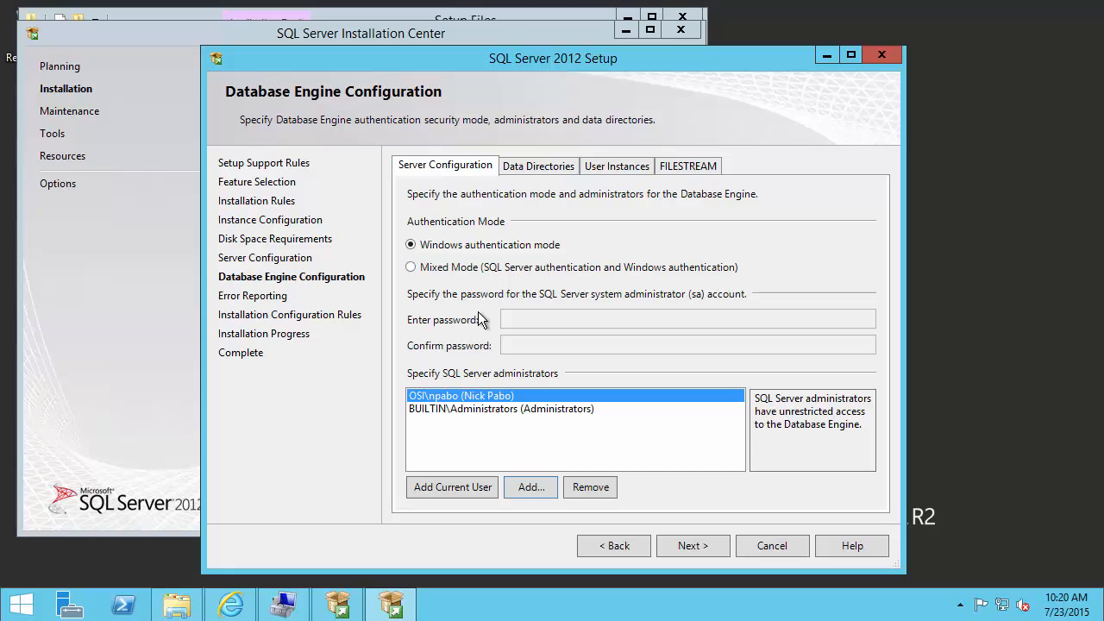
{"action": "mouse_move", "coordinate": [485, 348]}
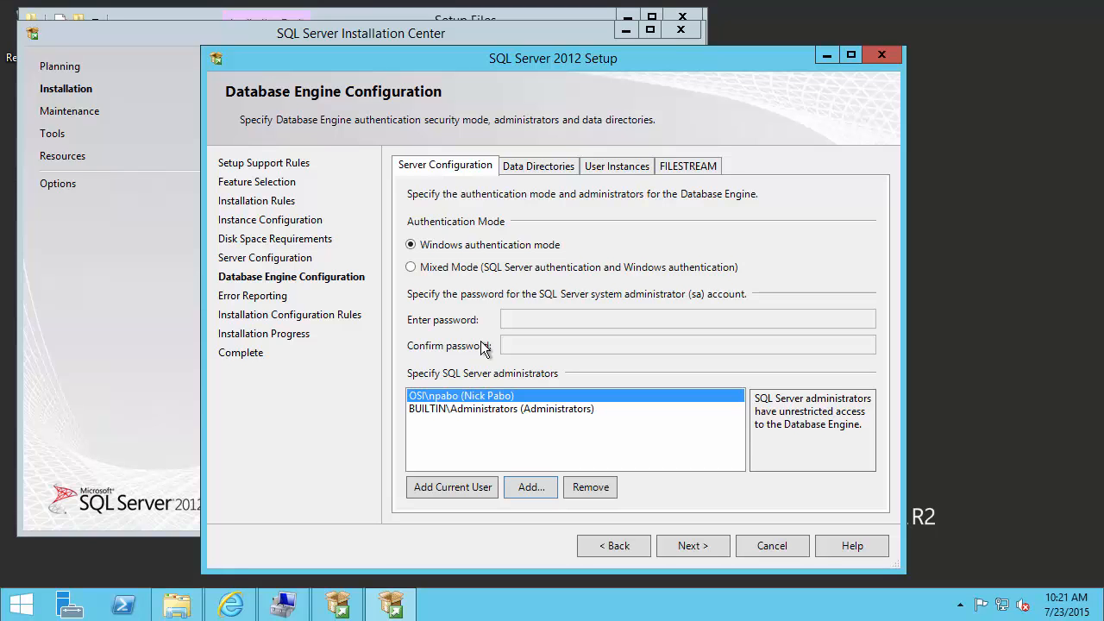
{"action": "mouse_move", "coordinate": [601, 483]}
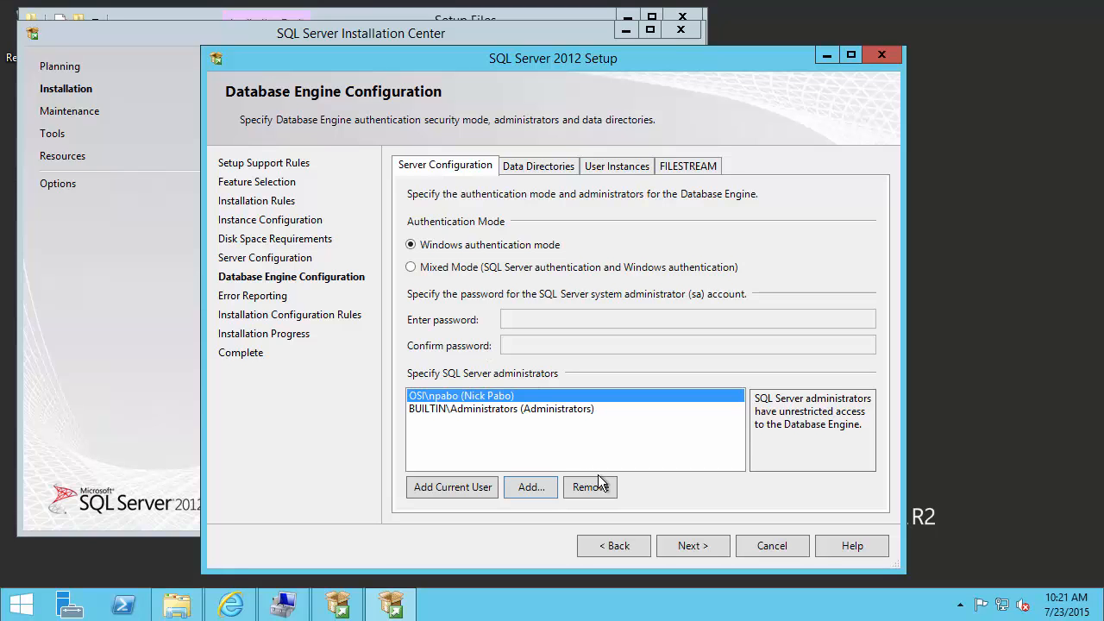
{"action": "left_click", "coordinate": [590, 486]}
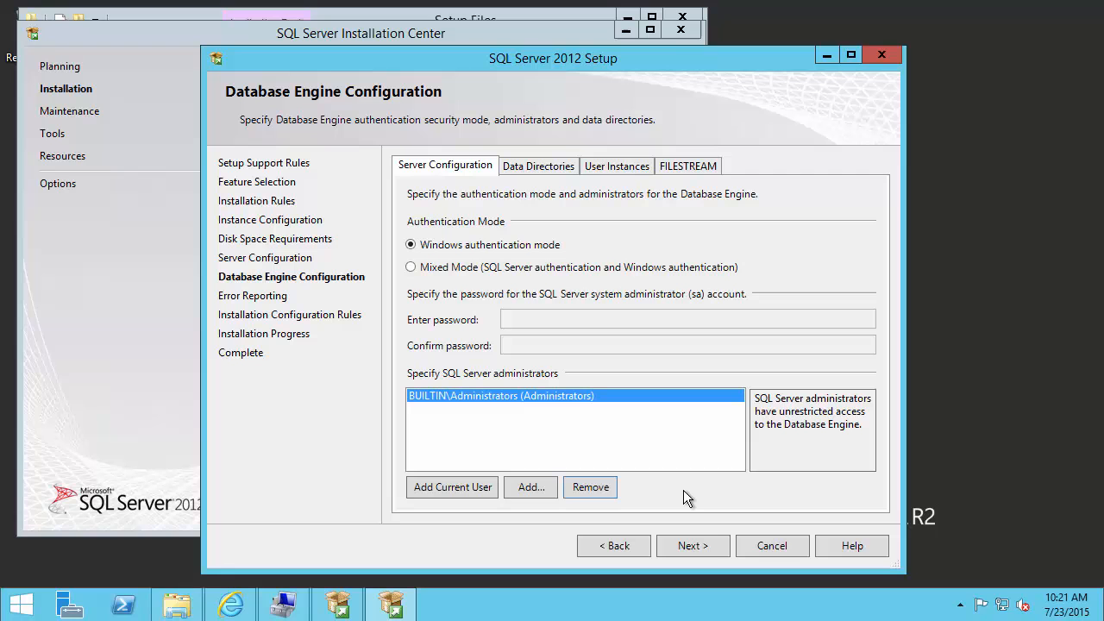
{"action": "mouse_move", "coordinate": [538, 173]}
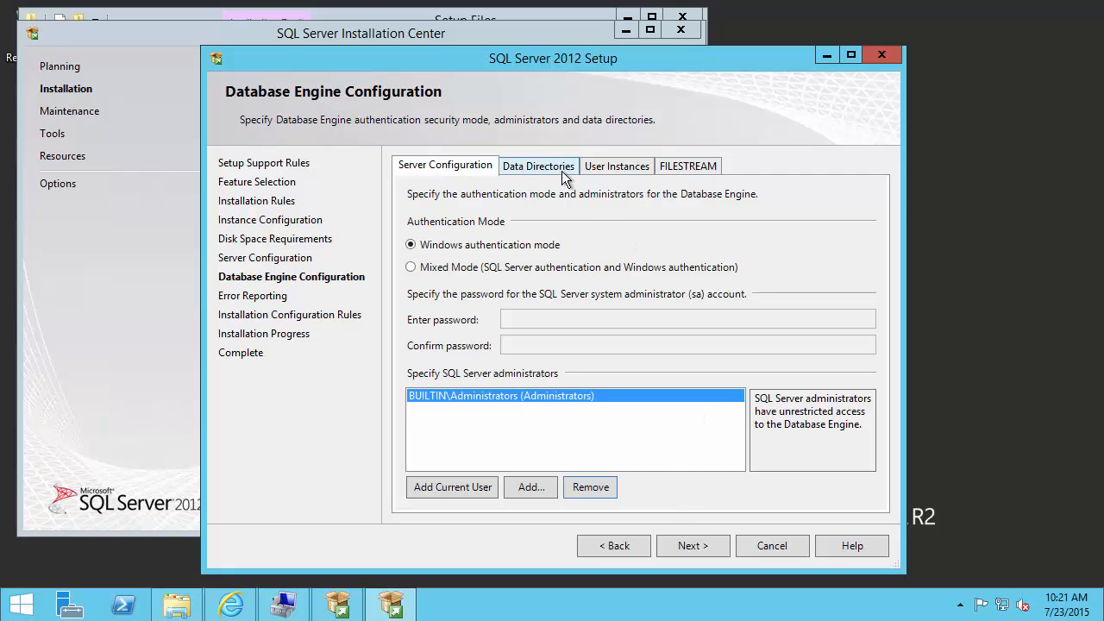
Review data directories, disable user instances, leave FILESTREAM off, and continue to Error Reporting.
{"action": "left_click", "coordinate": [538, 166]}
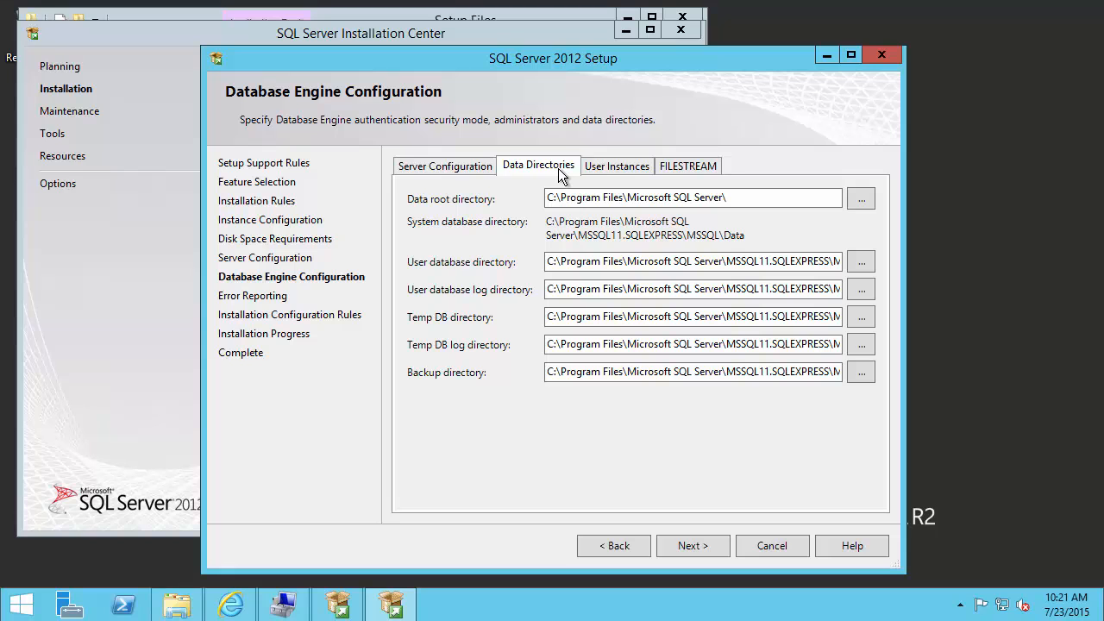
{"action": "left_click", "coordinate": [617, 165]}
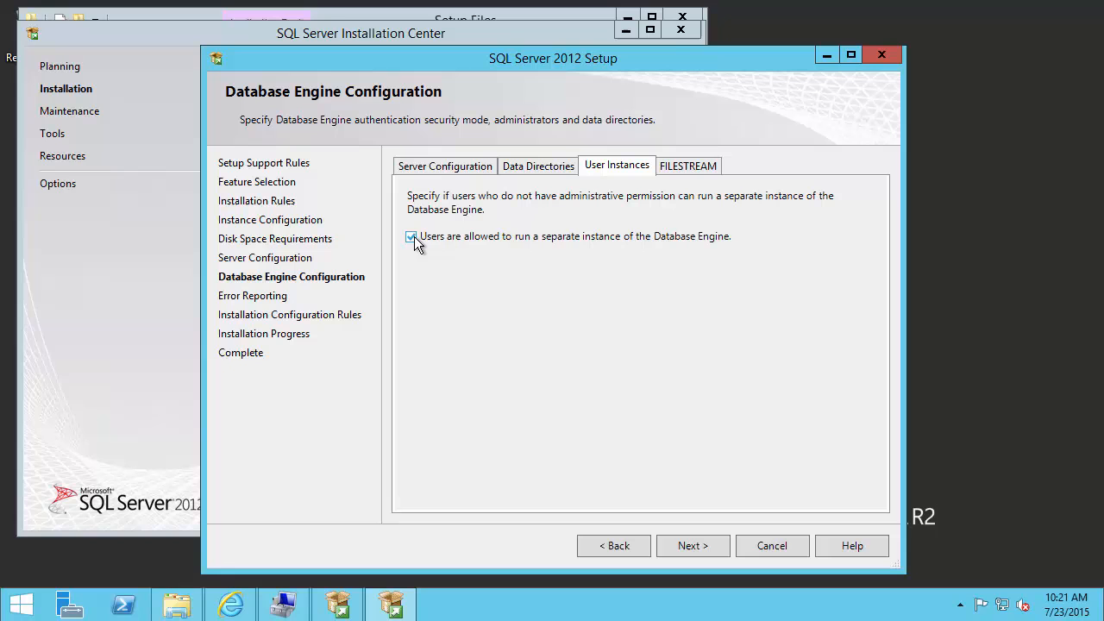
{"action": "left_click", "coordinate": [411, 237]}
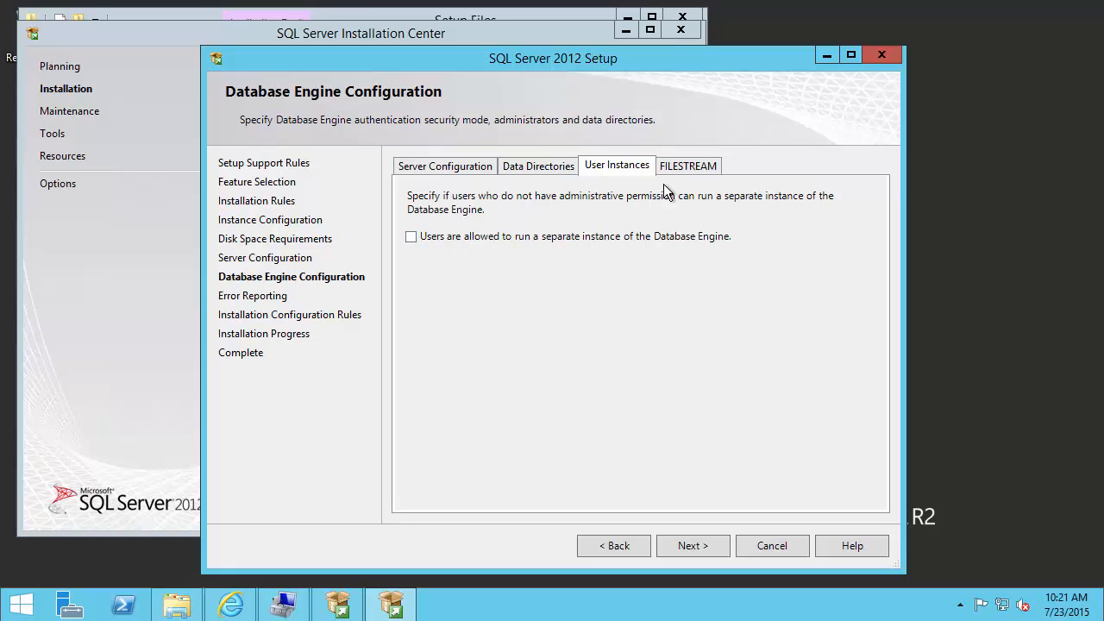
{"action": "left_click", "coordinate": [688, 165]}
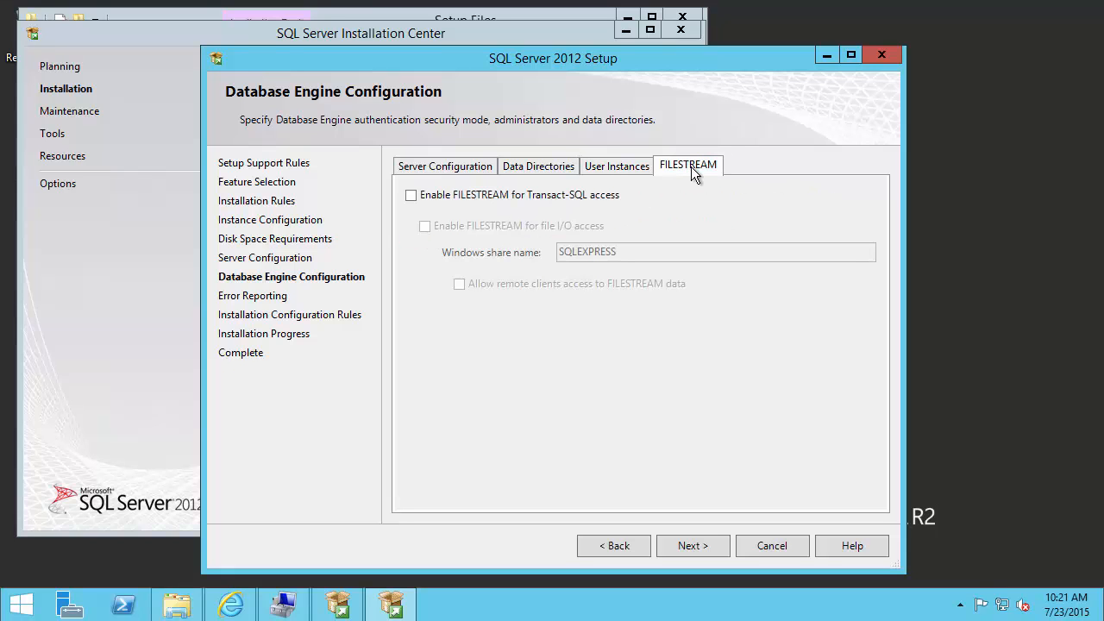
{"action": "mouse_move", "coordinate": [772, 533]}
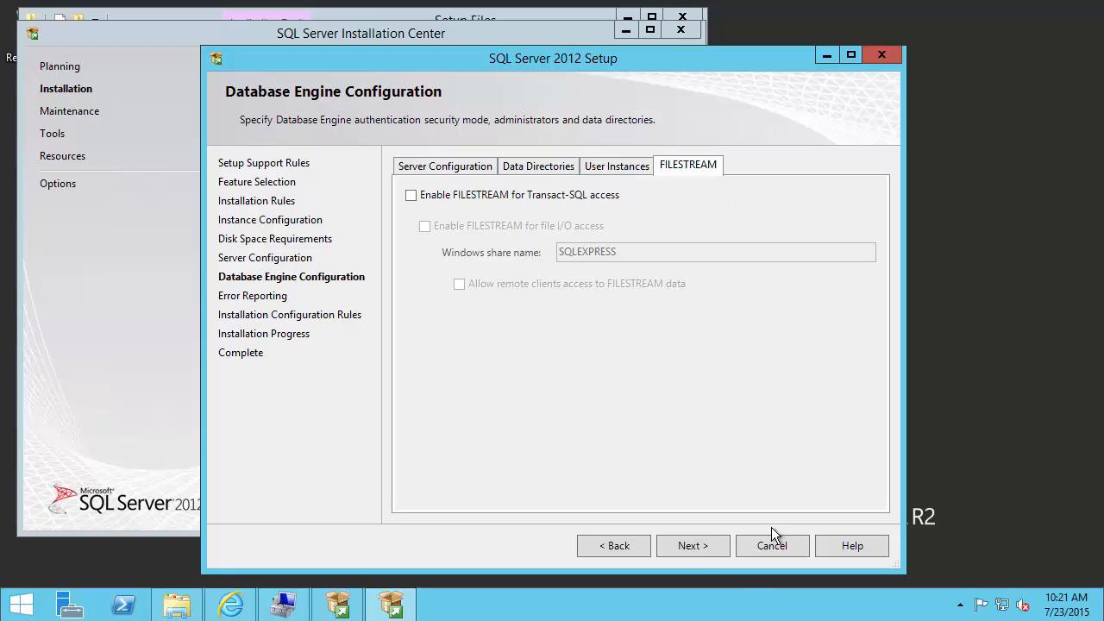
{"action": "left_click", "coordinate": [693, 545]}
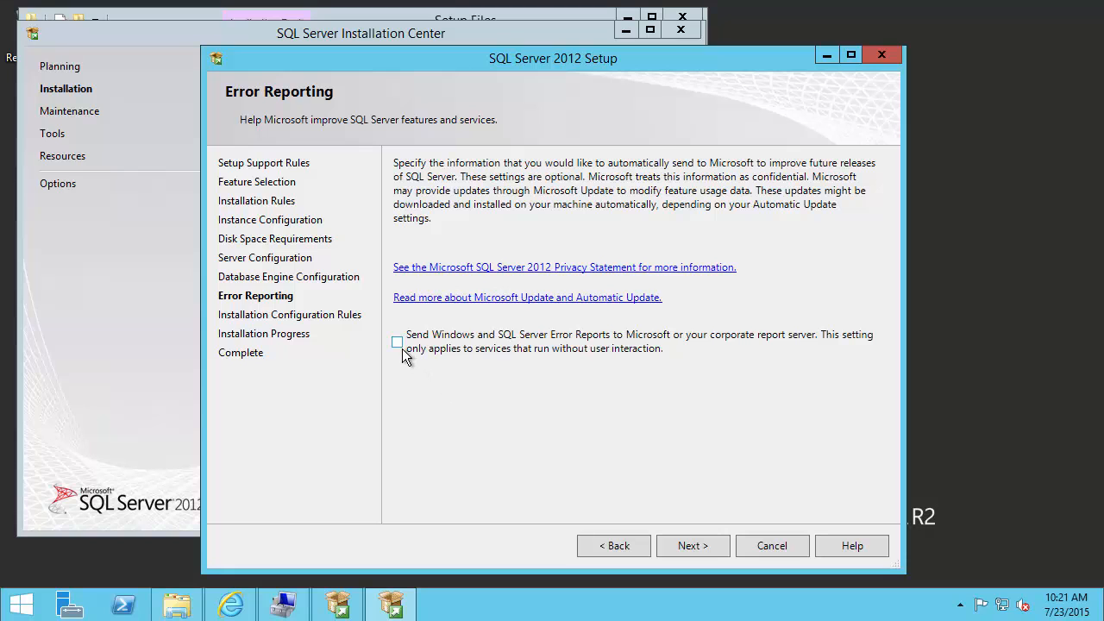
Enable sending error reports, run the installation to successful completion, and close setup.
{"action": "left_click", "coordinate": [398, 341]}
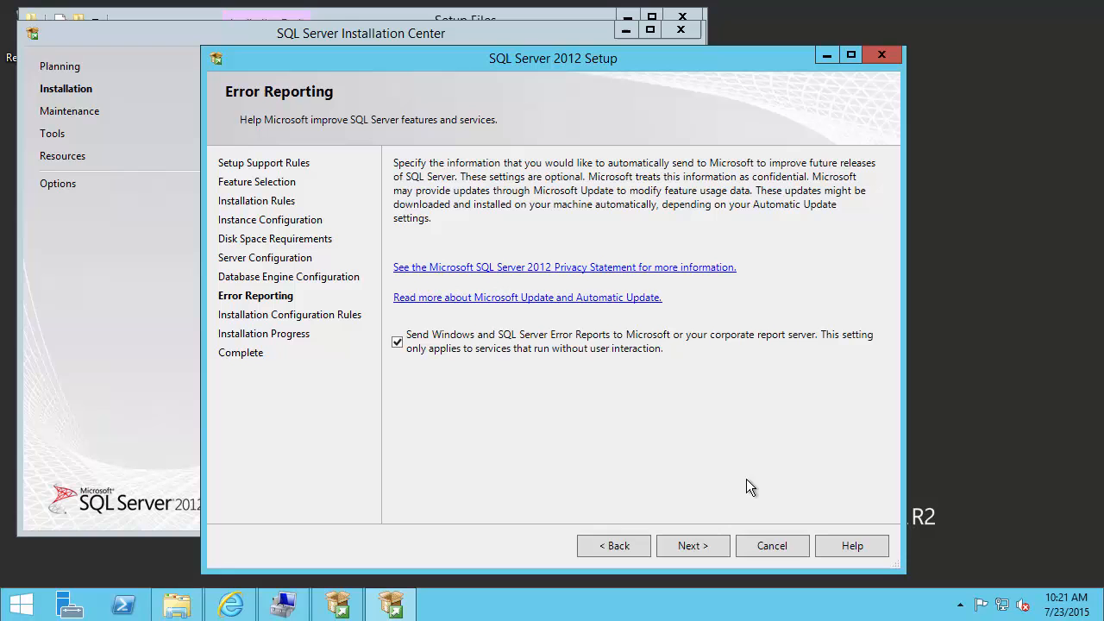
{"action": "left_click", "coordinate": [693, 545]}
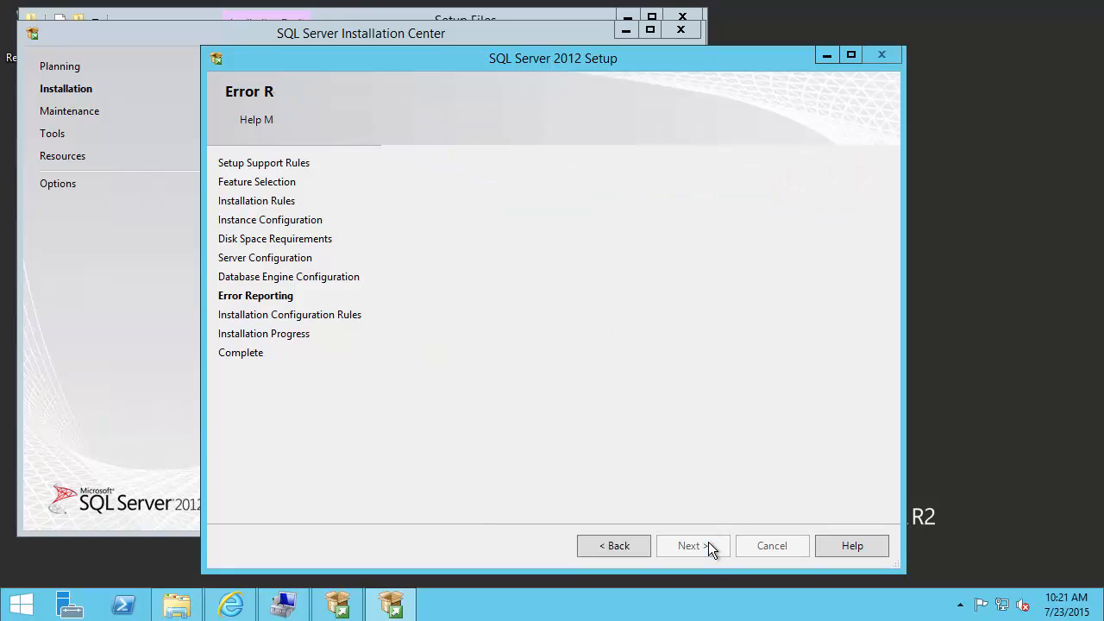
{"action": "left_click", "coordinate": [689, 545]}
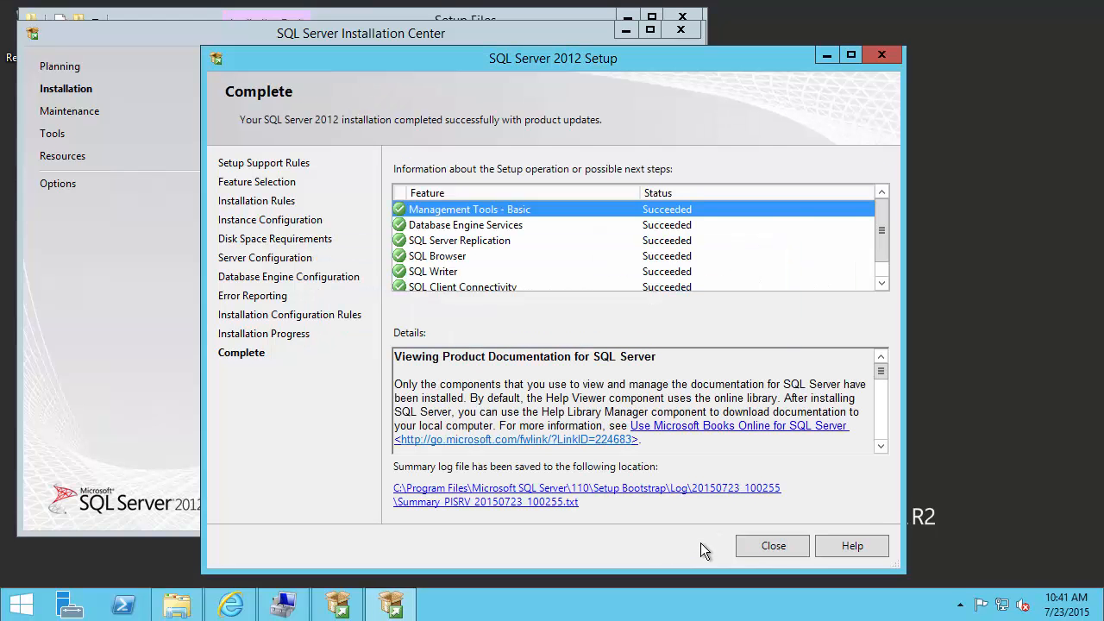
{"action": "mouse_move", "coordinate": [882, 233]}
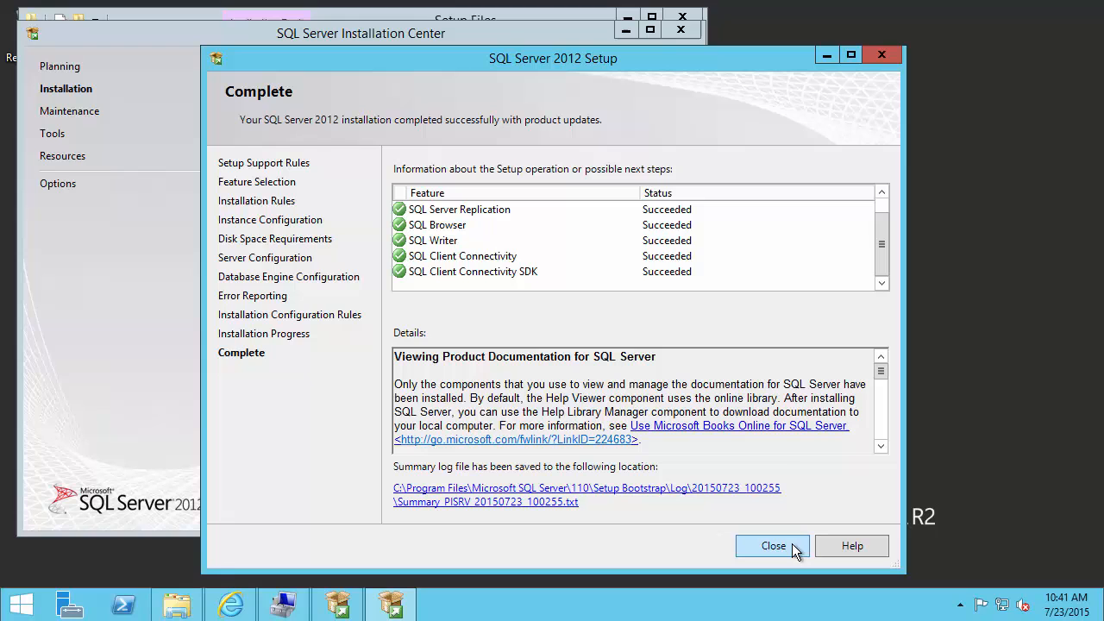
{"action": "left_click", "coordinate": [773, 546]}
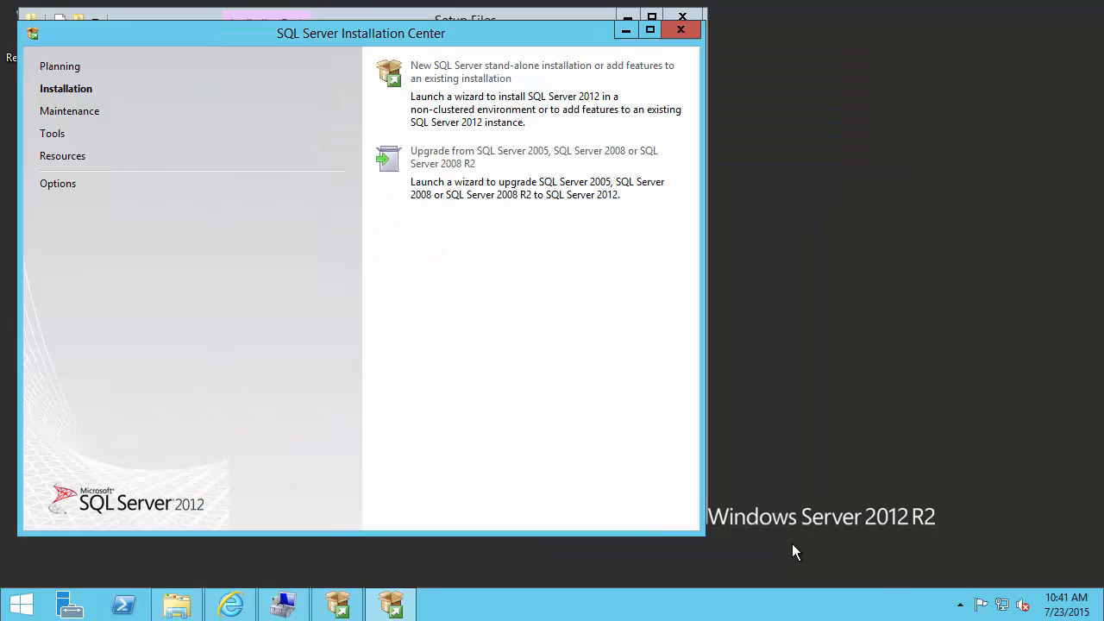